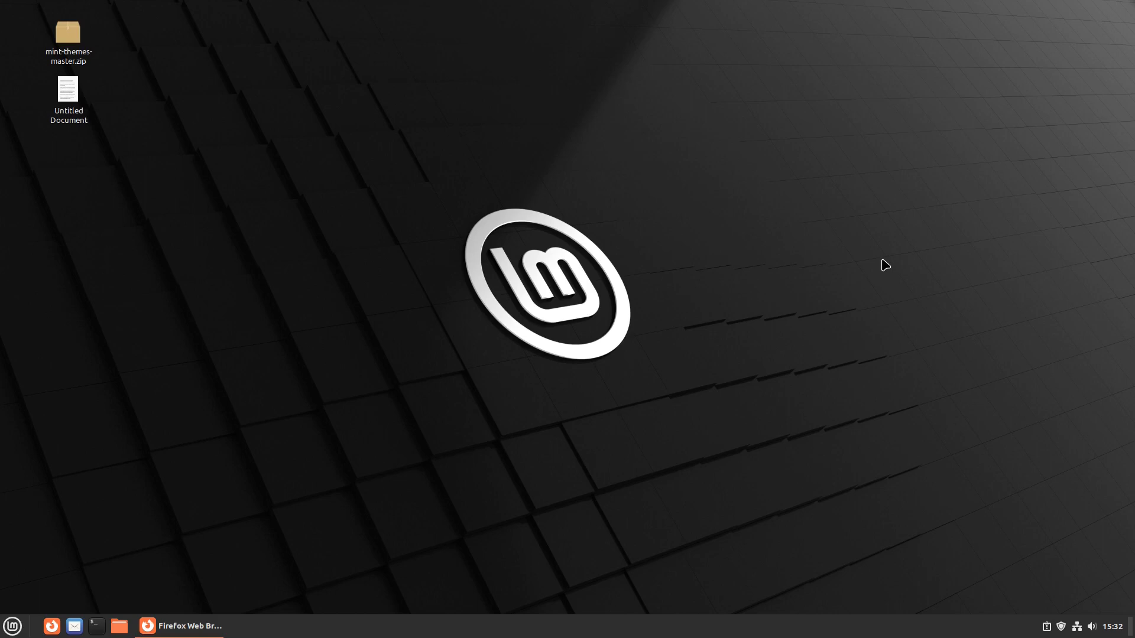
pyautogui.moveTo(313, 465)
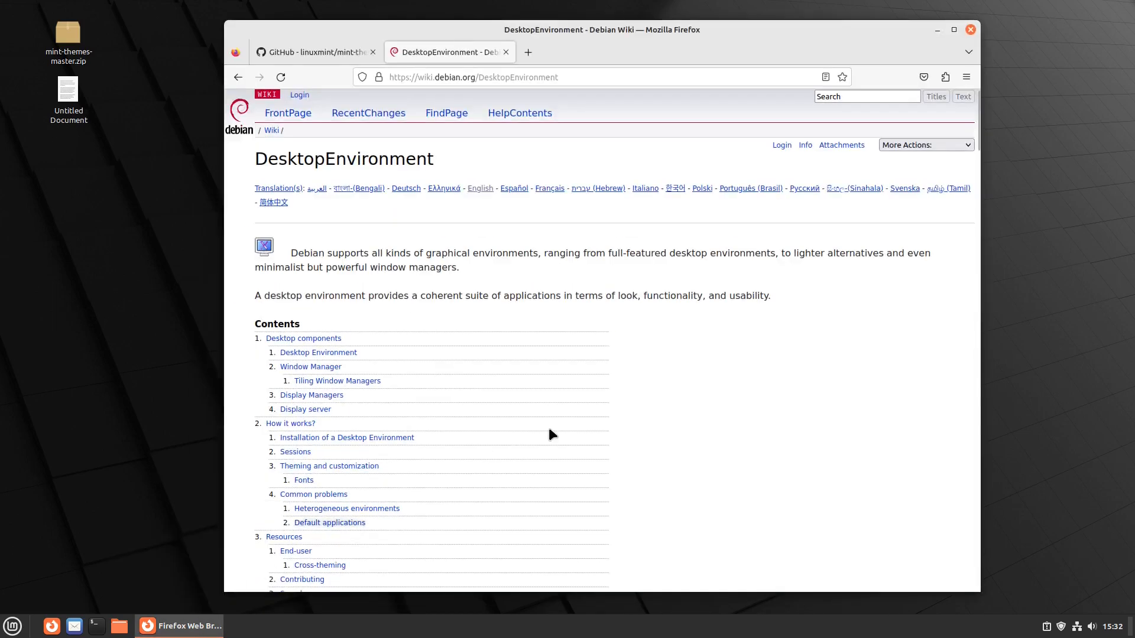
pyautogui.moveTo(876, 429)
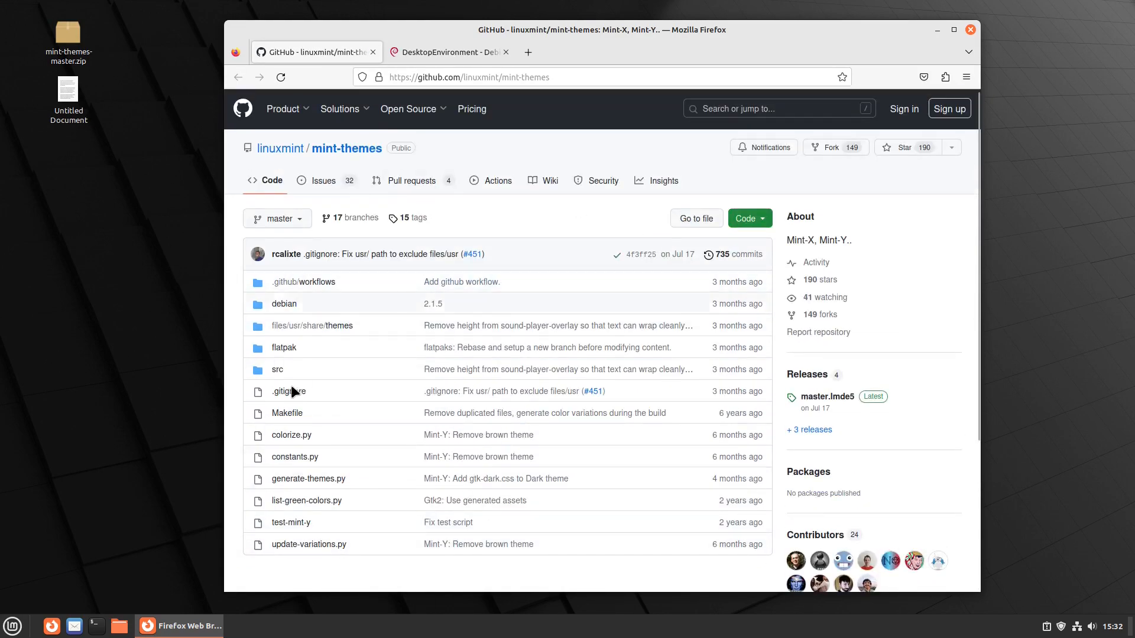
pyautogui.moveTo(307, 479)
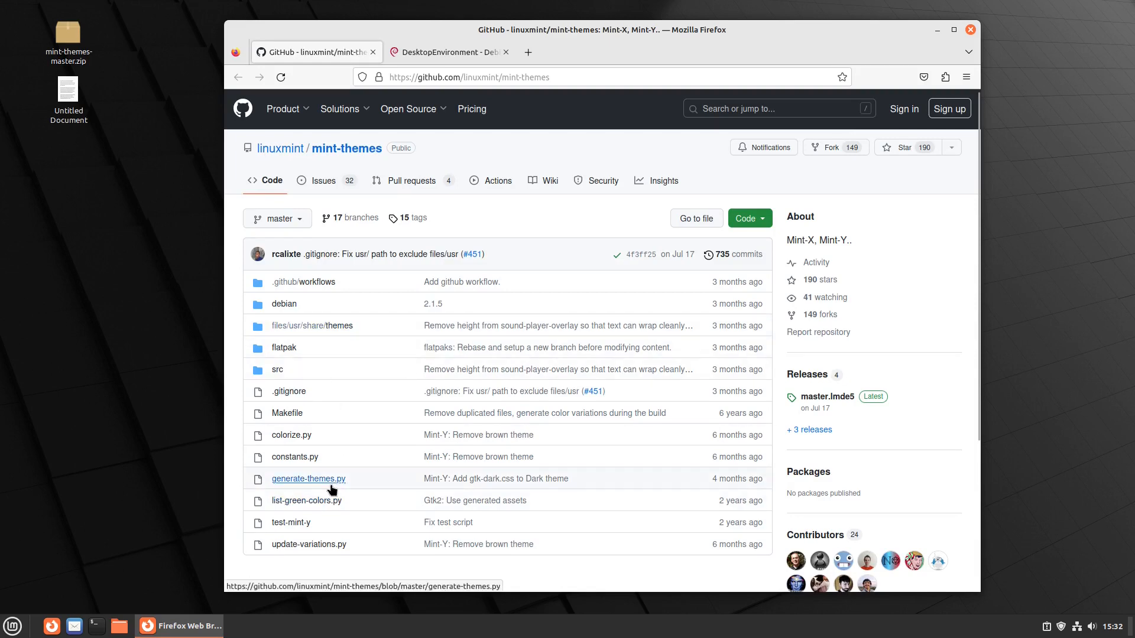
pyautogui.moveTo(342, 452)
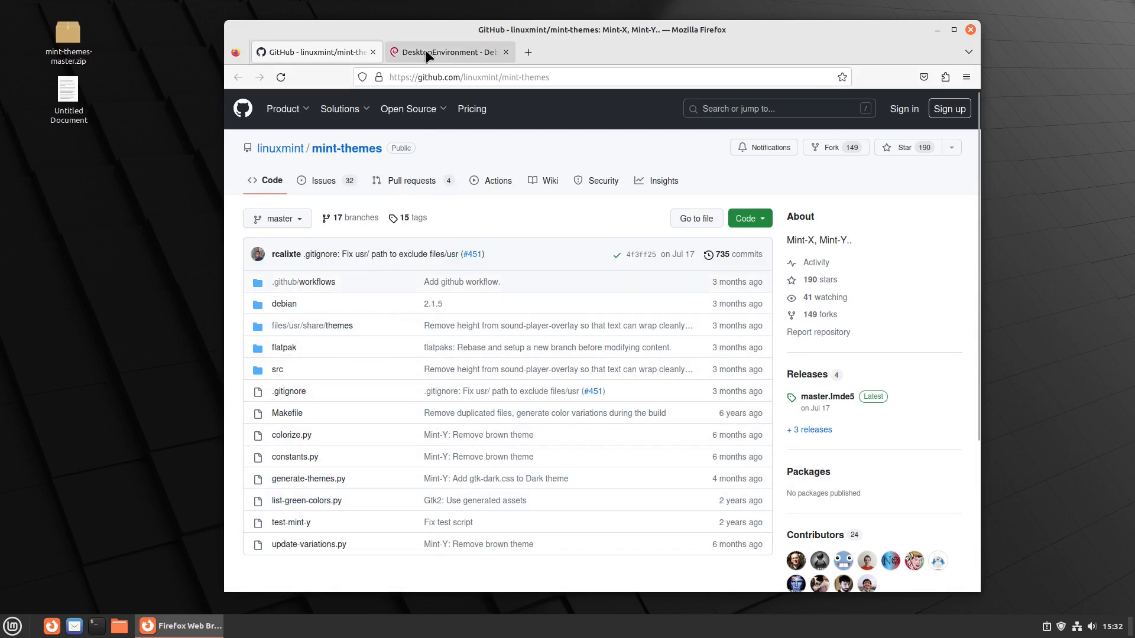
# Bring the DesktopEnvironment - Debian Wiki tab back to the front in Firefox
pyautogui.click(442, 51)
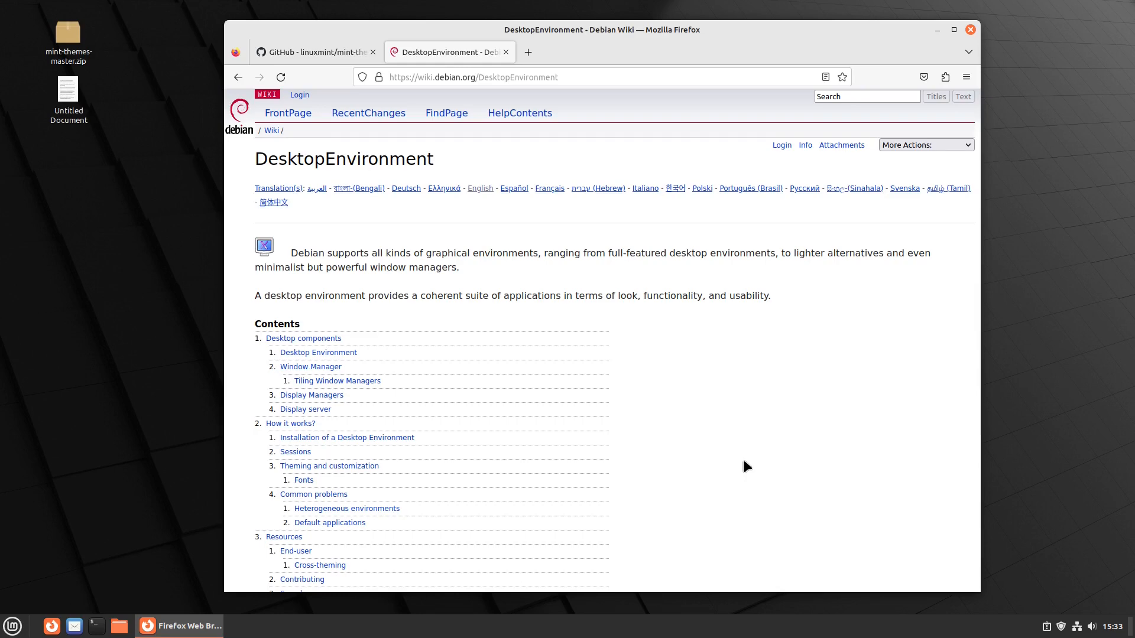
pyautogui.moveTo(803, 312)
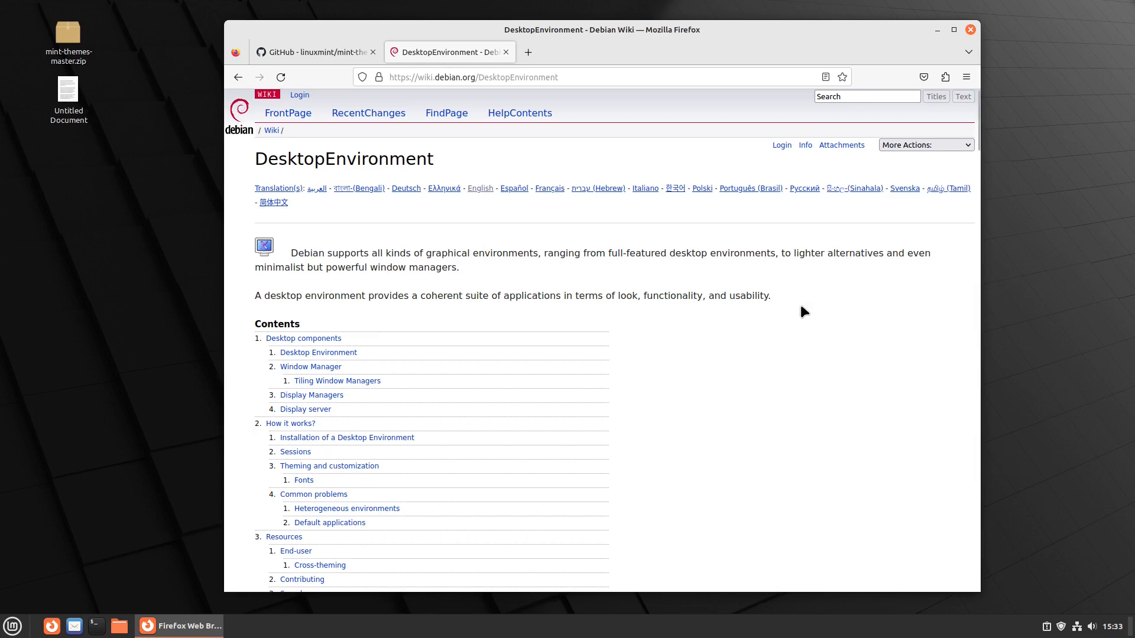
pyautogui.moveTo(433, 154)
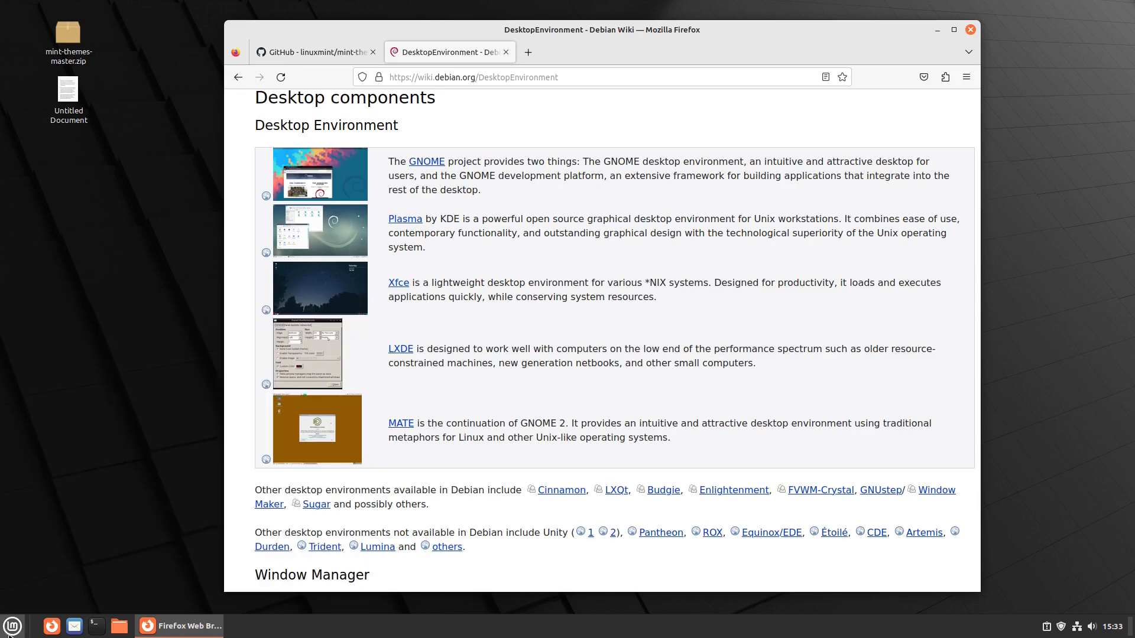
pyautogui.click(118, 626)
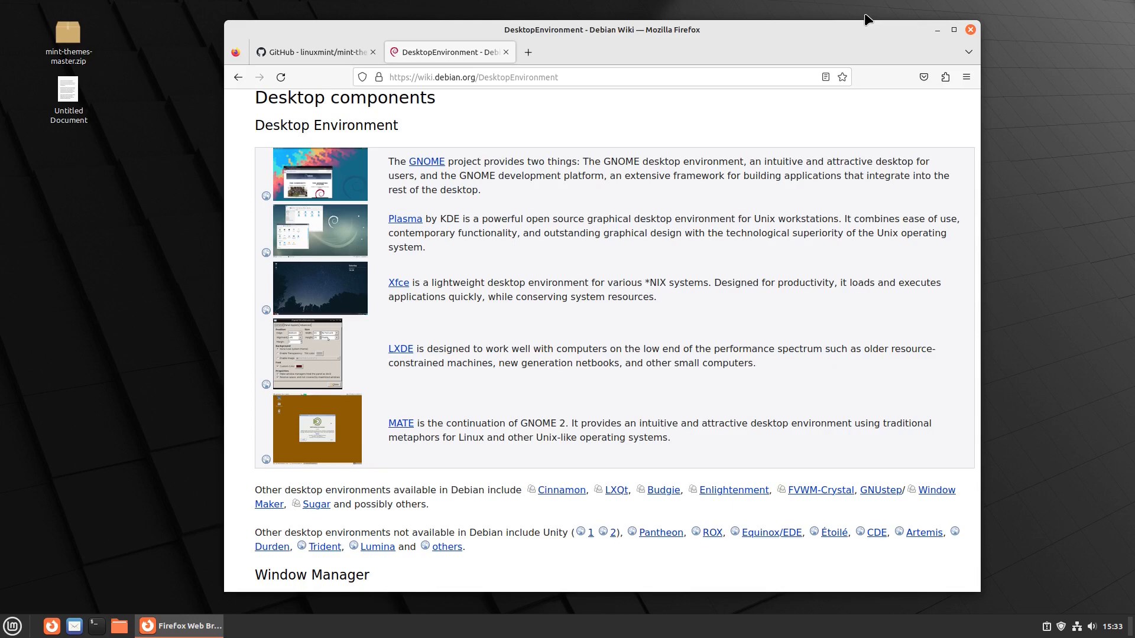
pyautogui.moveTo(432, 135)
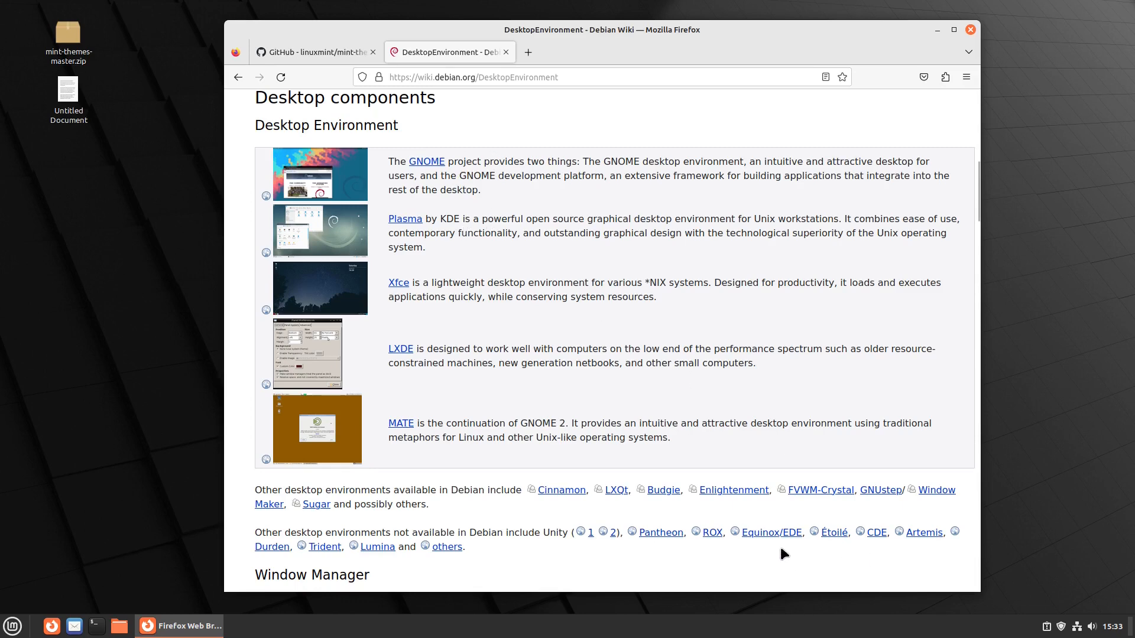
pyautogui.moveTo(661, 490)
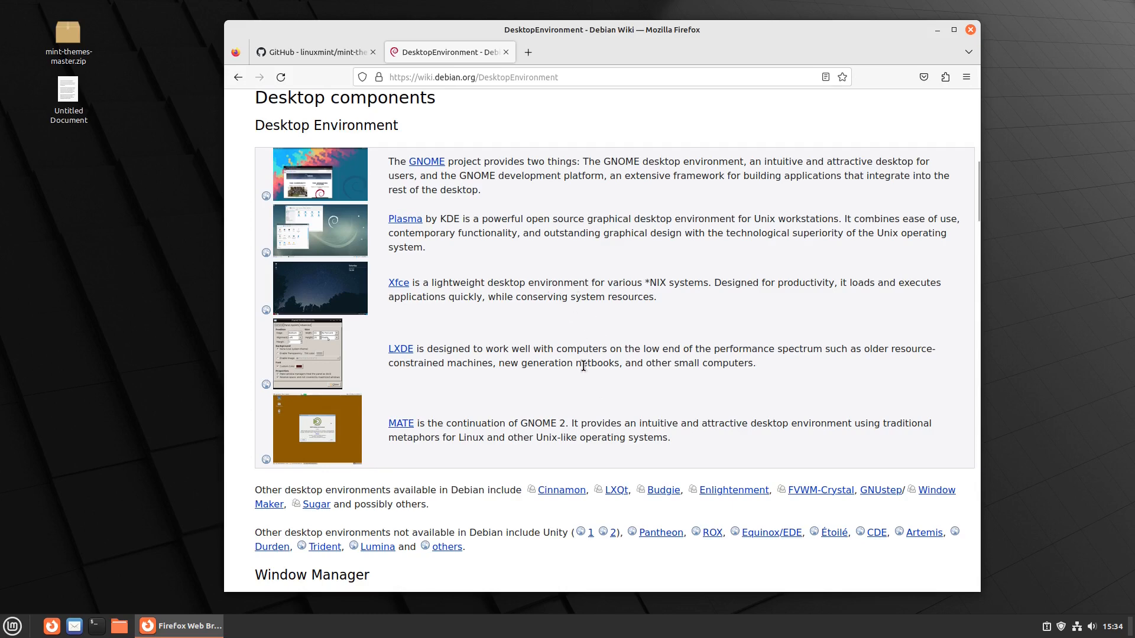
pyautogui.moveTo(398, 282)
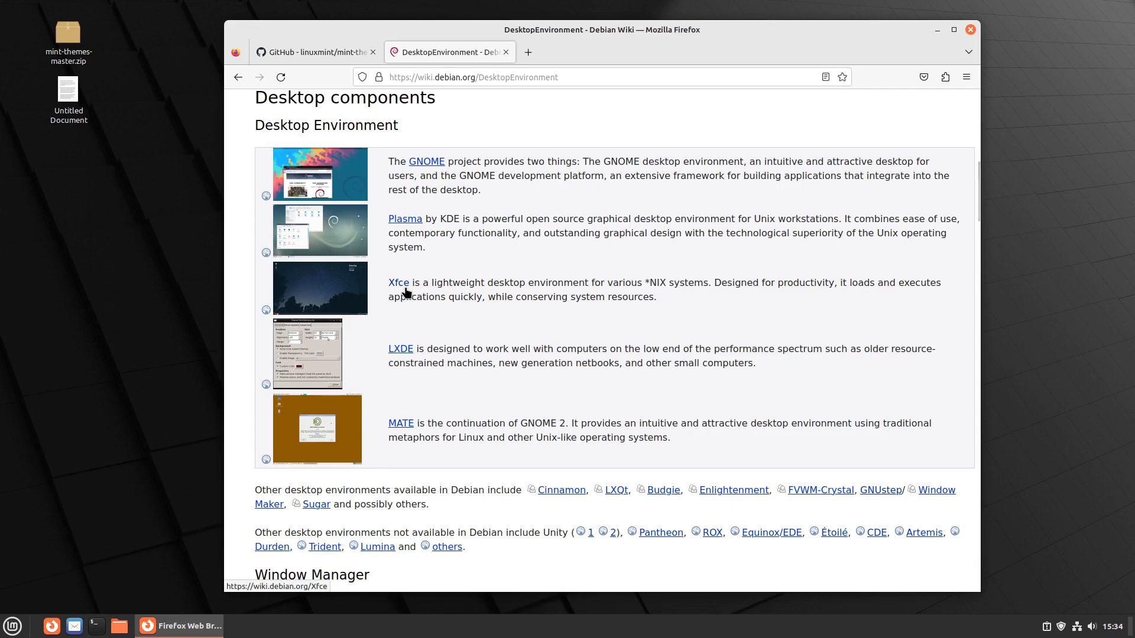
# Open the Debian Wiki Xfce page, scroll its package lists, and briefly check the GitHub tab
pyautogui.click(398, 283)
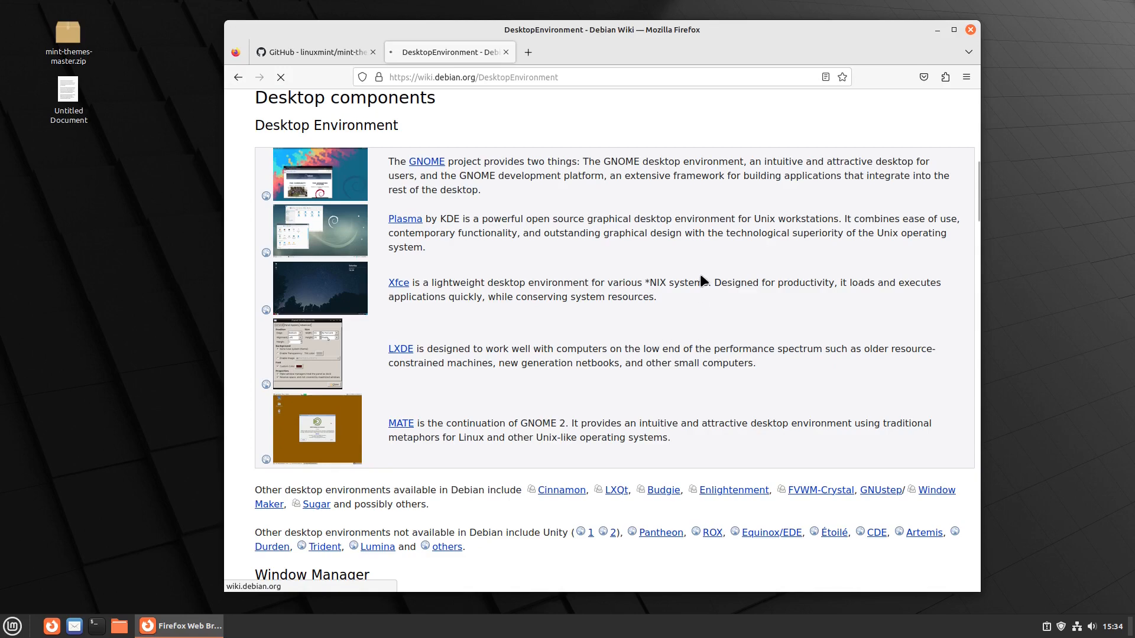
pyautogui.click(397, 282)
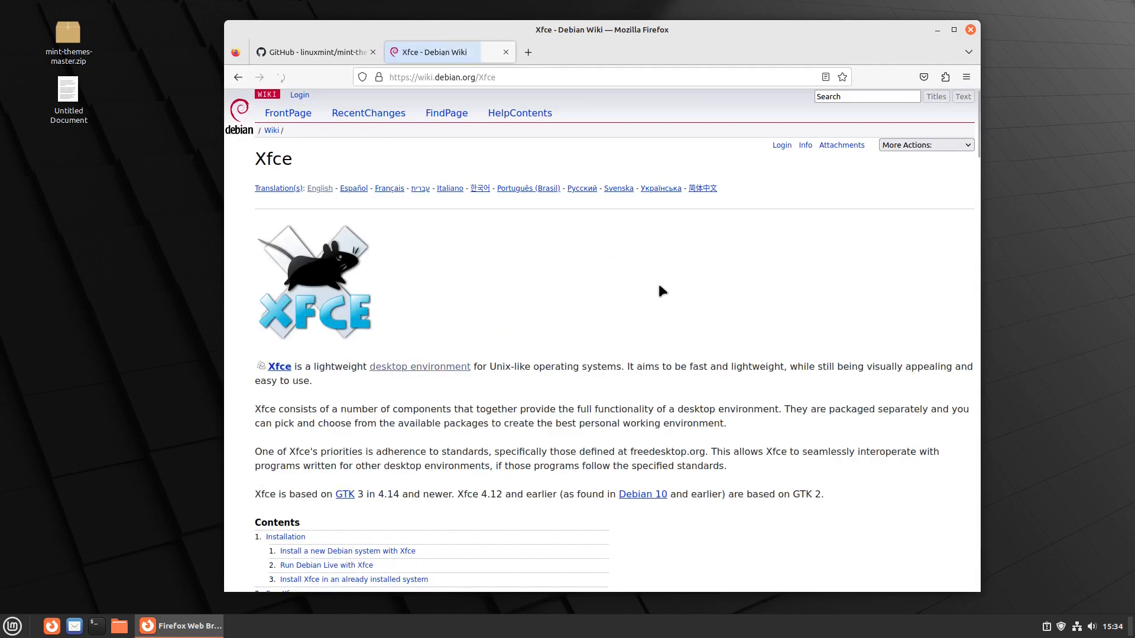
pyautogui.scroll(-3)
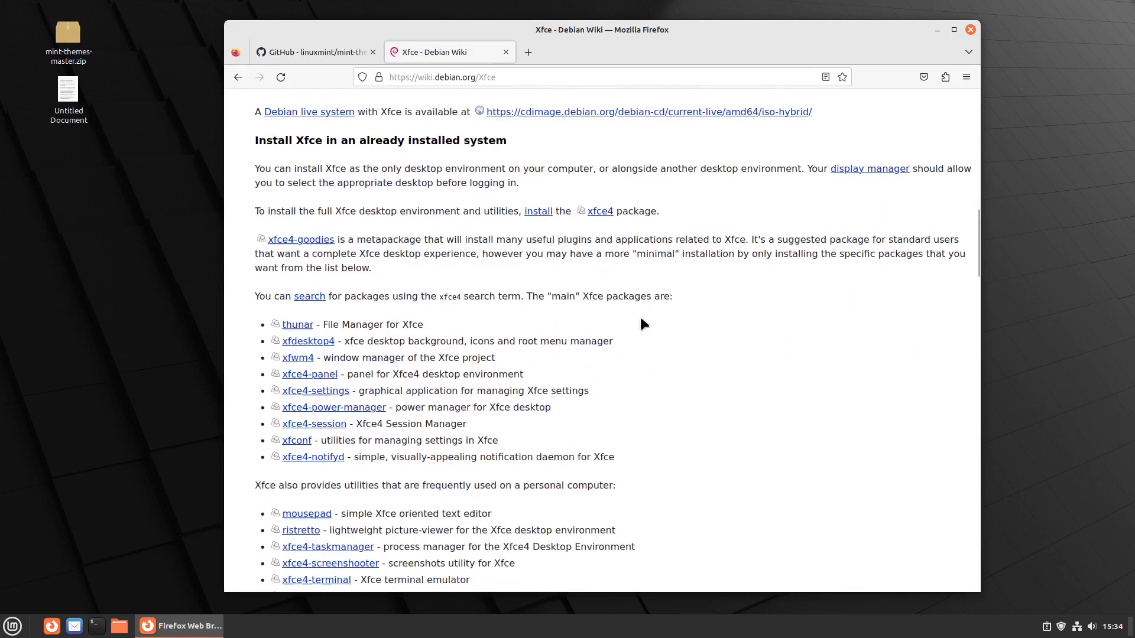
pyautogui.scroll(-3)
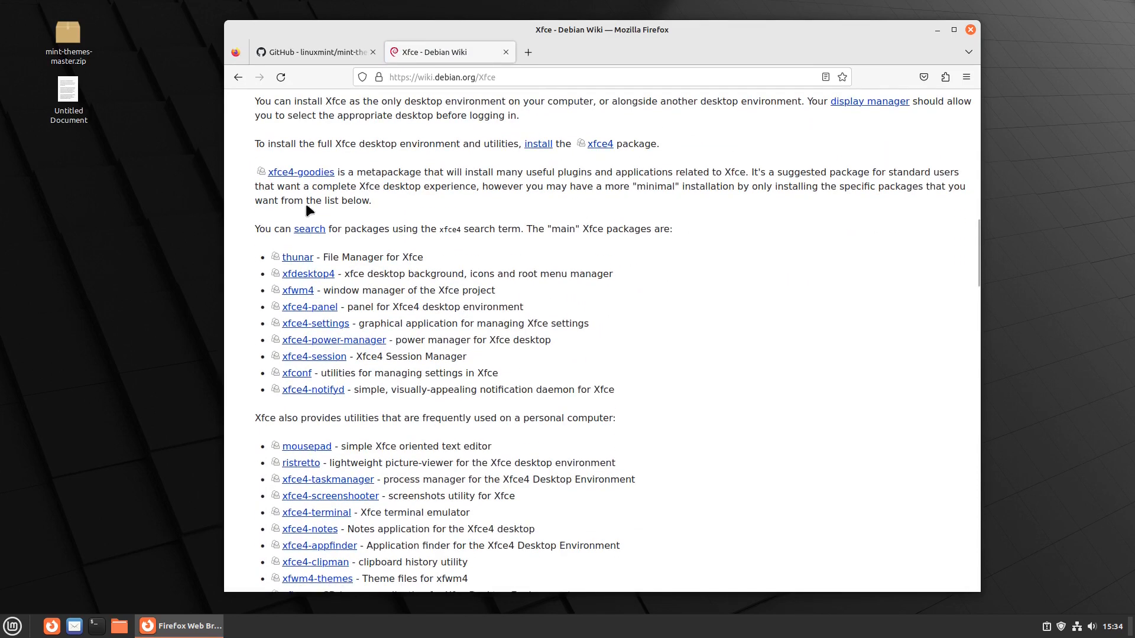
pyautogui.moveTo(289, 537)
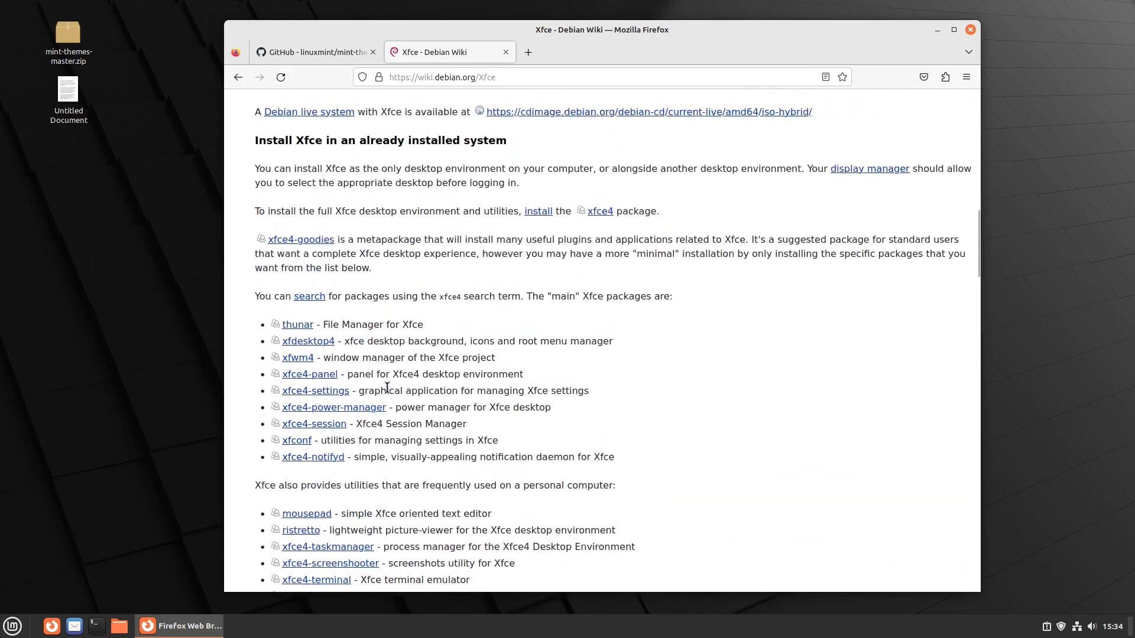
pyautogui.moveTo(302, 292)
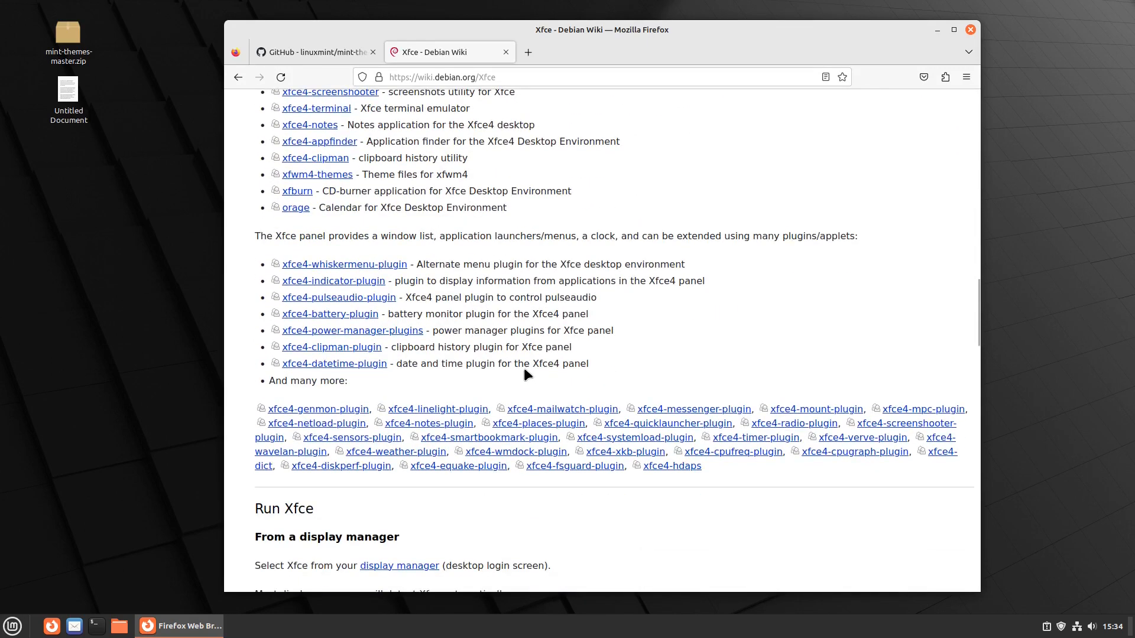
pyautogui.moveTo(344, 265)
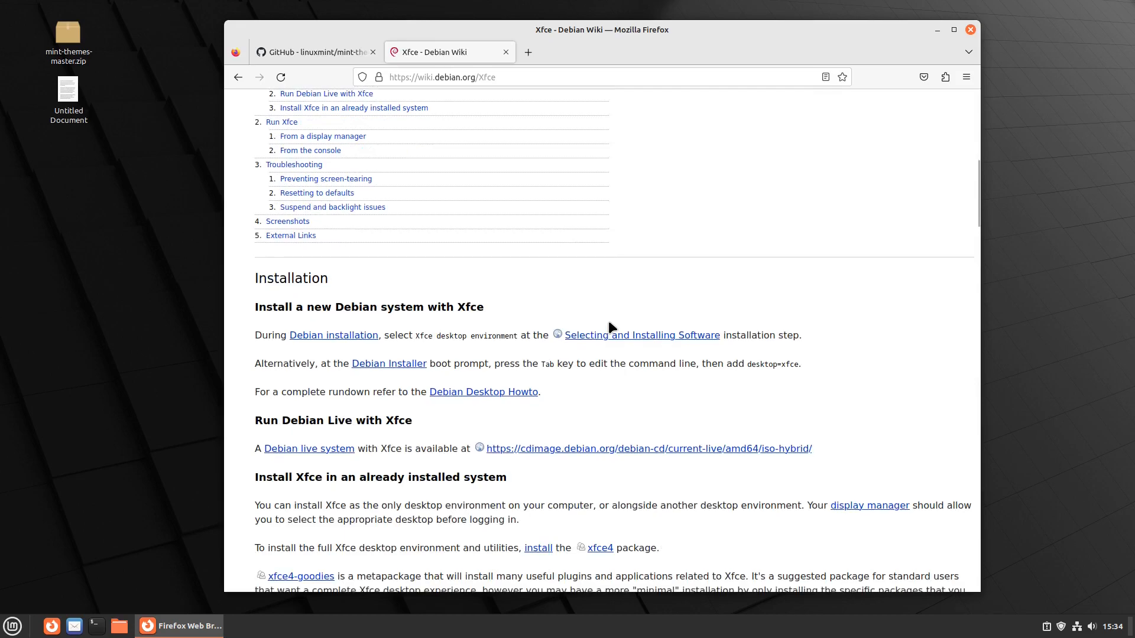
pyautogui.scroll(-3)
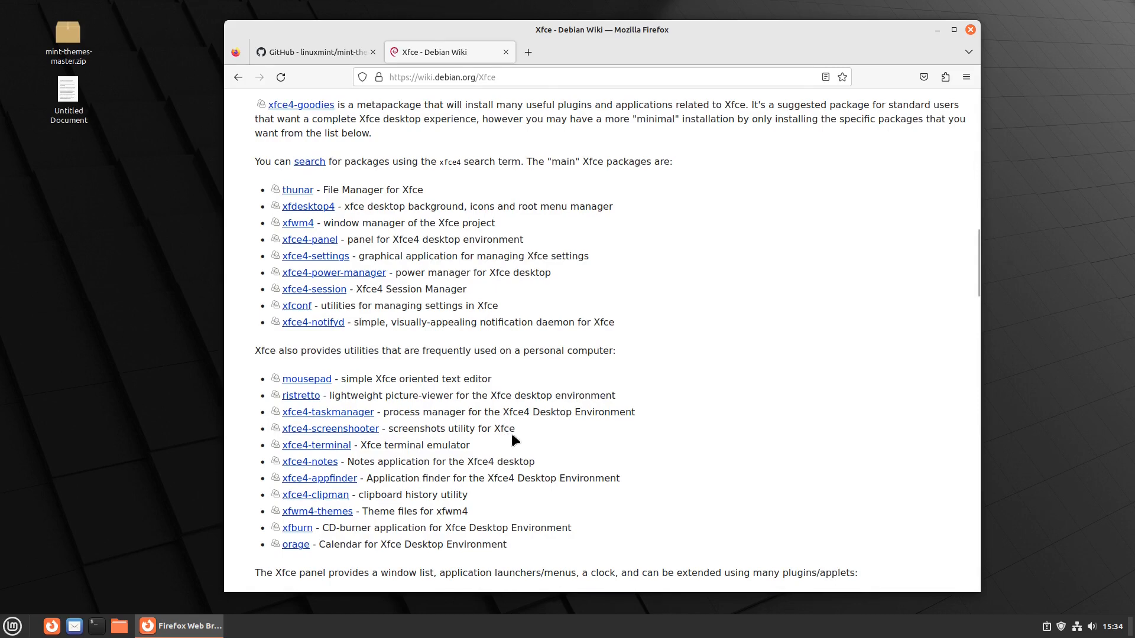
pyautogui.moveTo(509, 432)
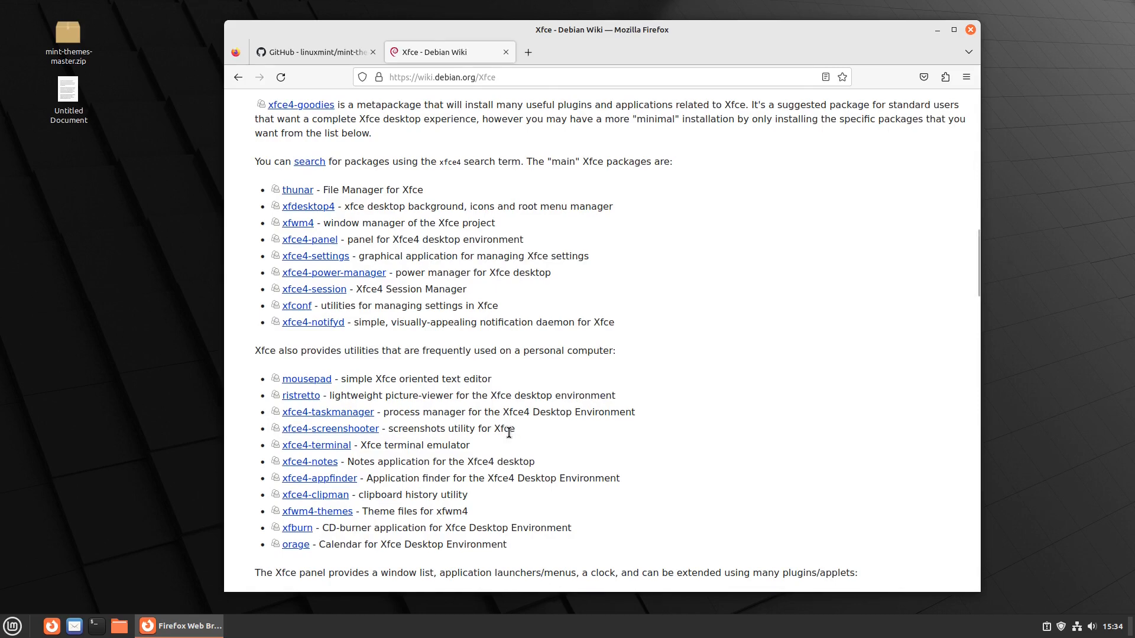
pyautogui.moveTo(178, 394)
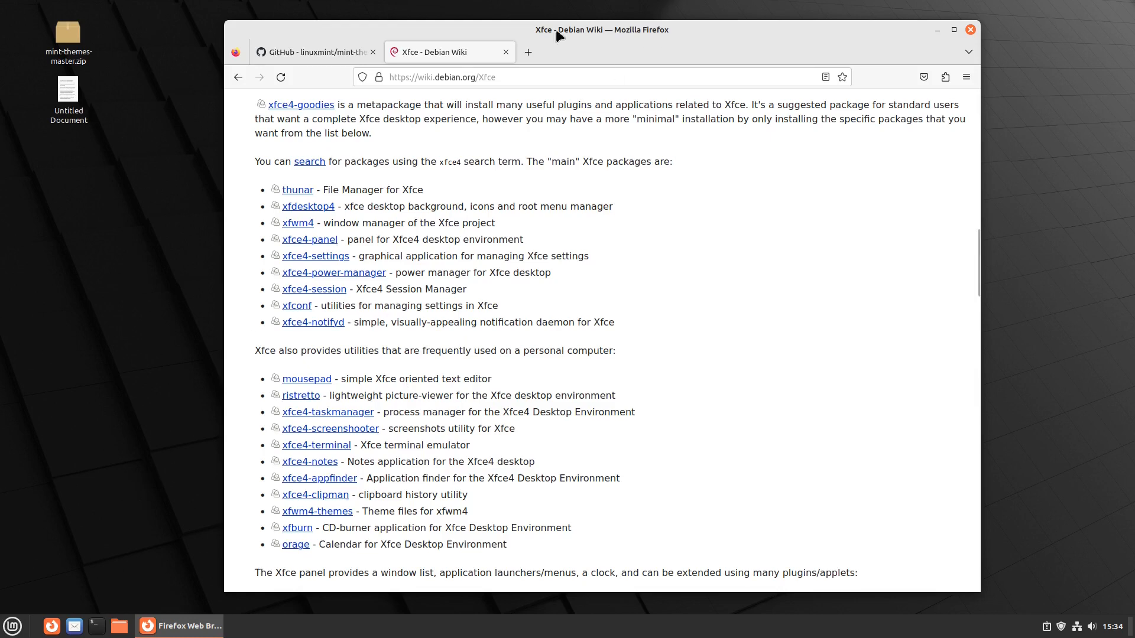
pyautogui.click(311, 51)
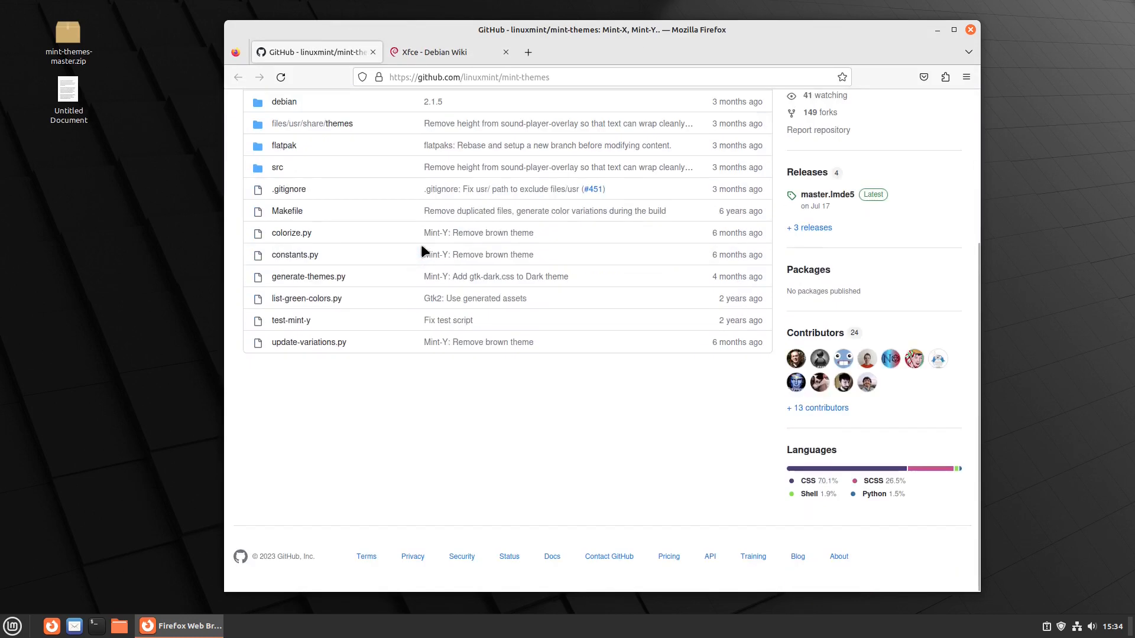
pyautogui.click(449, 52)
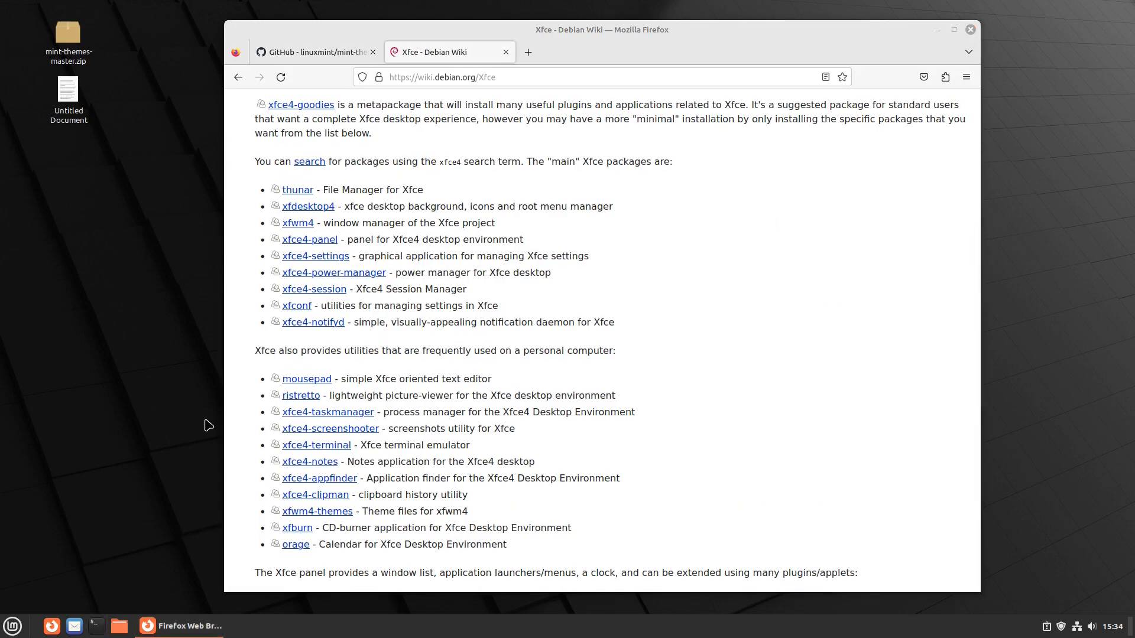
# Open a terminal and run sudo apt update
pyautogui.click(95, 625)
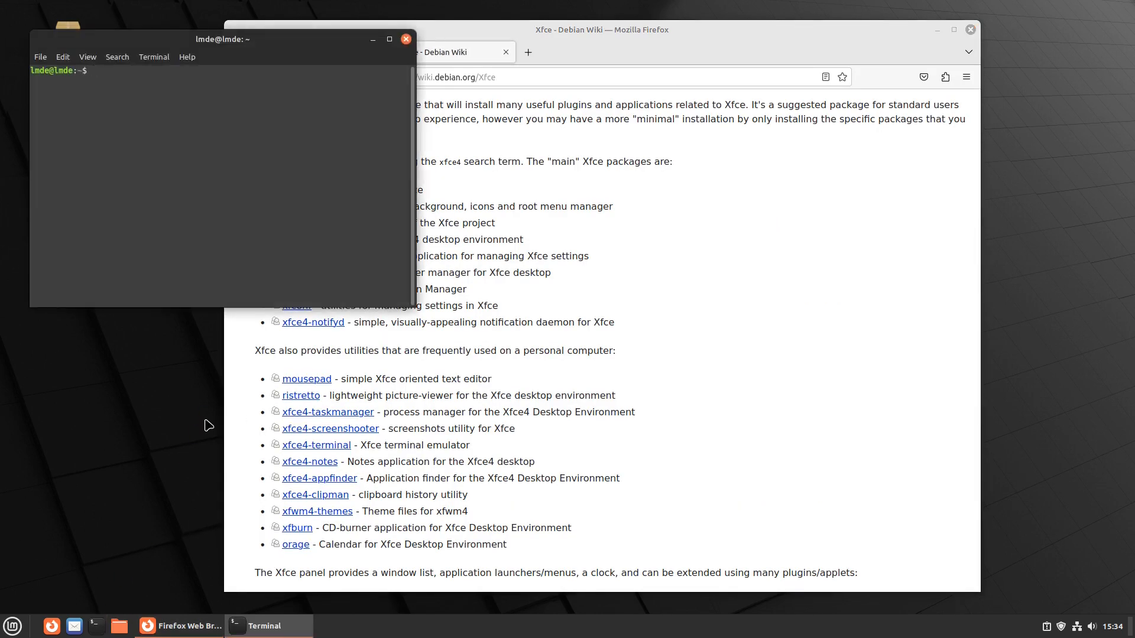
pyautogui.write('sudo u')
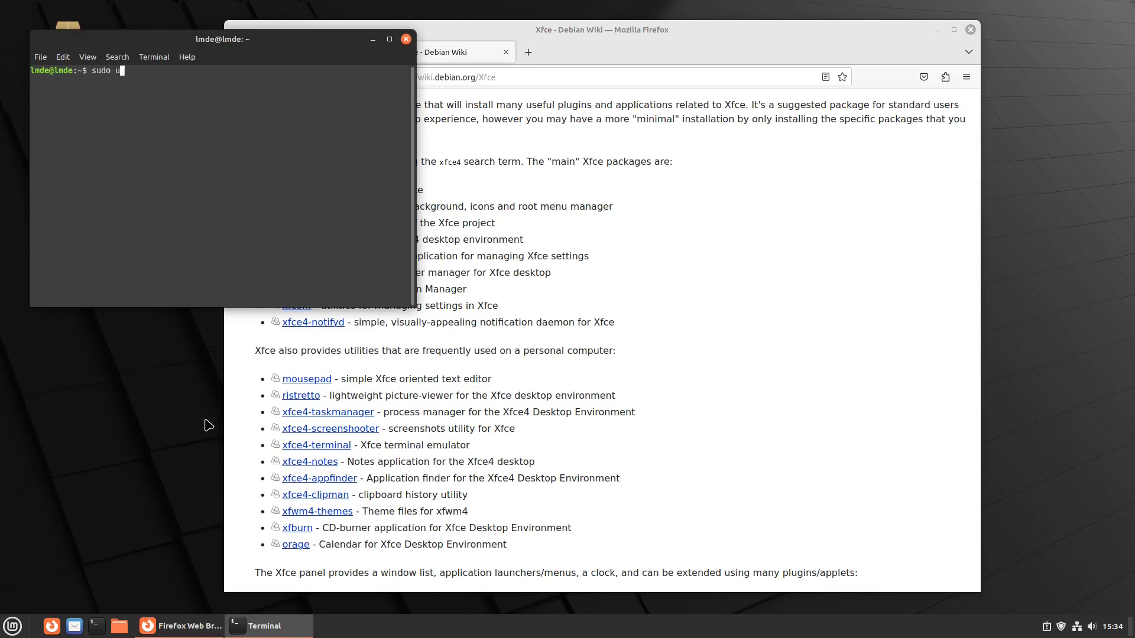
pyautogui.write('apt update')
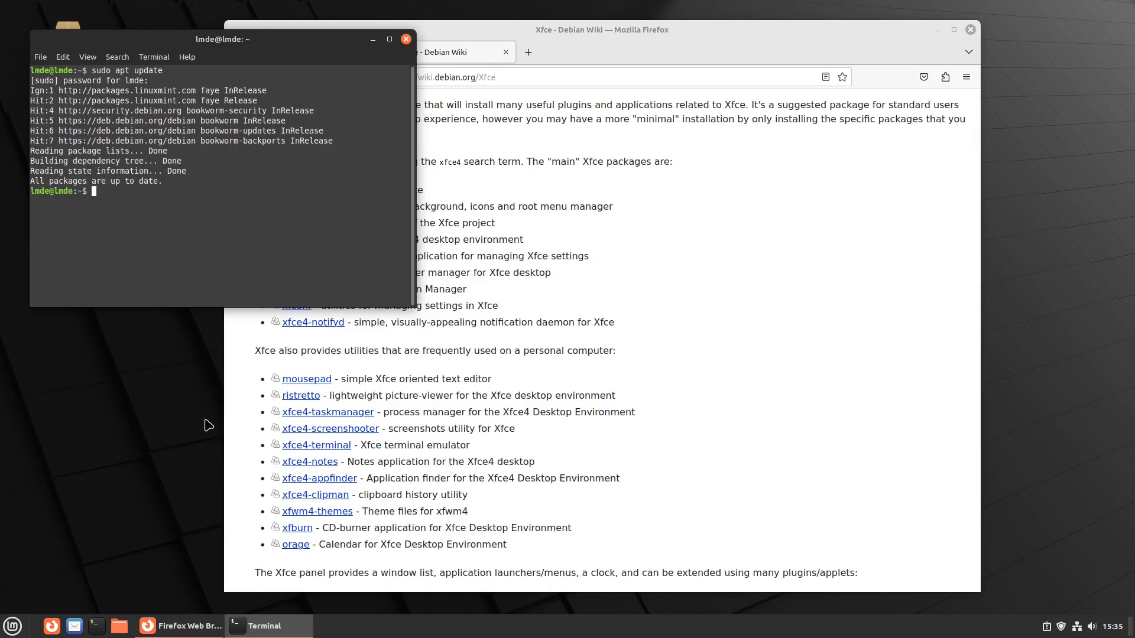
# Install xfce4 and xfce4-whiskermenu-plugin, confirm with y, and start typing reboot
pyautogui.write('sudo apt')
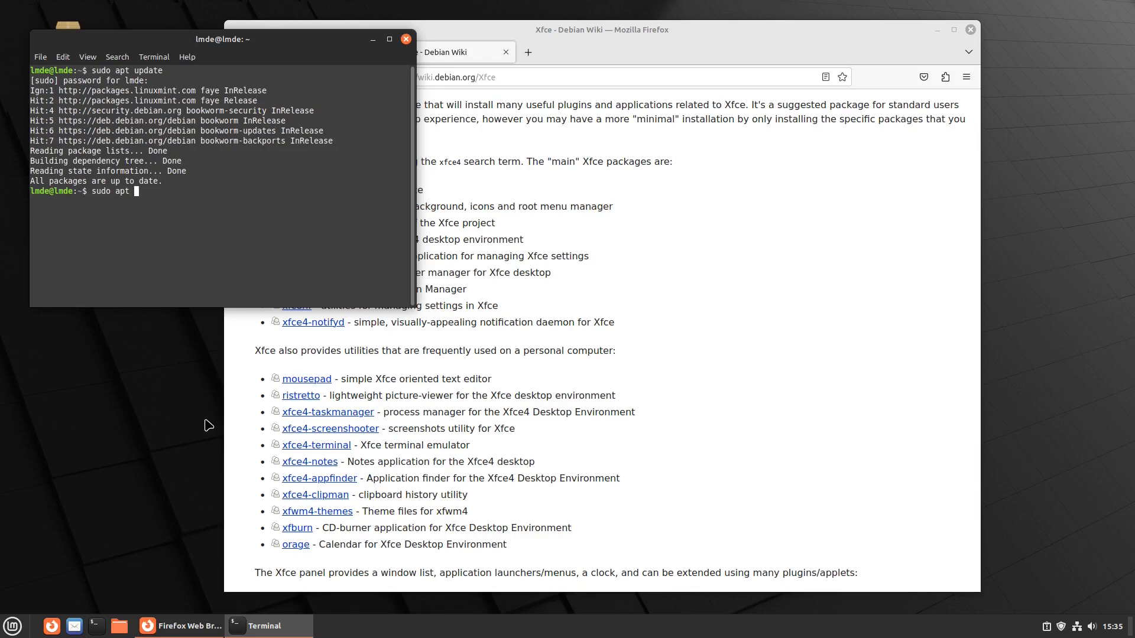
pyautogui.write('install x')
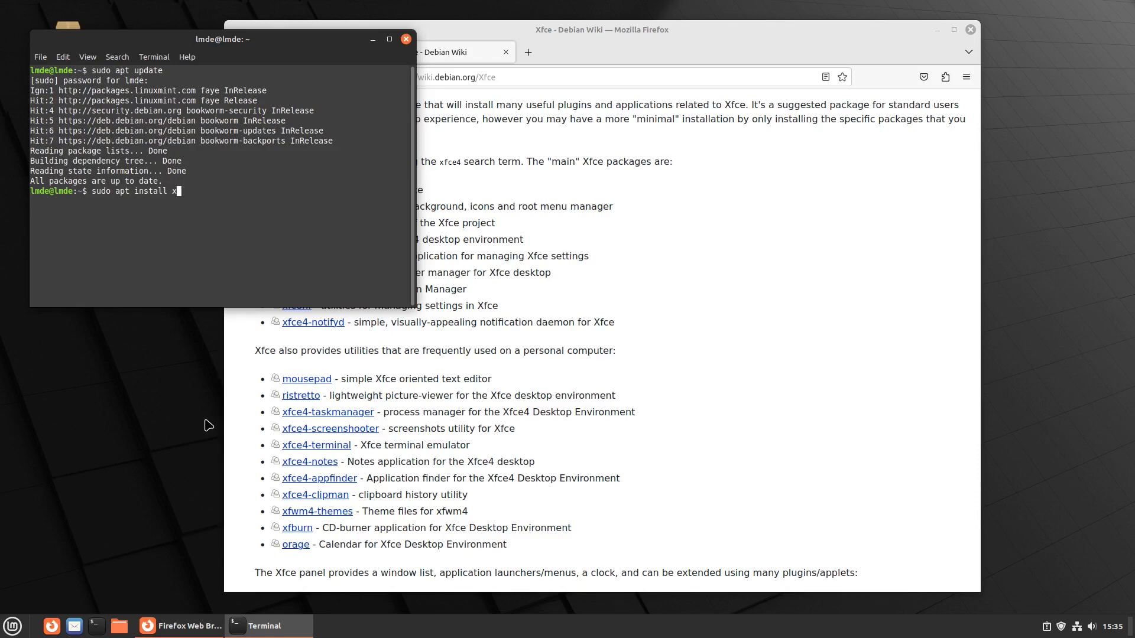
pyautogui.write('fce4 xfce4-whiskermenu-plugin')
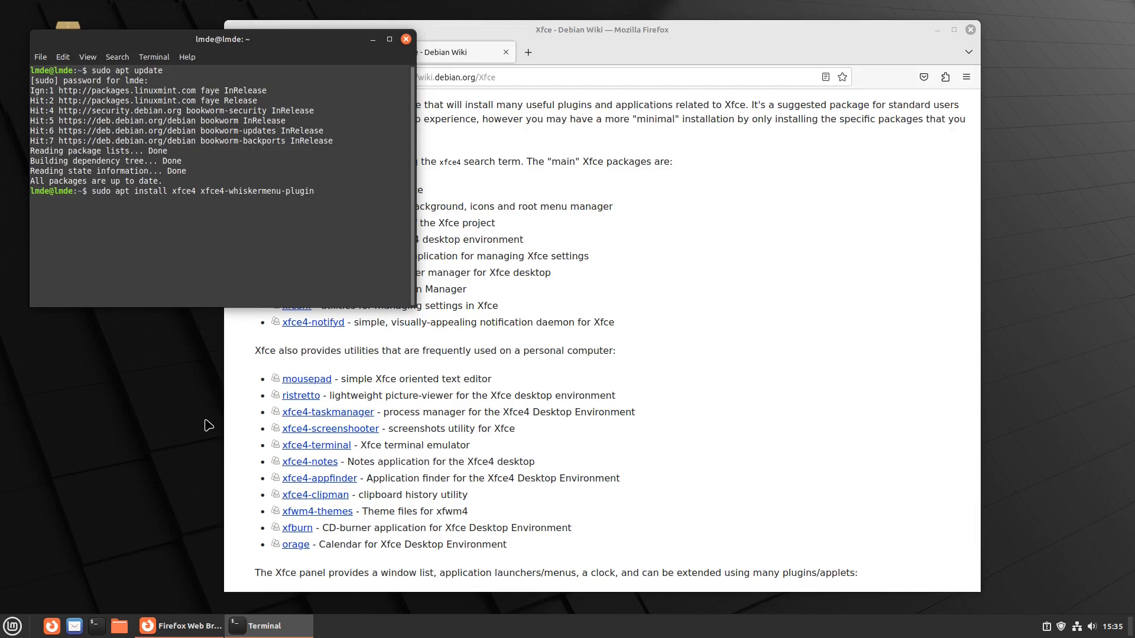
pyautogui.press('Return')
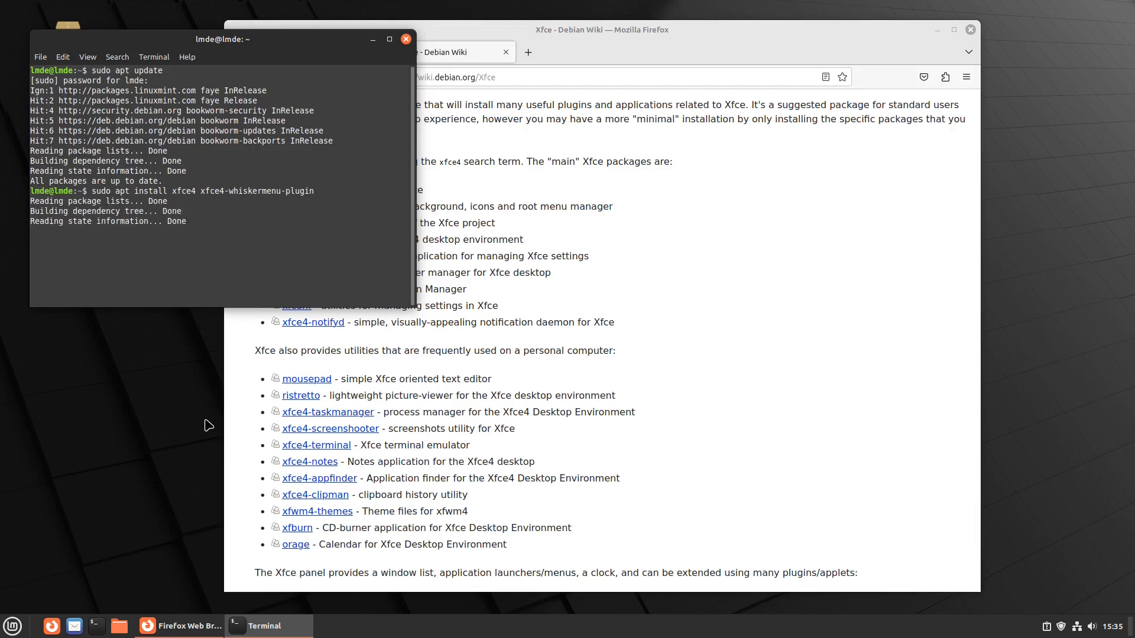
pyautogui.write('y')
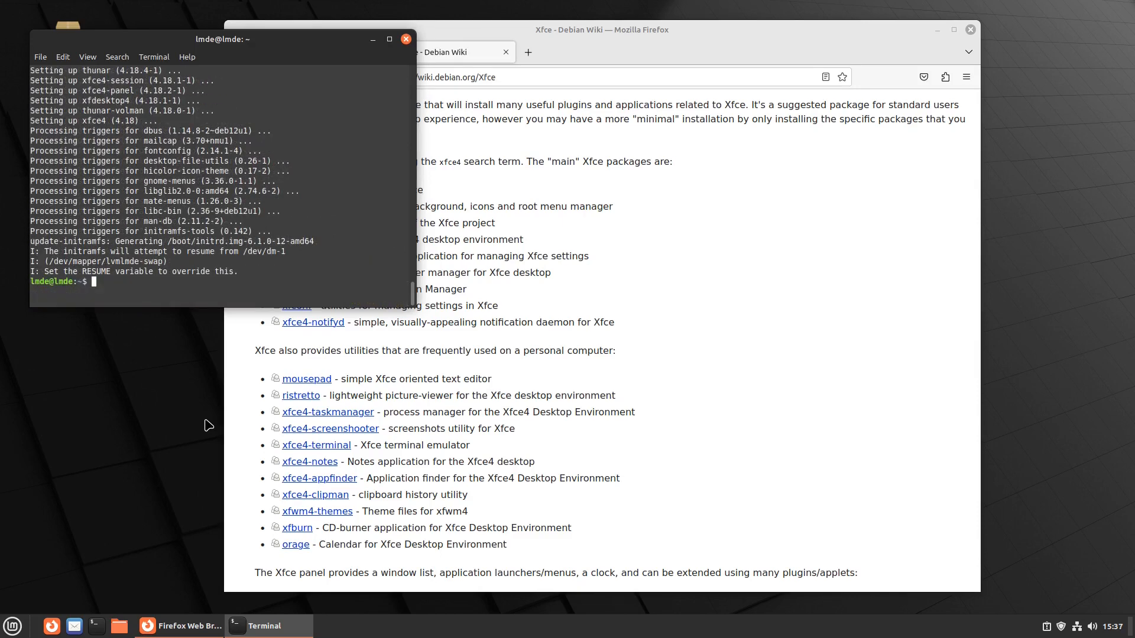
pyautogui.write('rebo')
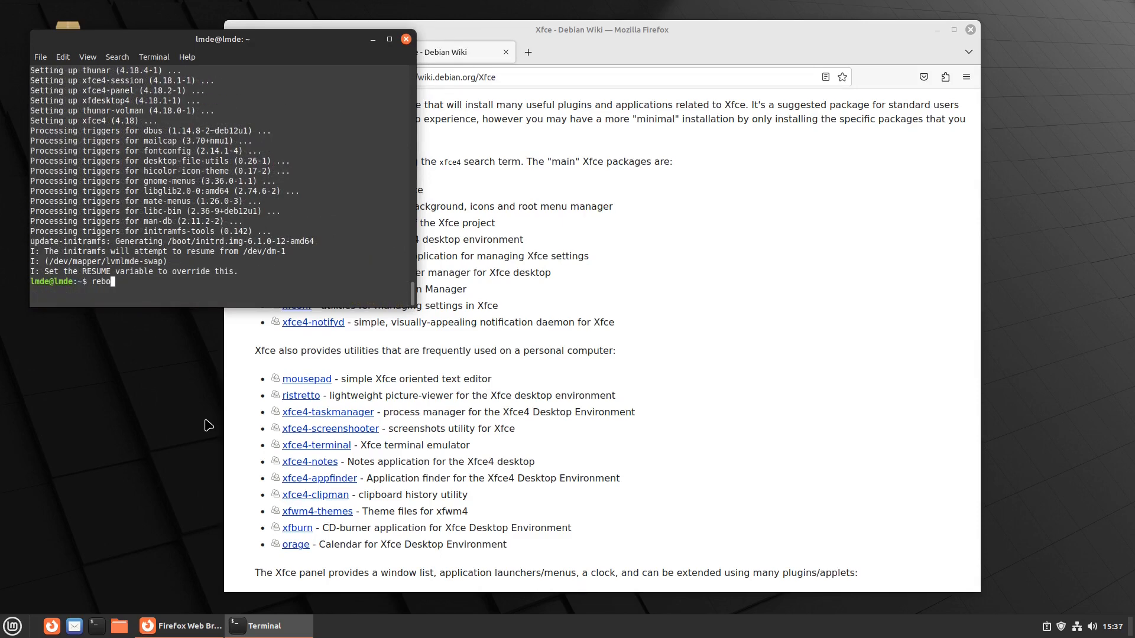
# Reboot and choose the Xfce session at the login screen
pyautogui.press('Return')
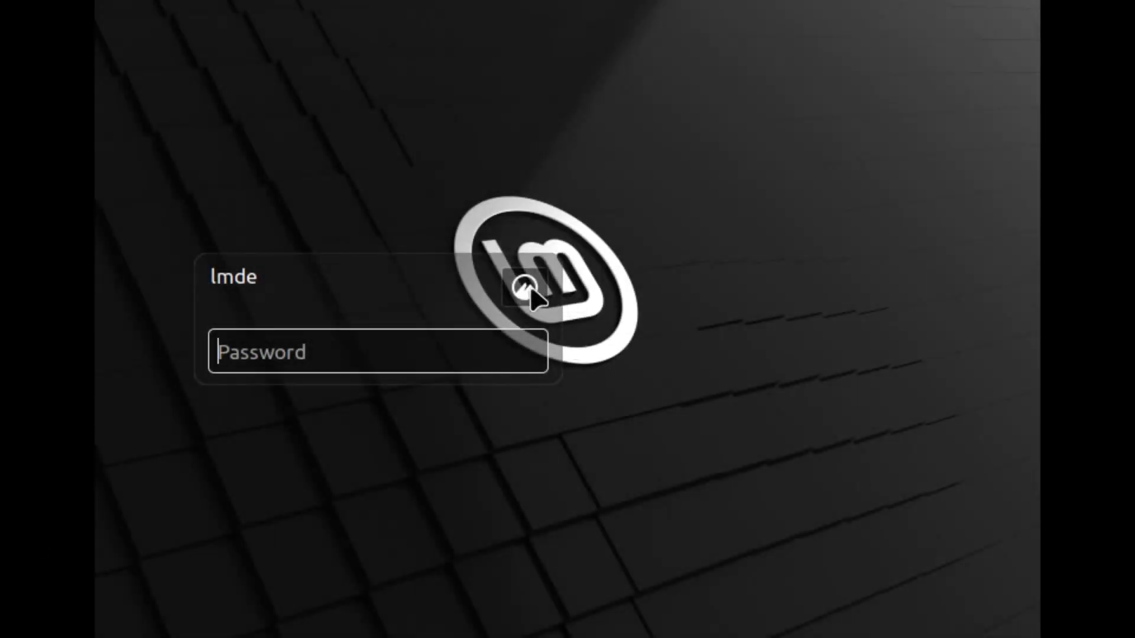
pyautogui.click(523, 290)
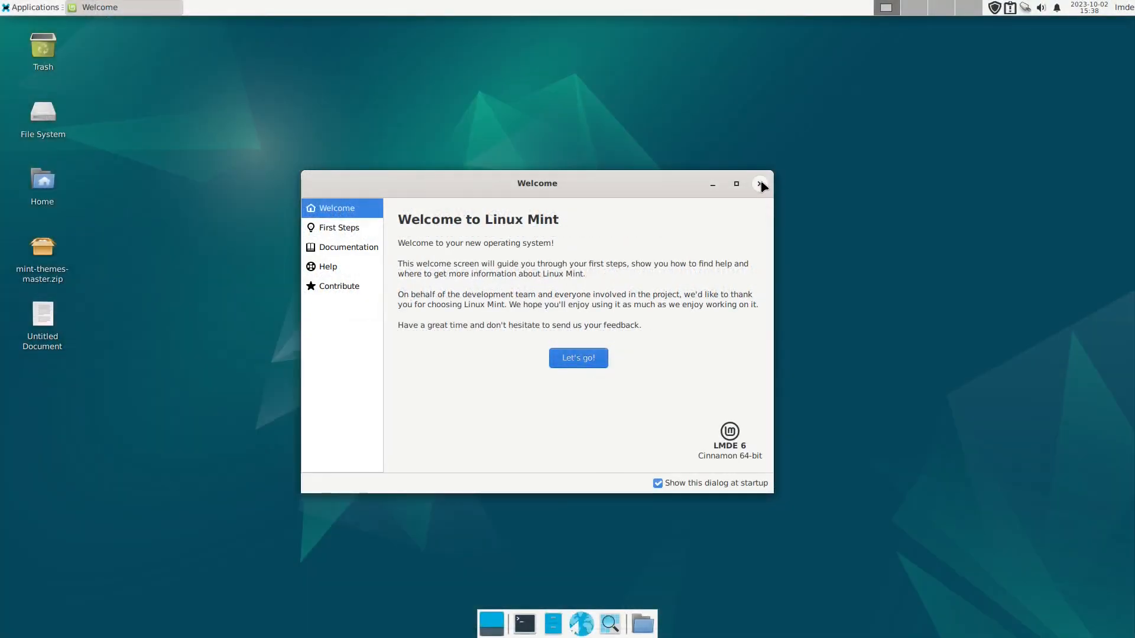
# Apply the Mint-Y-Dark-Red style through Welcome's First Steps Desktop Colors launcher
pyautogui.click(338, 227)
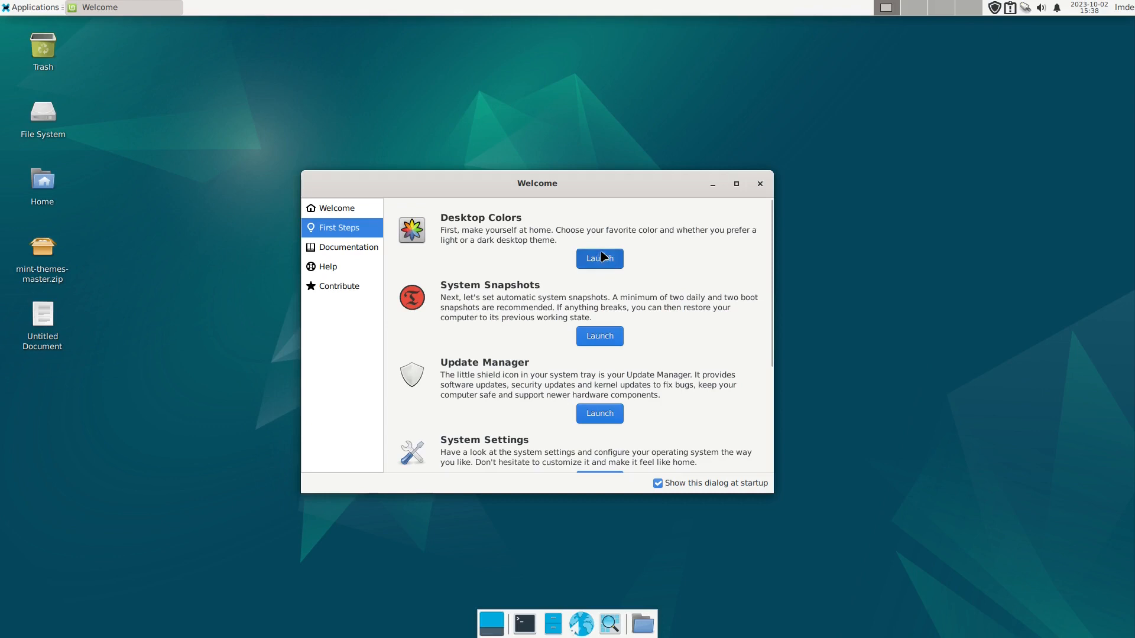
pyautogui.click(599, 258)
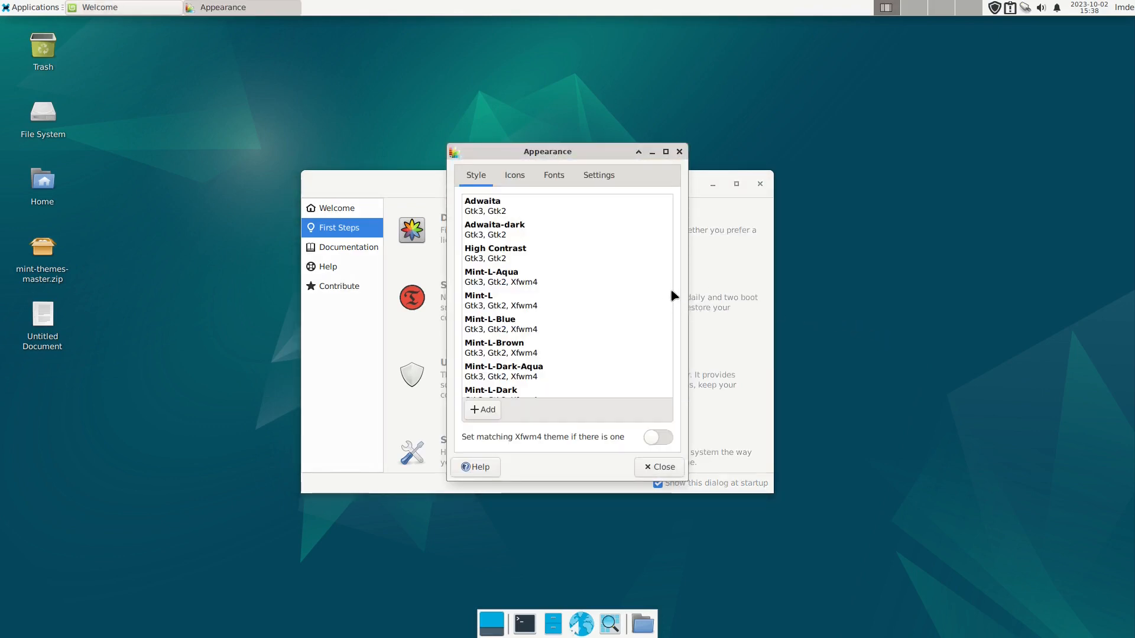
pyautogui.moveTo(665, 284)
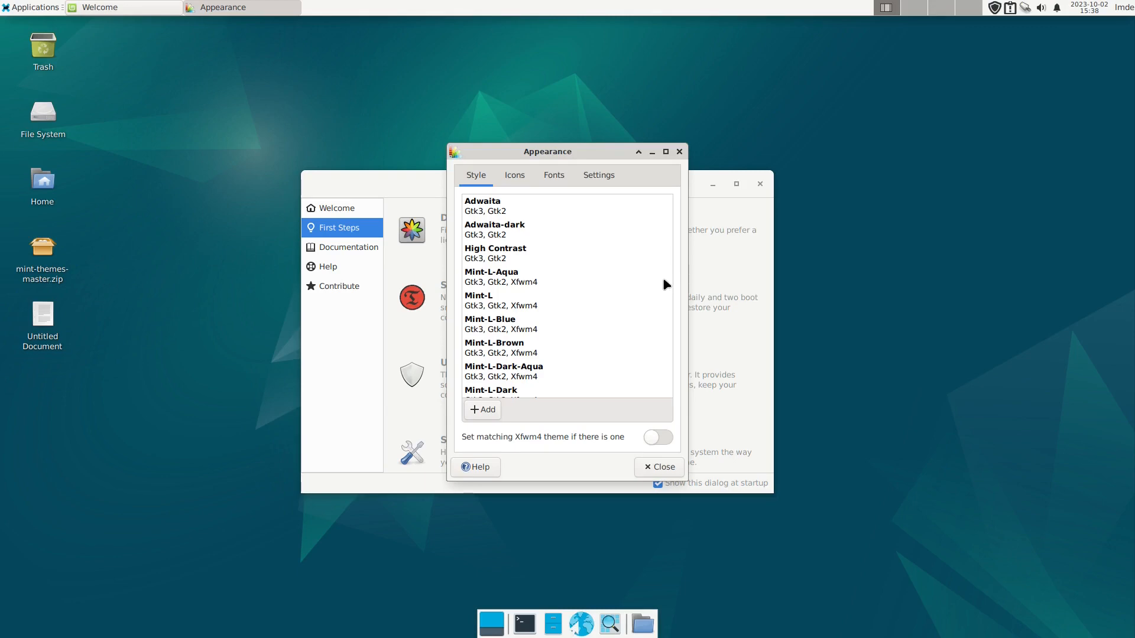
pyautogui.scroll(-3)
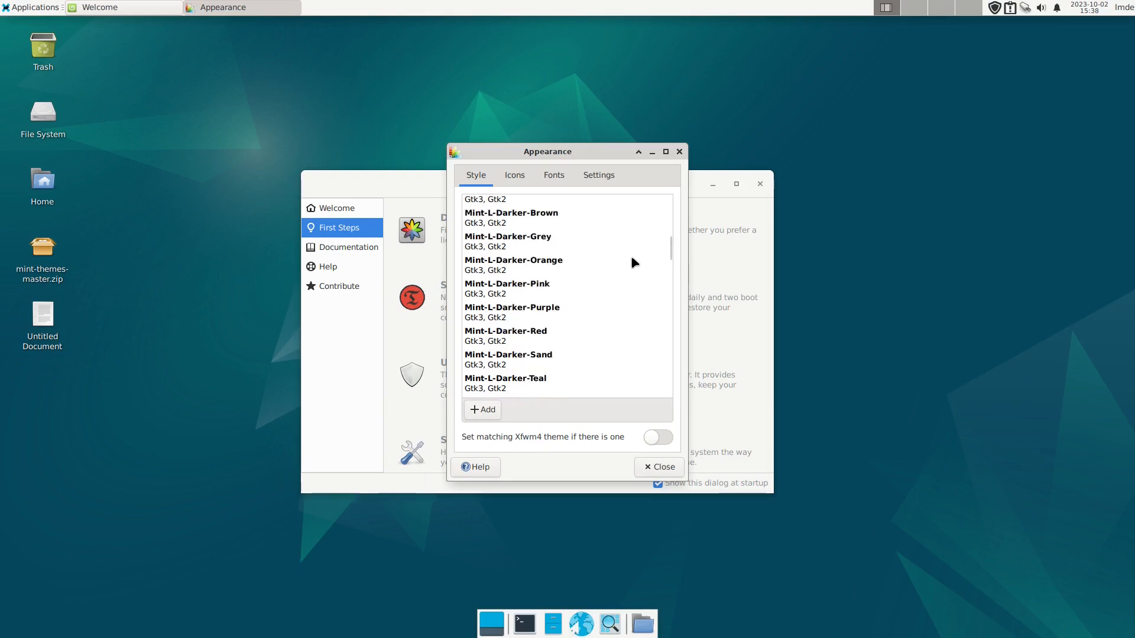
pyautogui.scroll(-3)
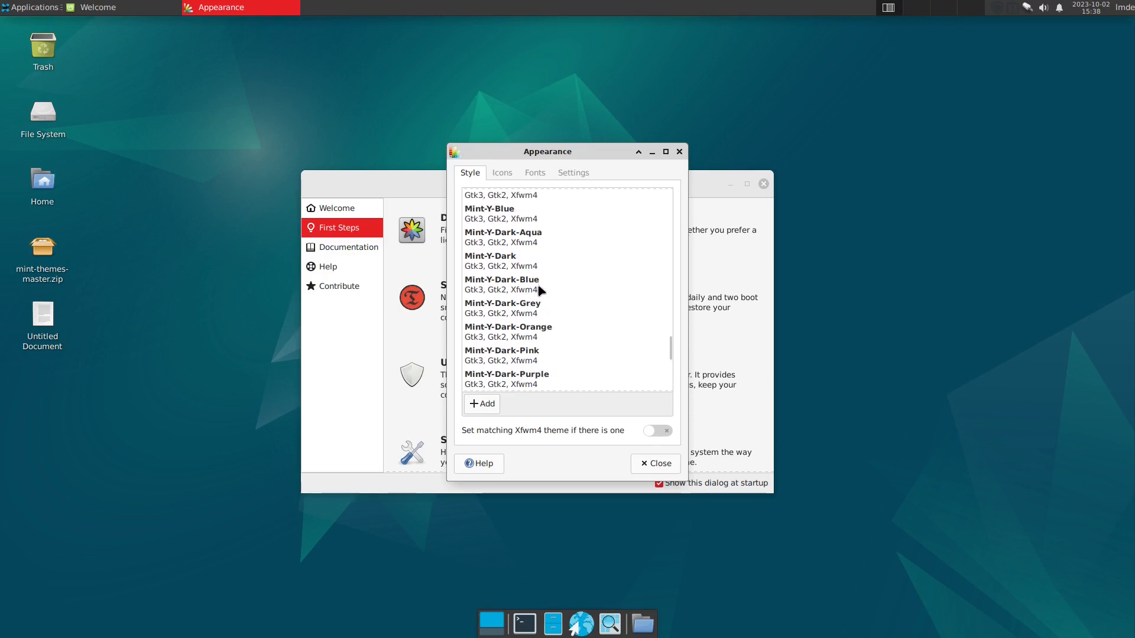
pyautogui.click(526, 368)
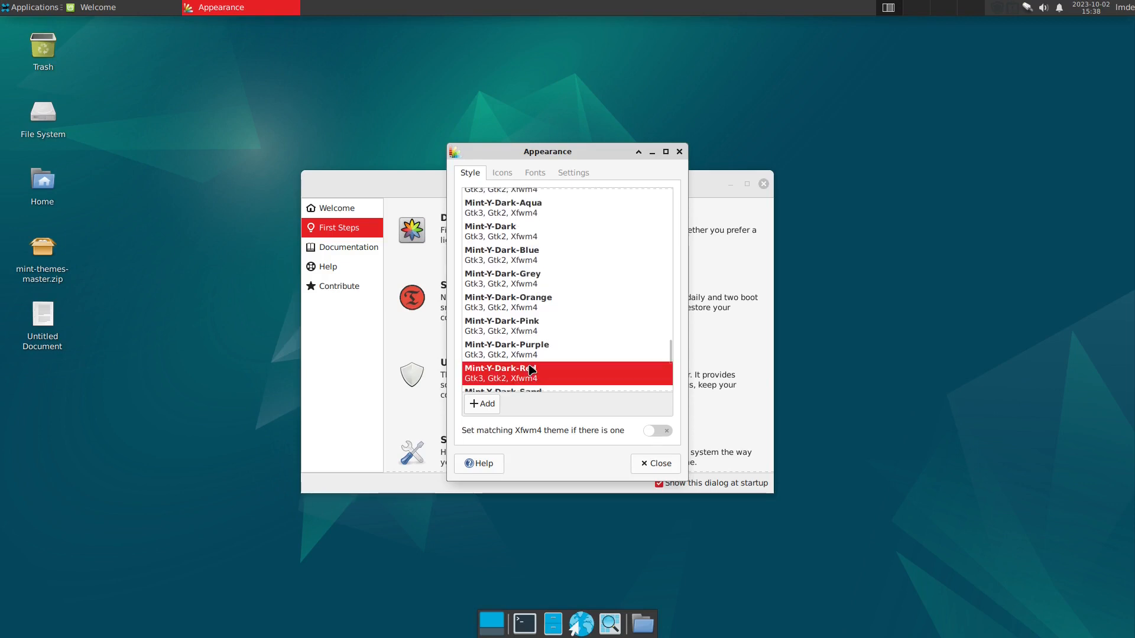
# Close the Appearance settings and Welcome windows
pyautogui.moveTo(546, 152); pyautogui.dragTo(619, 154)
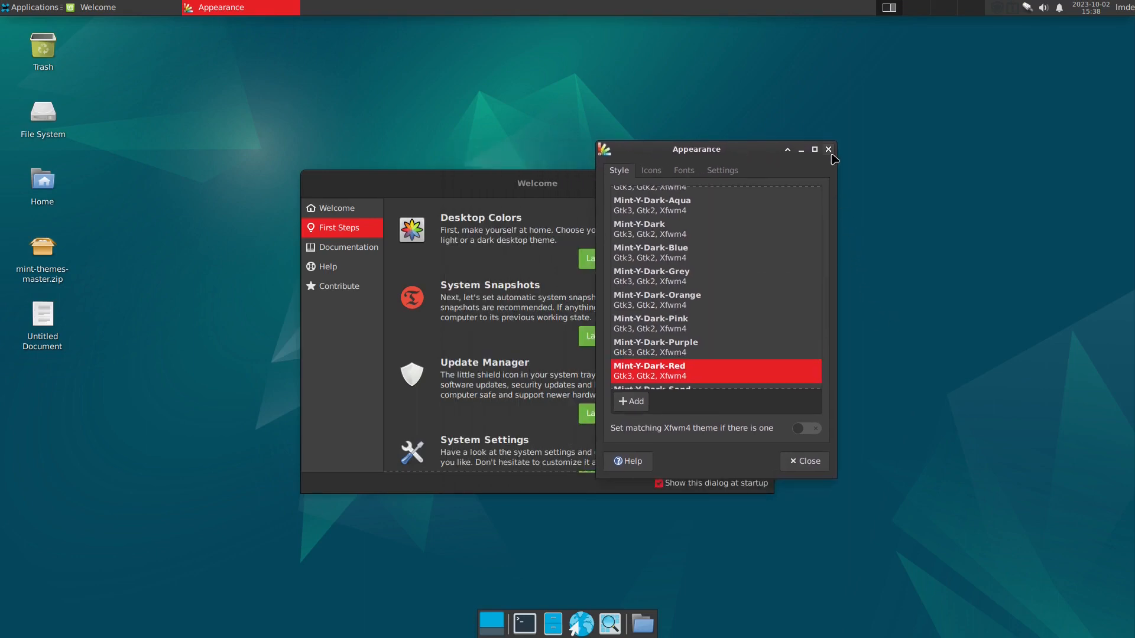
pyautogui.click(828, 149)
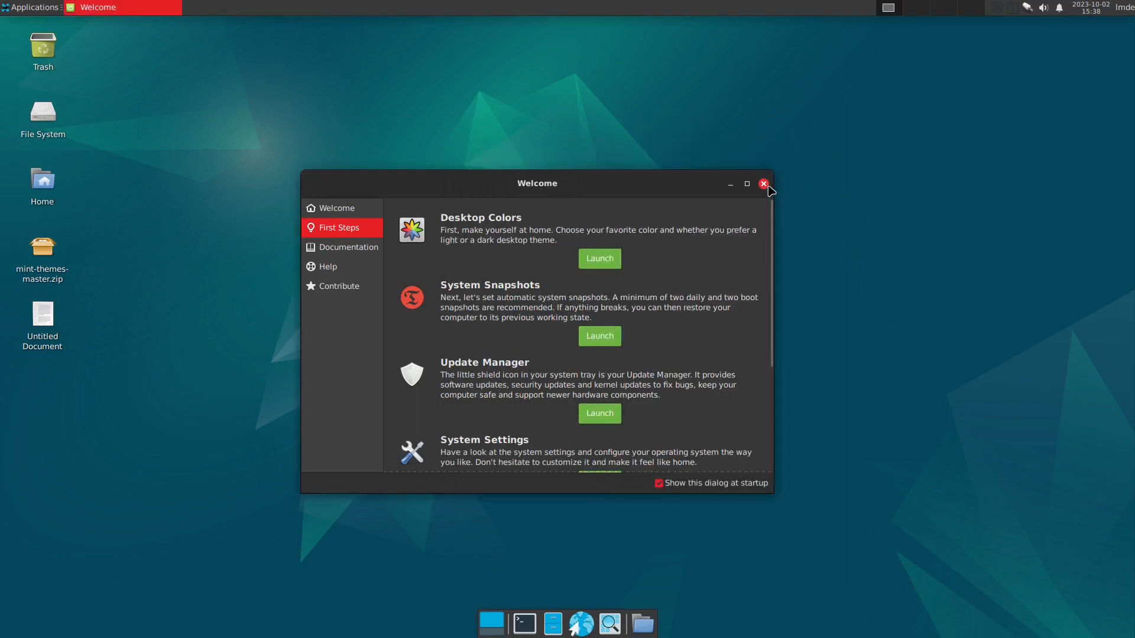
pyautogui.click(763, 183)
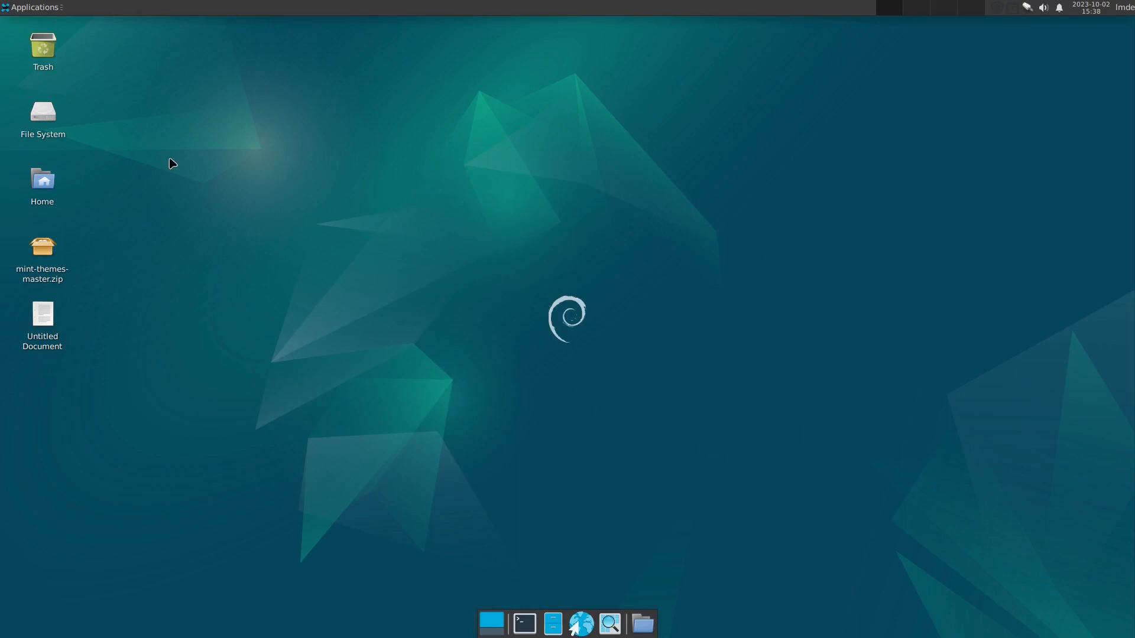
# Open Panel settings from Settings Manager, move Panel 1 to the bottom, row size 27
pyautogui.click(32, 7)
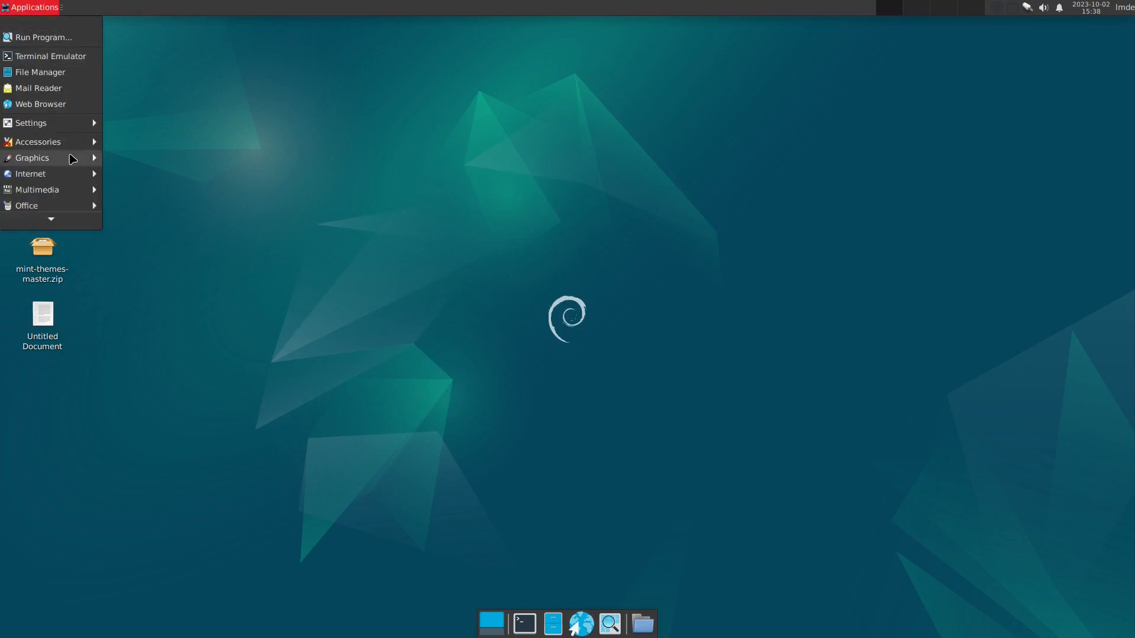
pyautogui.click(30, 122)
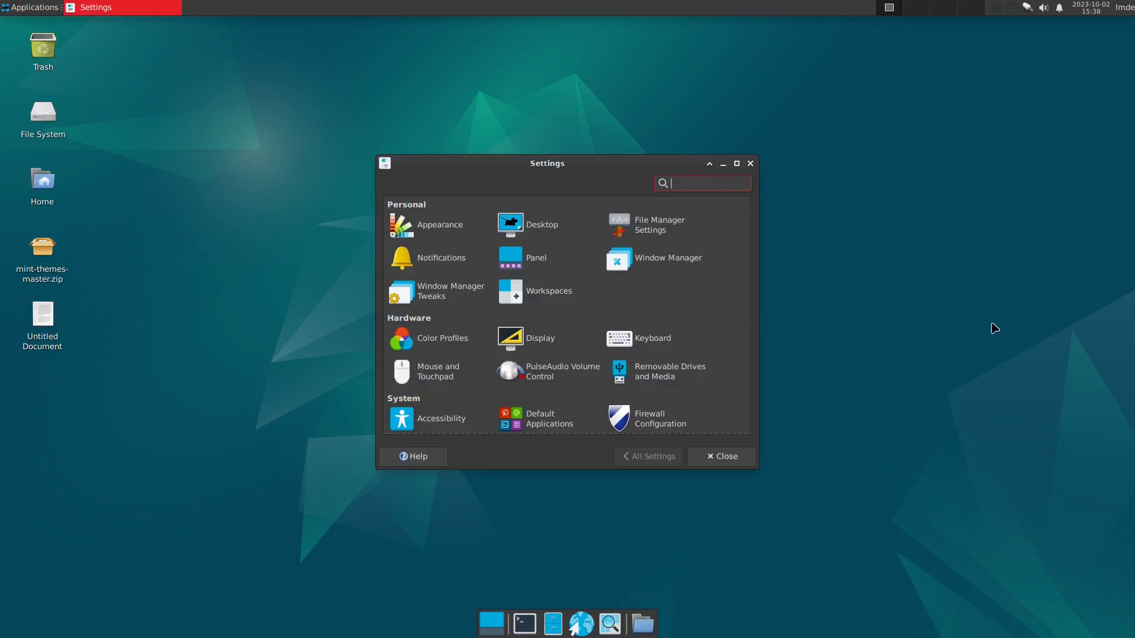
pyautogui.click(536, 258)
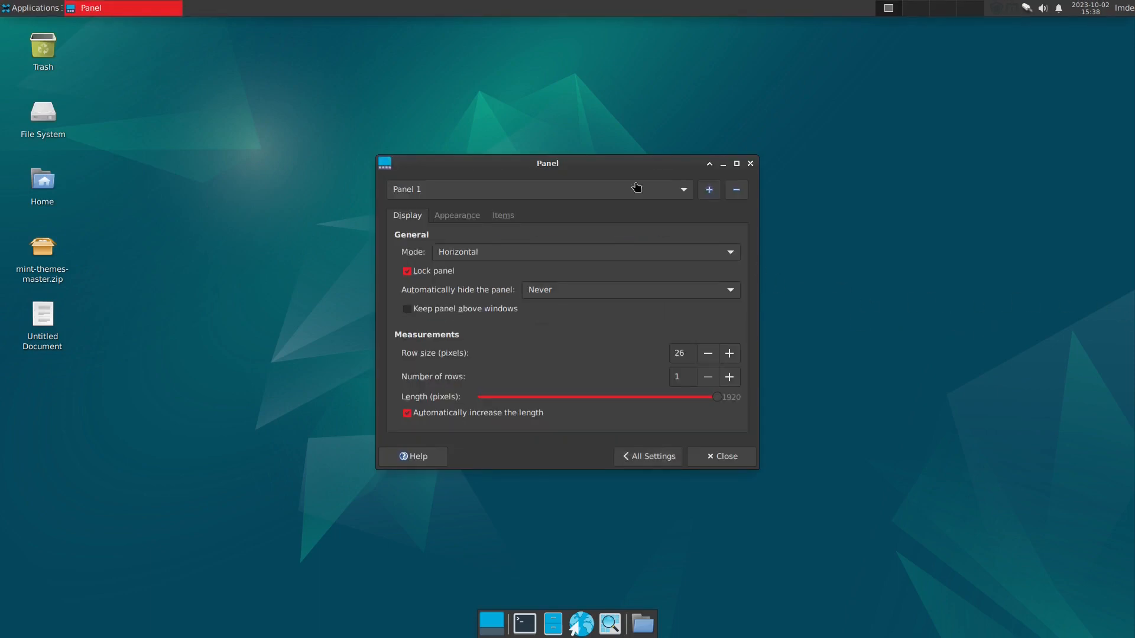
pyautogui.click(539, 189)
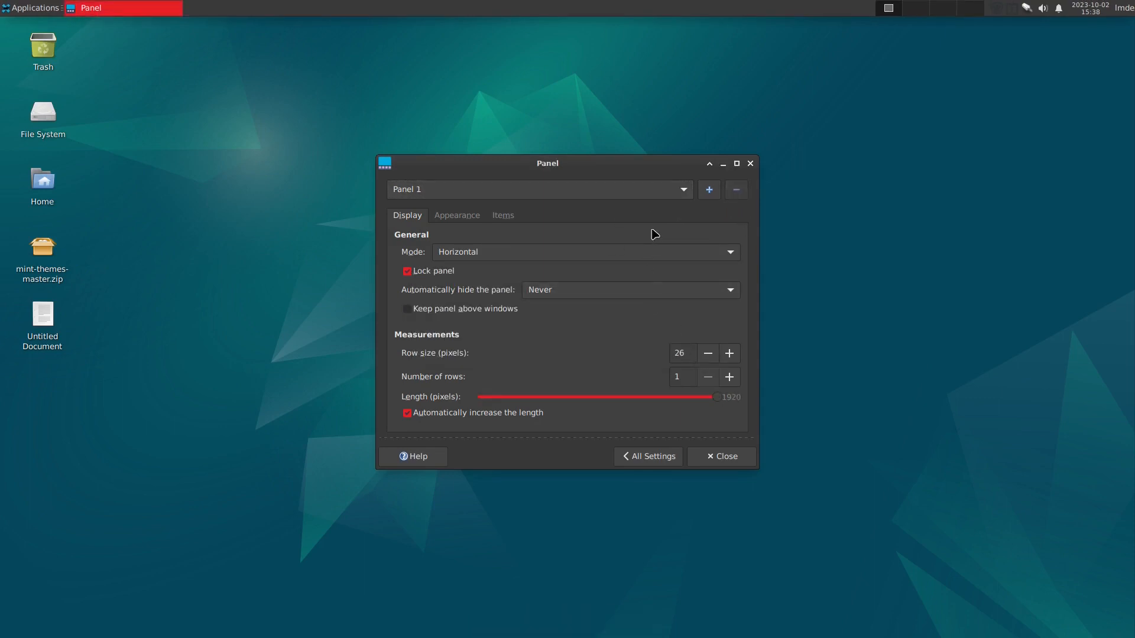
pyautogui.moveTo(453, 142)
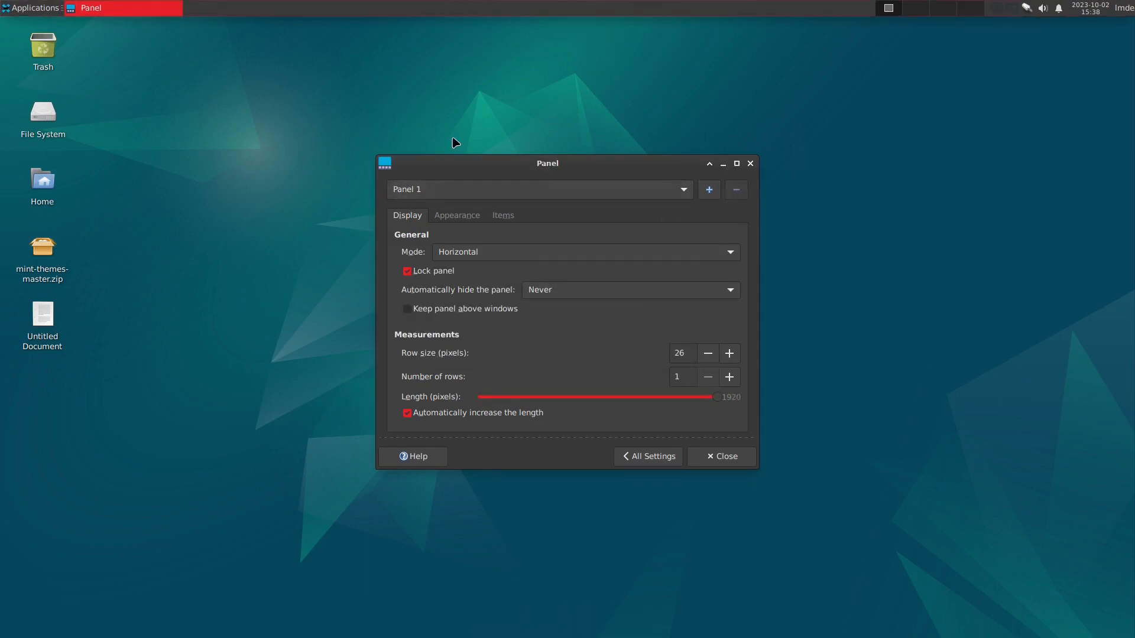
pyautogui.click(407, 271)
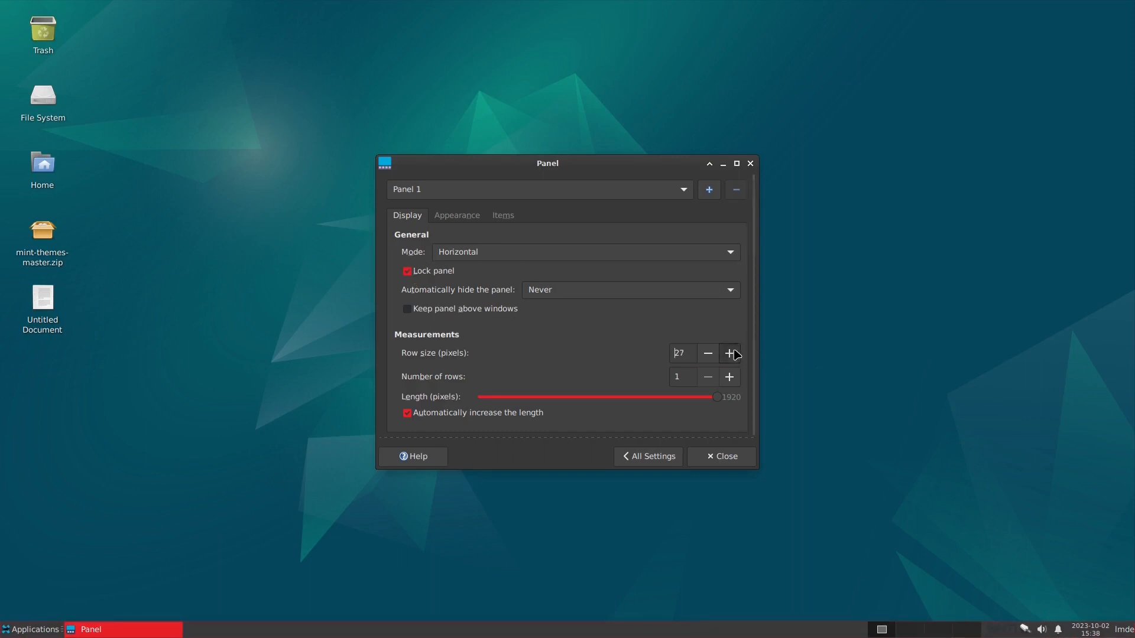
# Raise Panel 1's row size to 40 and fix its icon size at 32 pixels
pyautogui.click(729, 353)
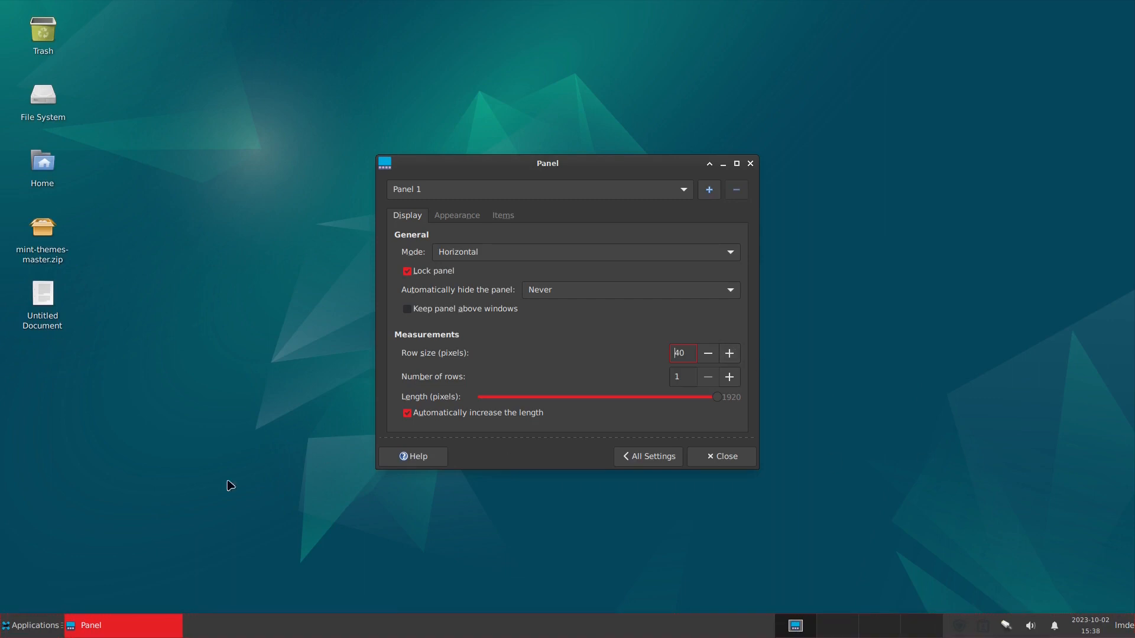
pyautogui.click(456, 215)
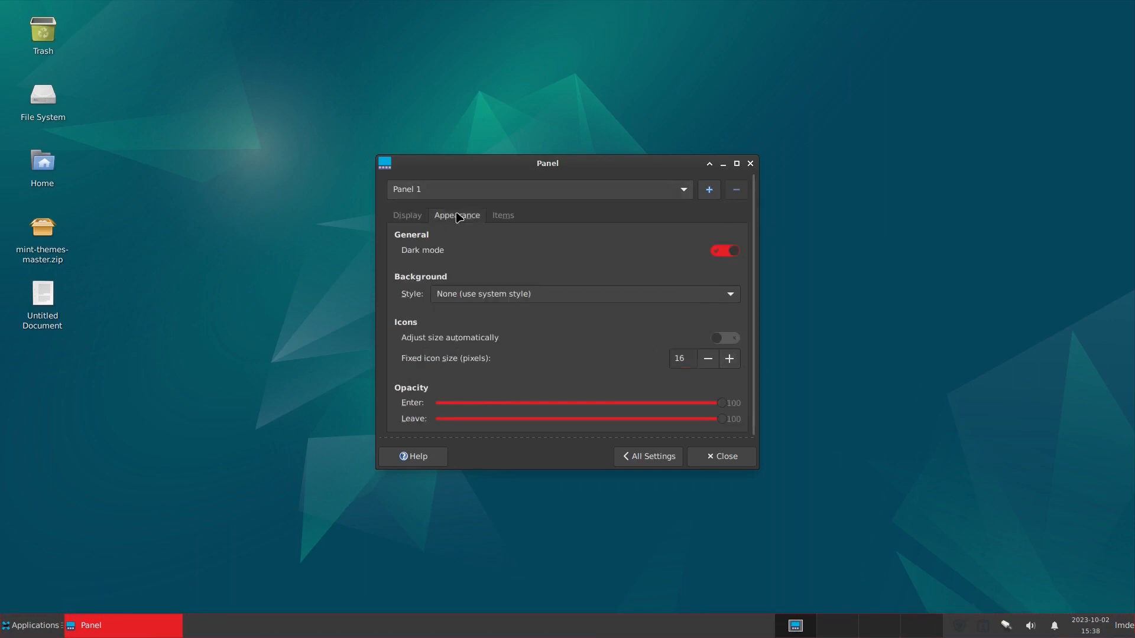
pyautogui.click(729, 358)
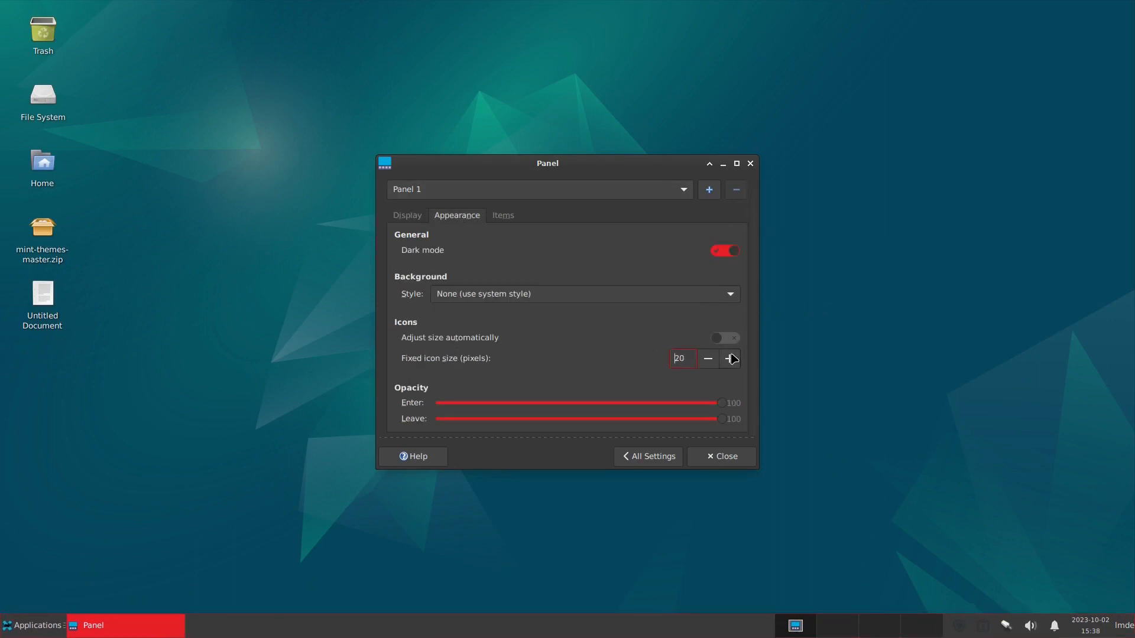
pyautogui.click(730, 358)
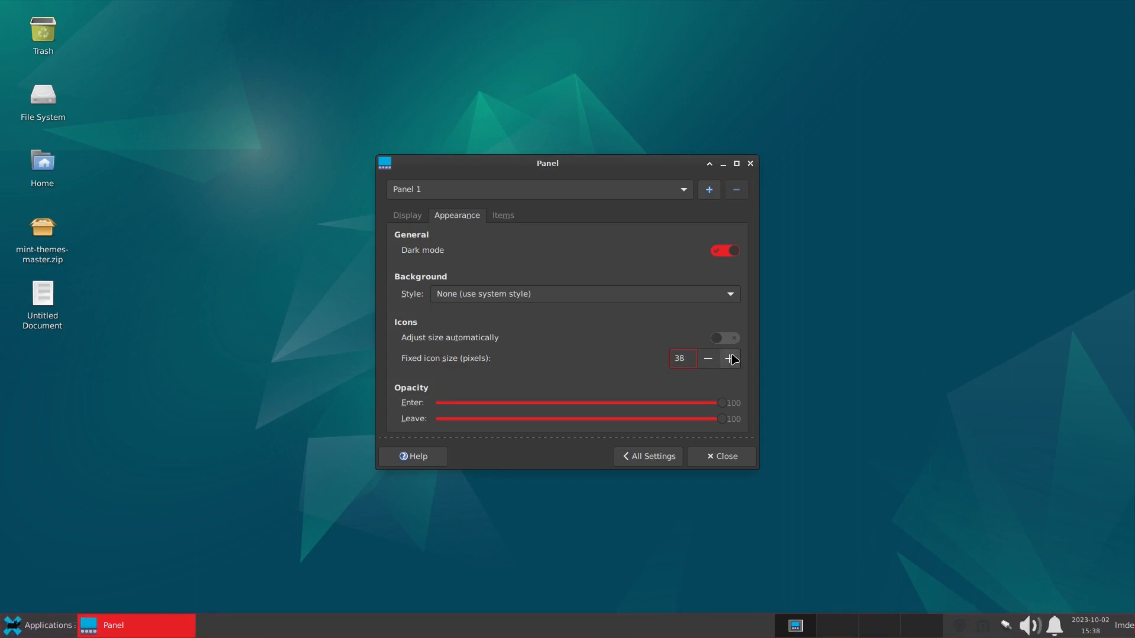
pyautogui.click(707, 359)
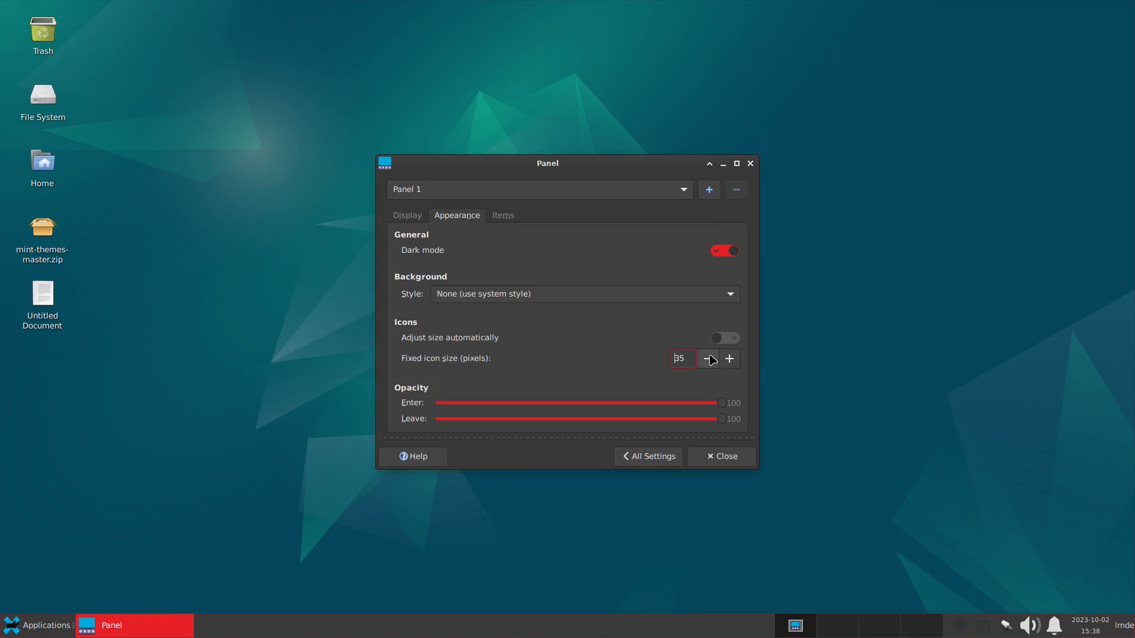
pyautogui.click(707, 358)
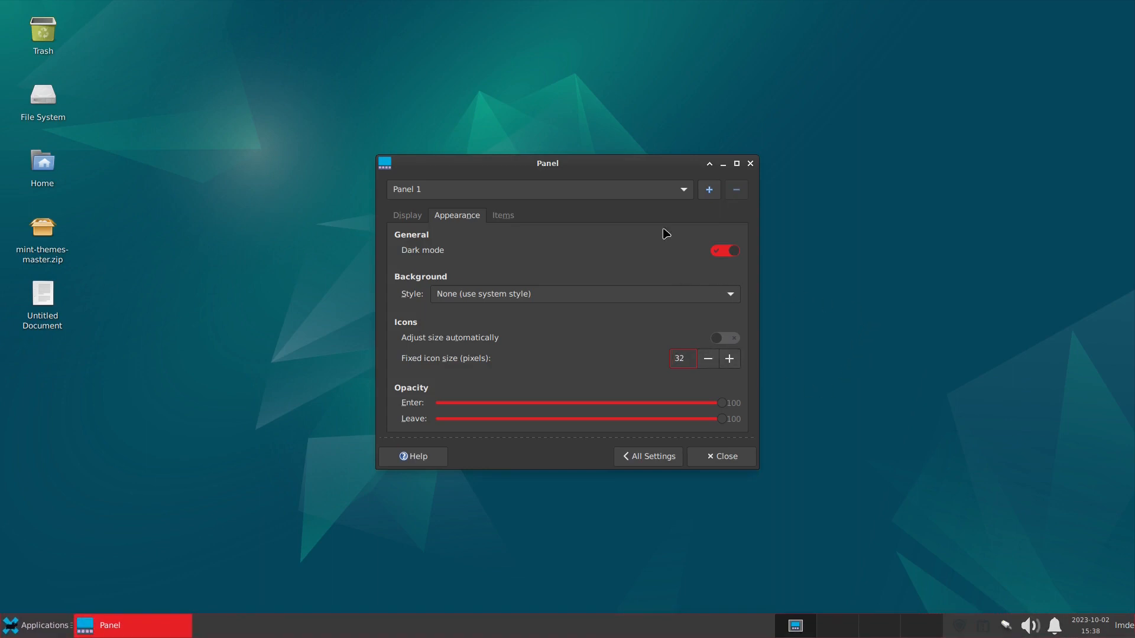
pyautogui.click(501, 215)
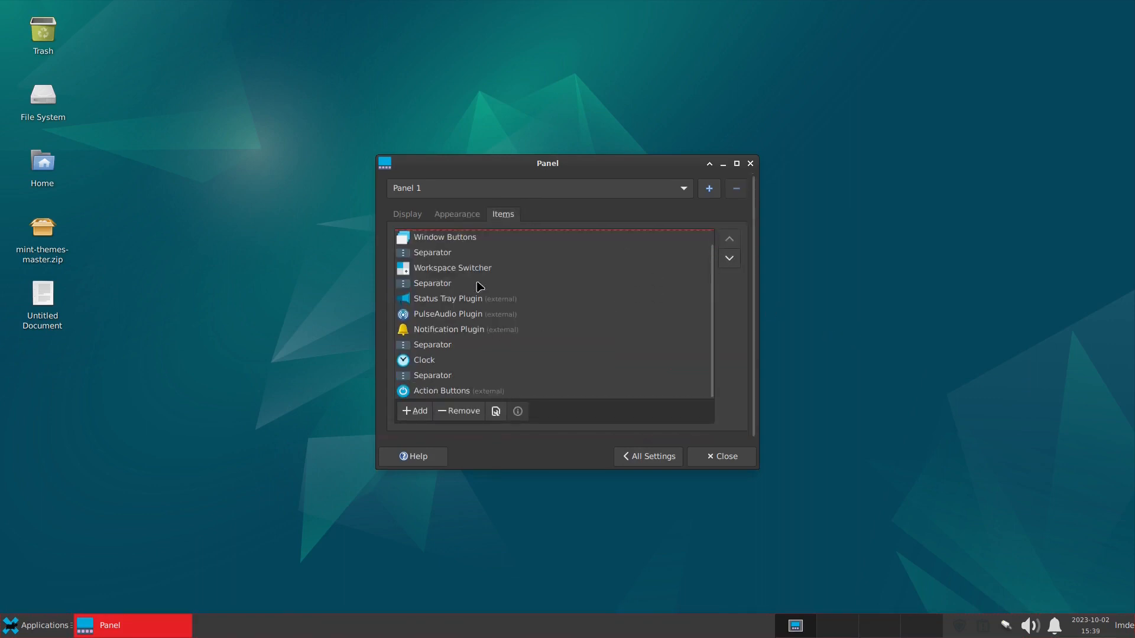
# Add Whisker Menu to Panel 1 and remove the old Applications Menu
pyautogui.click(413, 412)
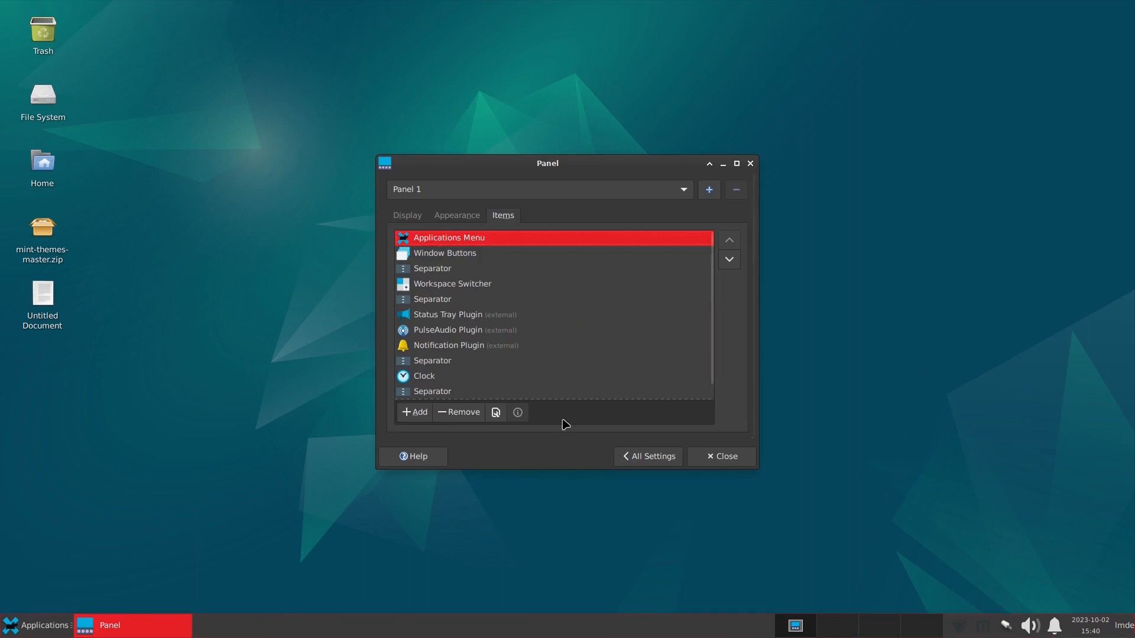
pyautogui.click(413, 412)
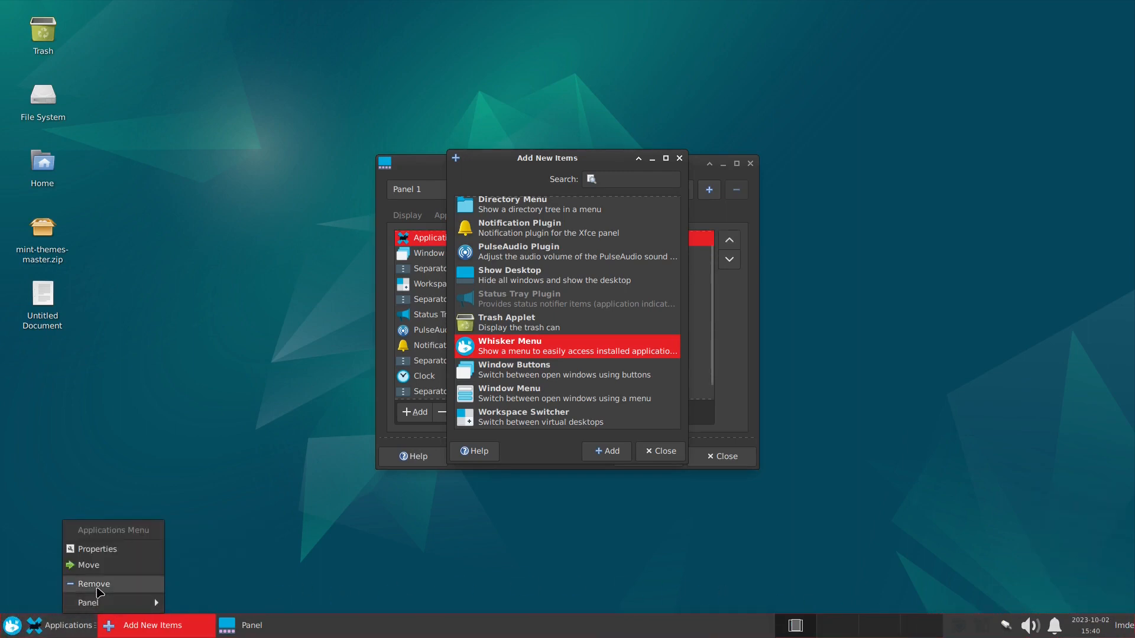
pyautogui.click(94, 584)
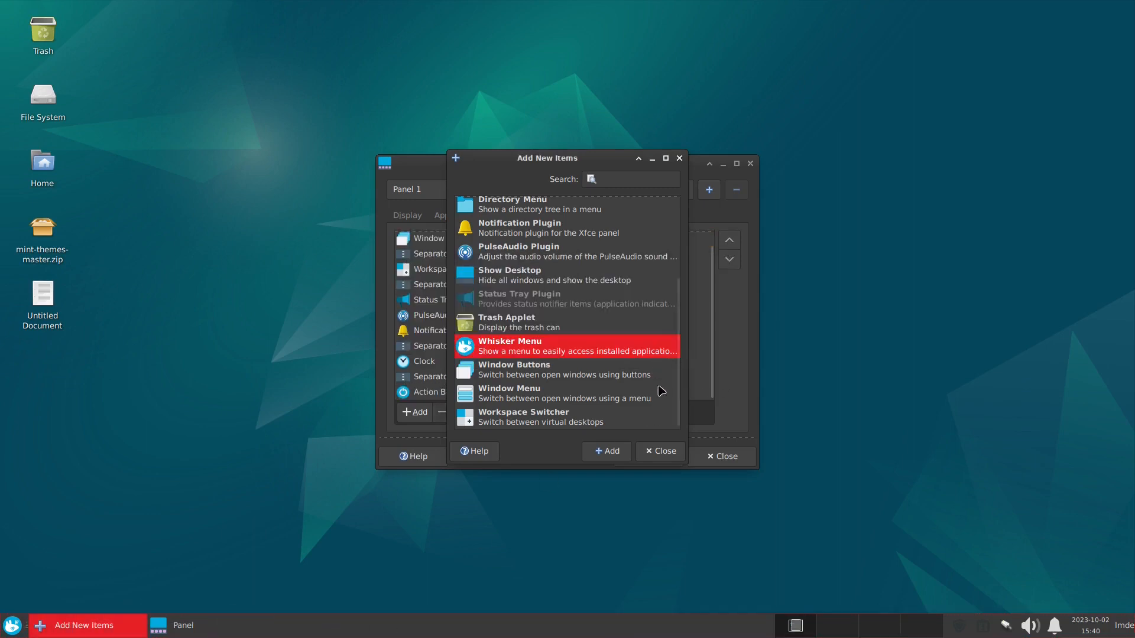
pyautogui.click(658, 451)
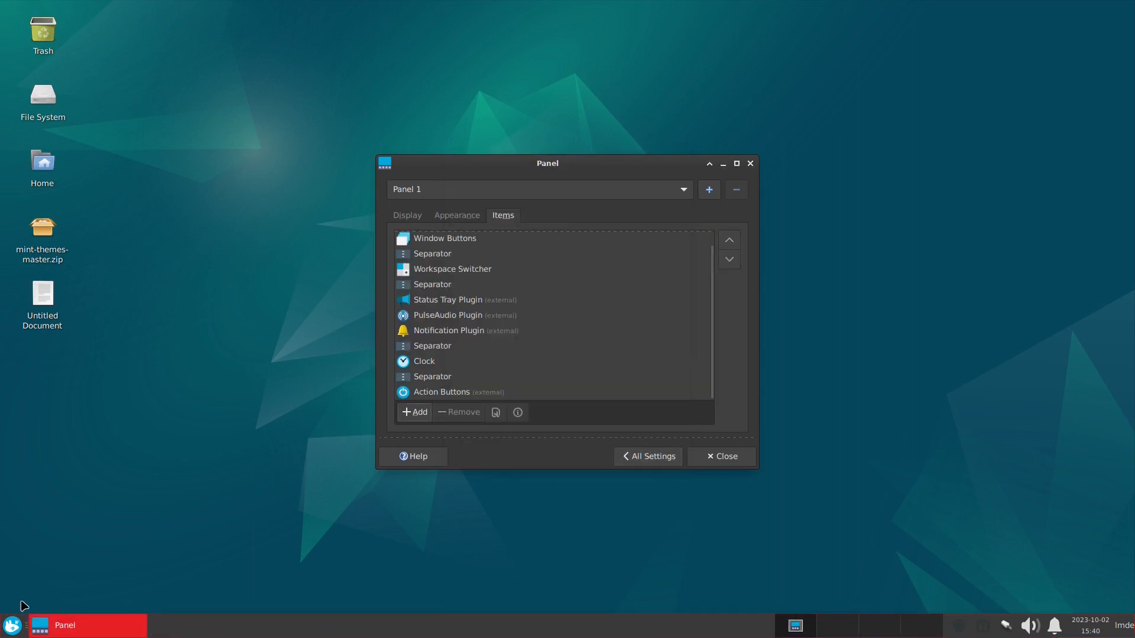
# Open Whisker Menu properties and pick the Linux Mint logo as the button icon
pyautogui.rightClick(11, 624)
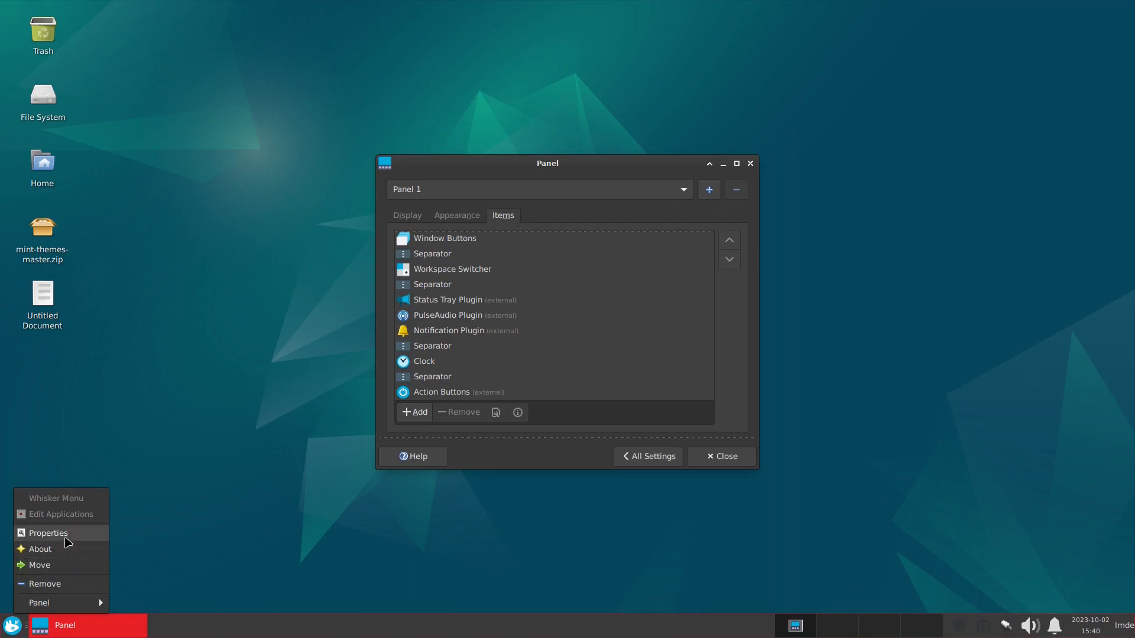
pyautogui.click(48, 533)
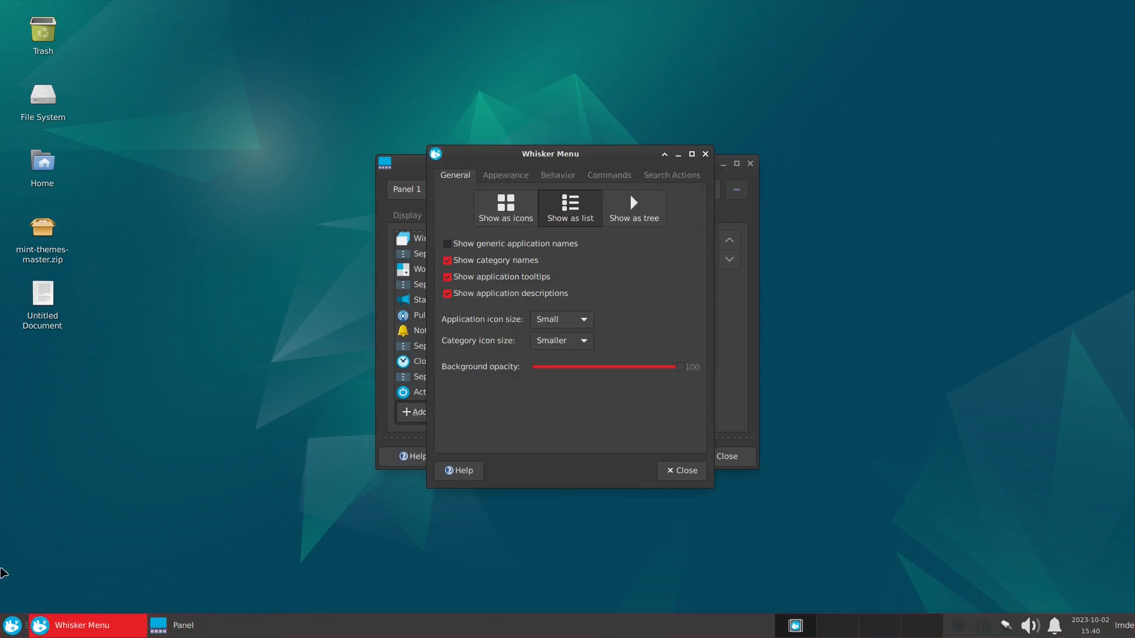
pyautogui.click(12, 625)
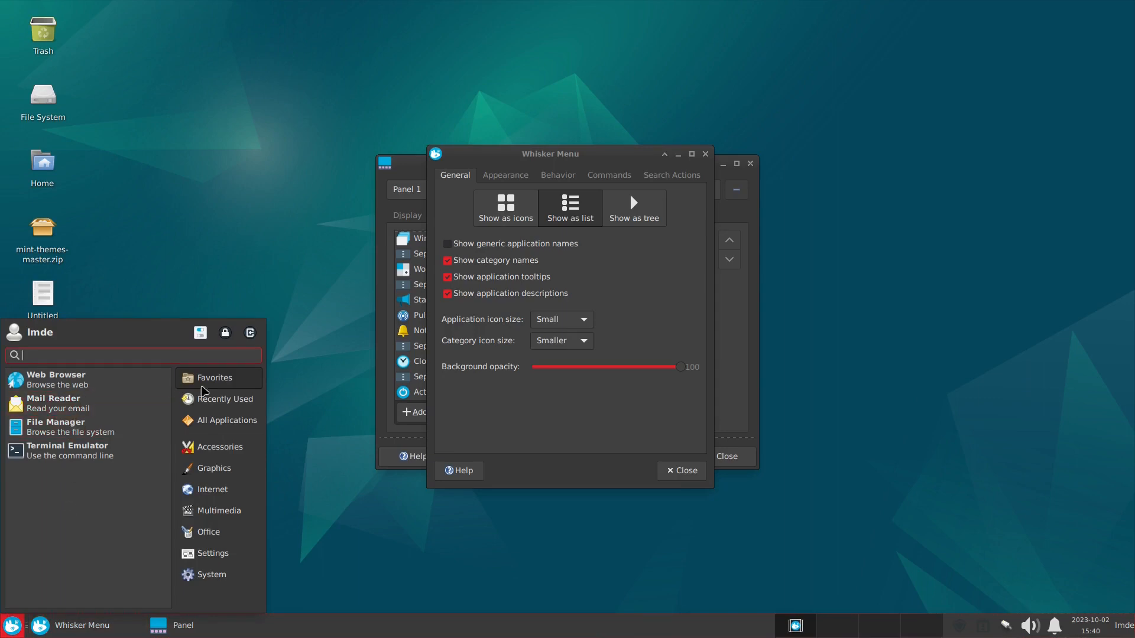
pyautogui.moveTo(87, 427)
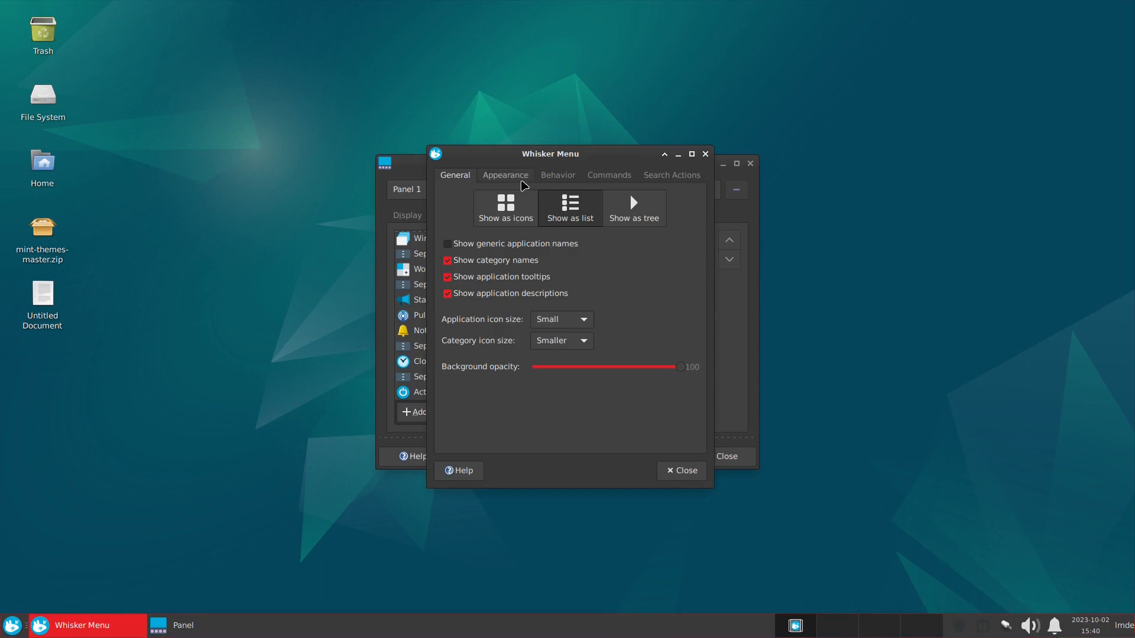
pyautogui.click(504, 174)
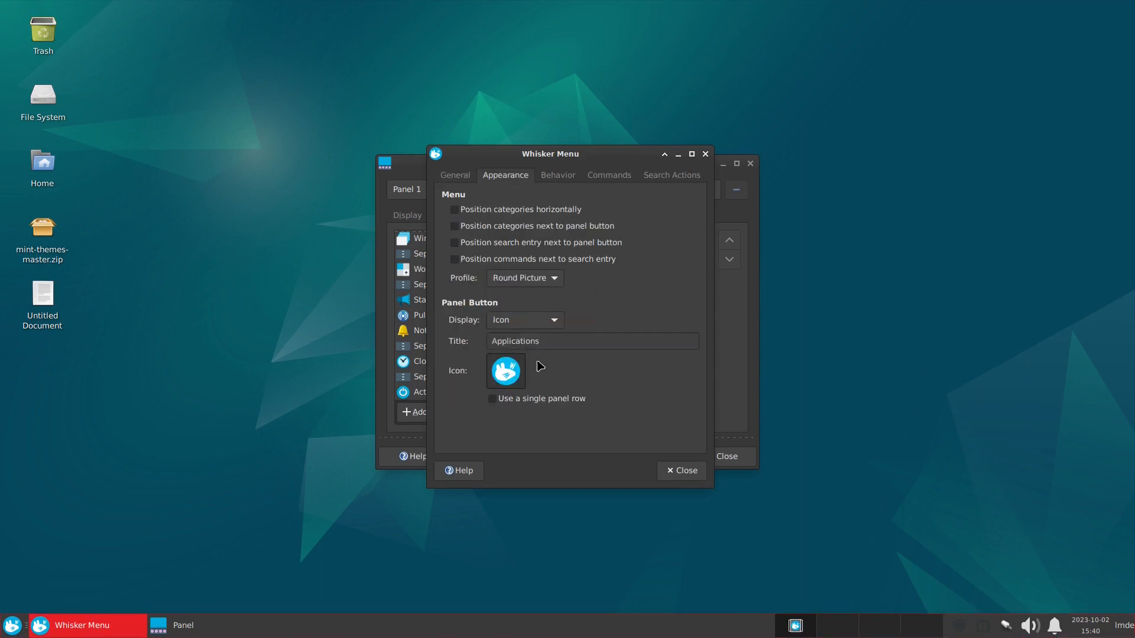
pyautogui.click(505, 371)
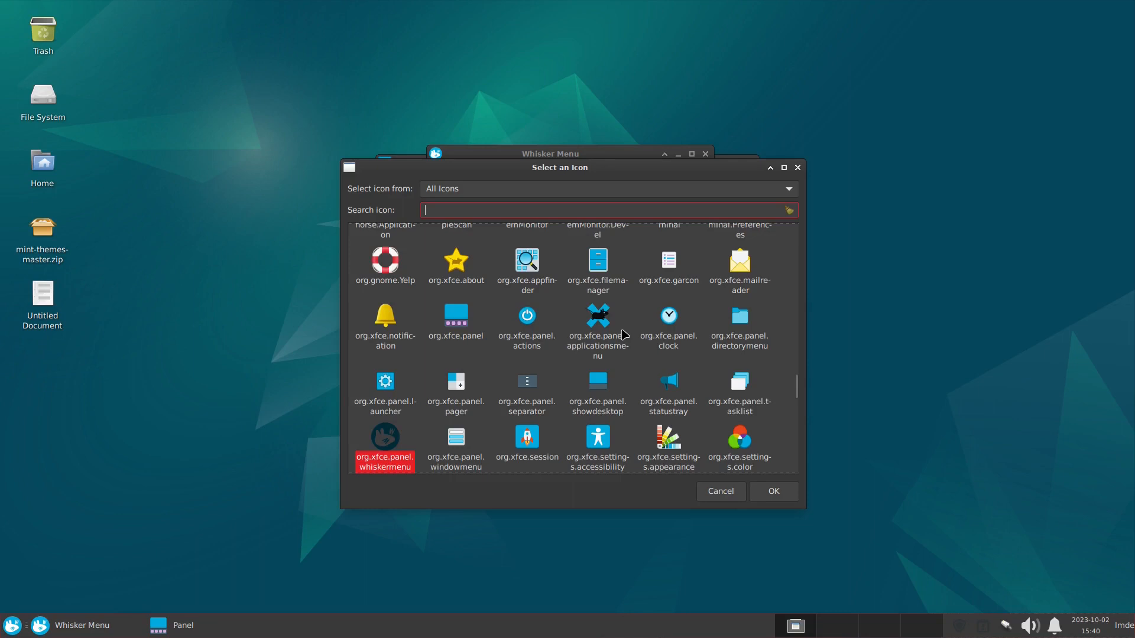
pyautogui.write('linu')
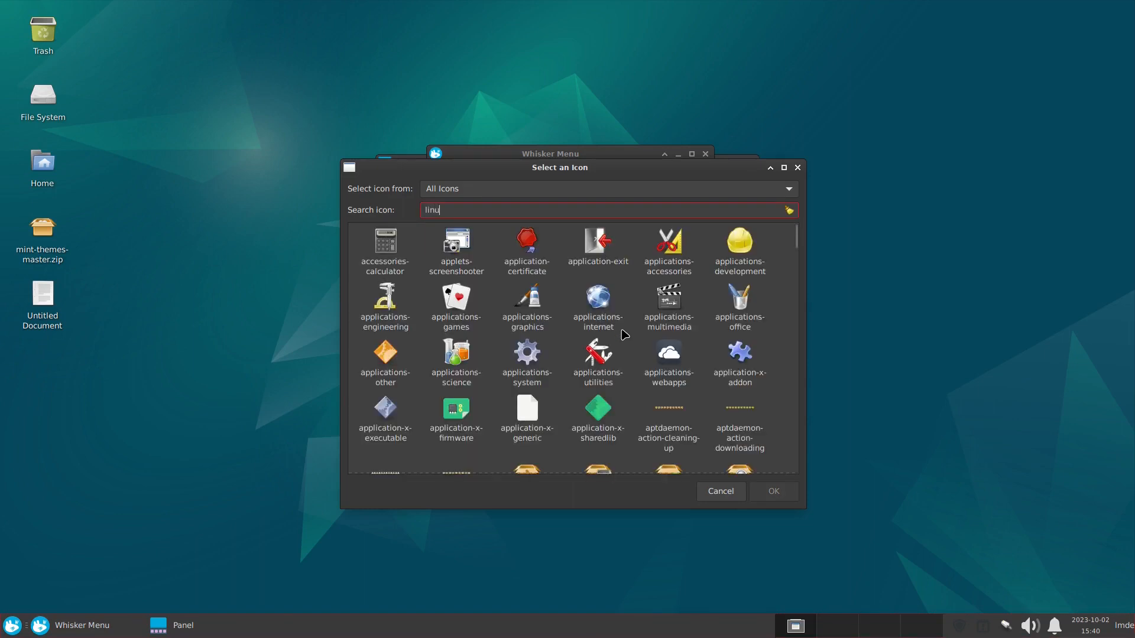
pyautogui.write('linu')
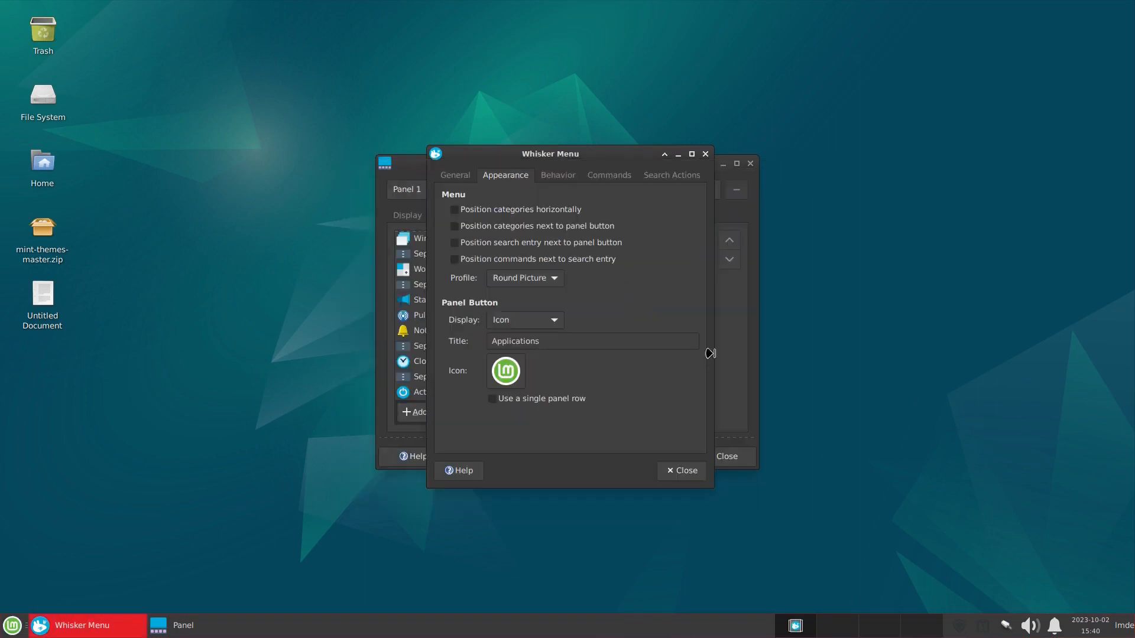
pyautogui.moveTo(601, 355)
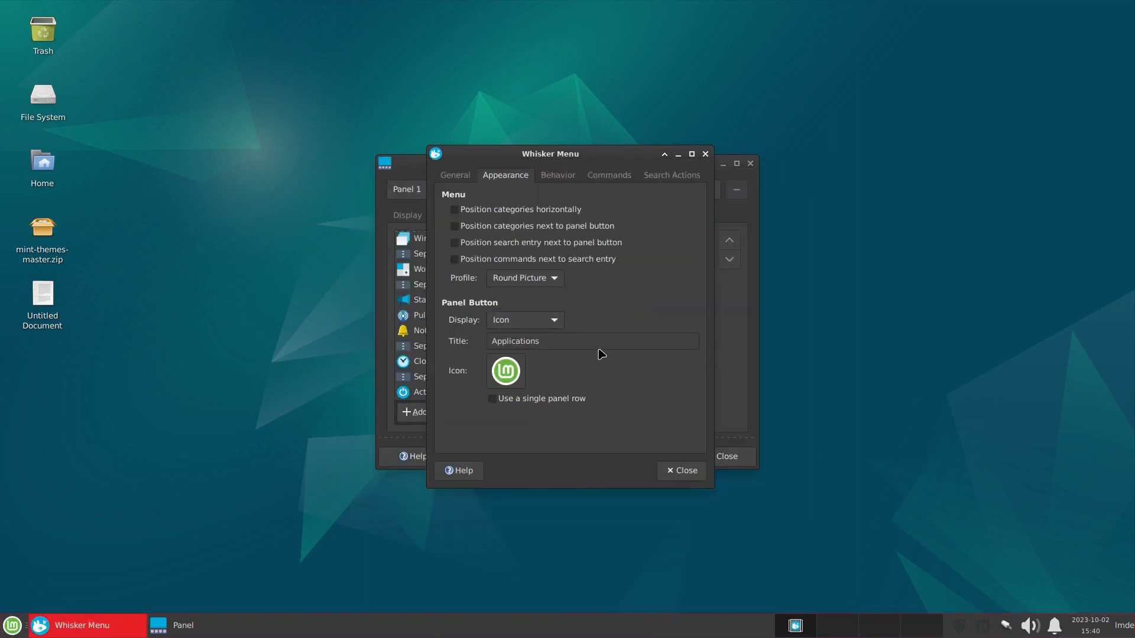
# Look over the Behavior and Commands tabs, then close Whisker Menu properties
pyautogui.click(558, 174)
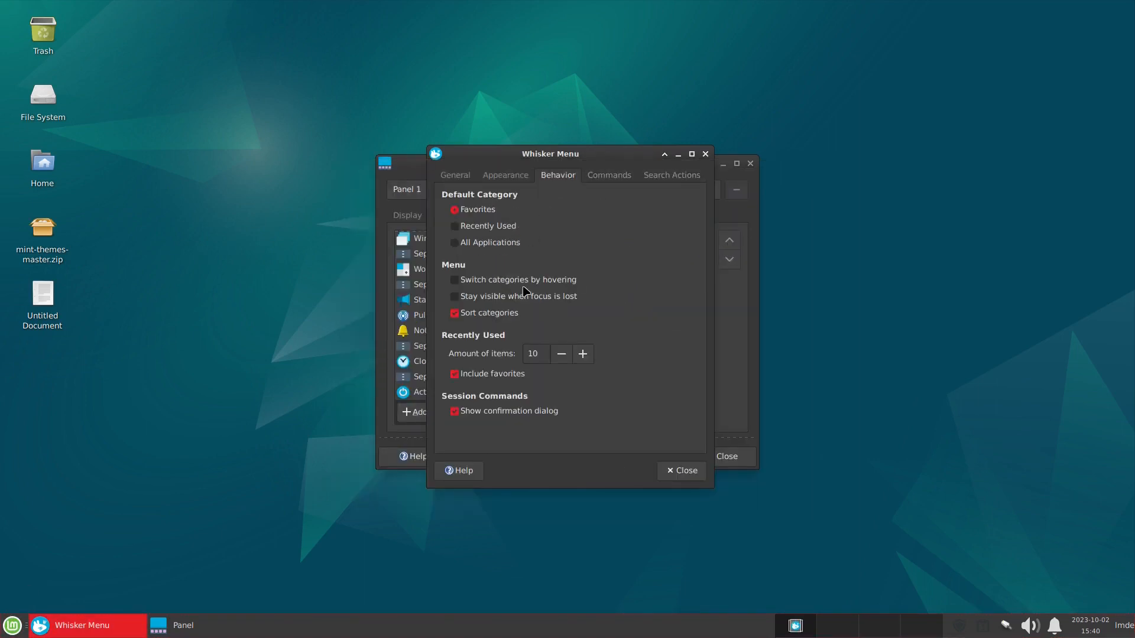
pyautogui.click(608, 175)
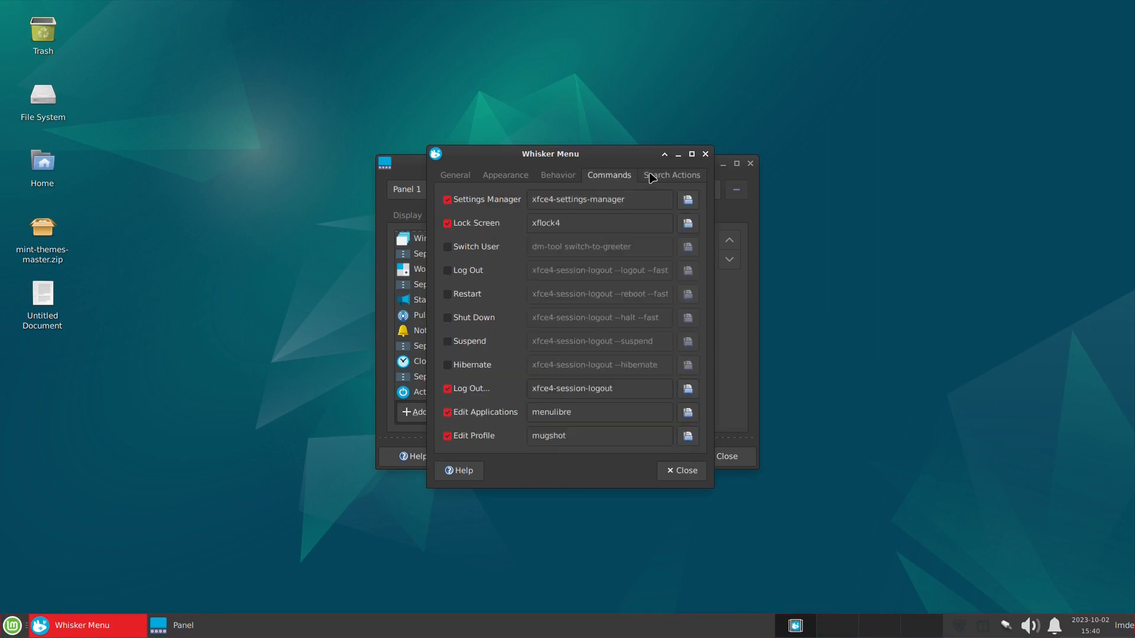
pyautogui.click(454, 175)
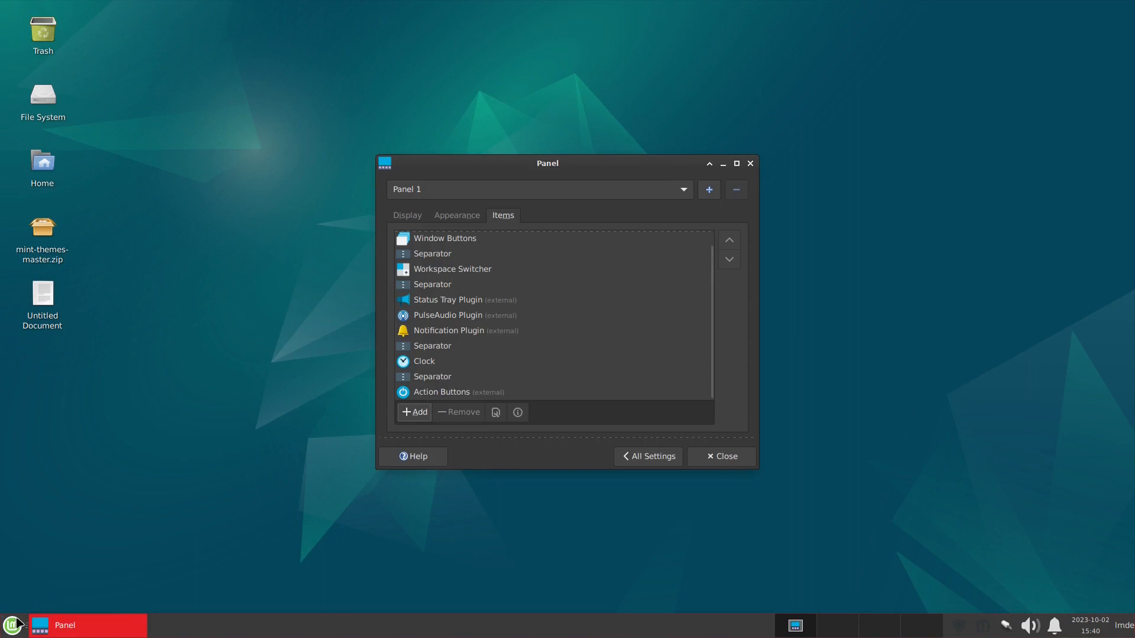
# Remove and confirm removal of the Workspace Switcher, then open Whisker Menu to check
pyautogui.click(12, 625)
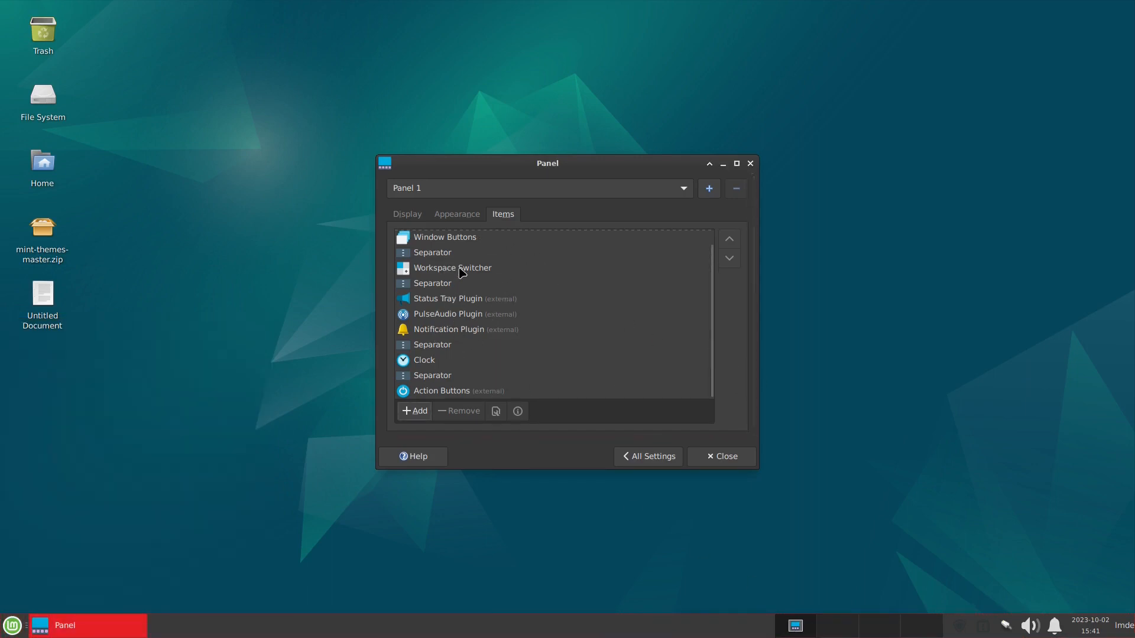
pyautogui.click(458, 410)
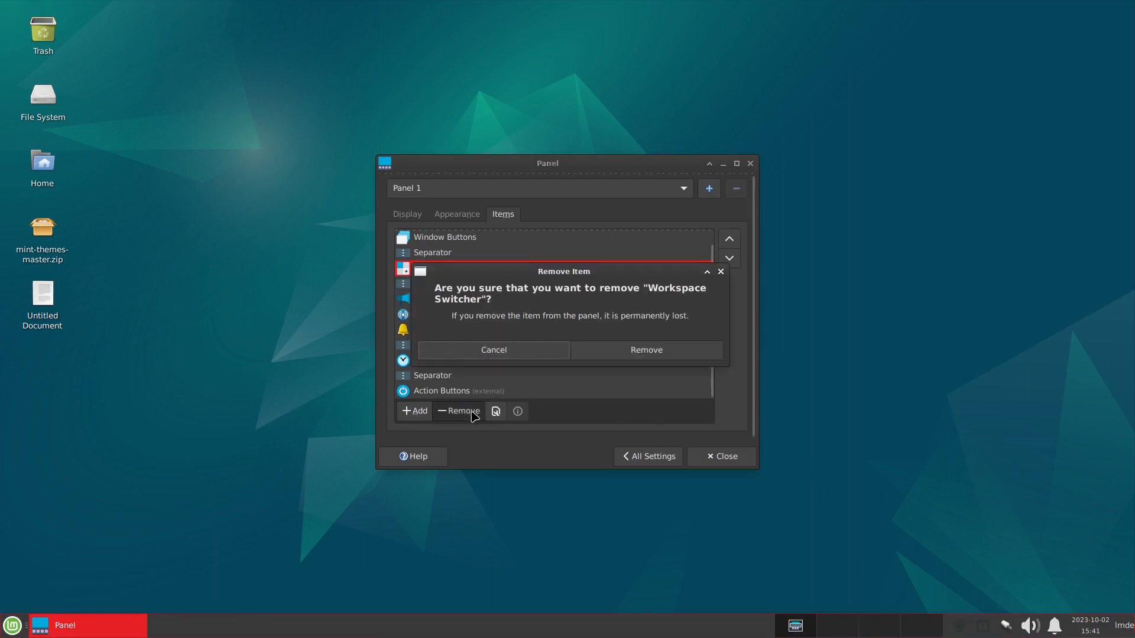
pyautogui.click(644, 350)
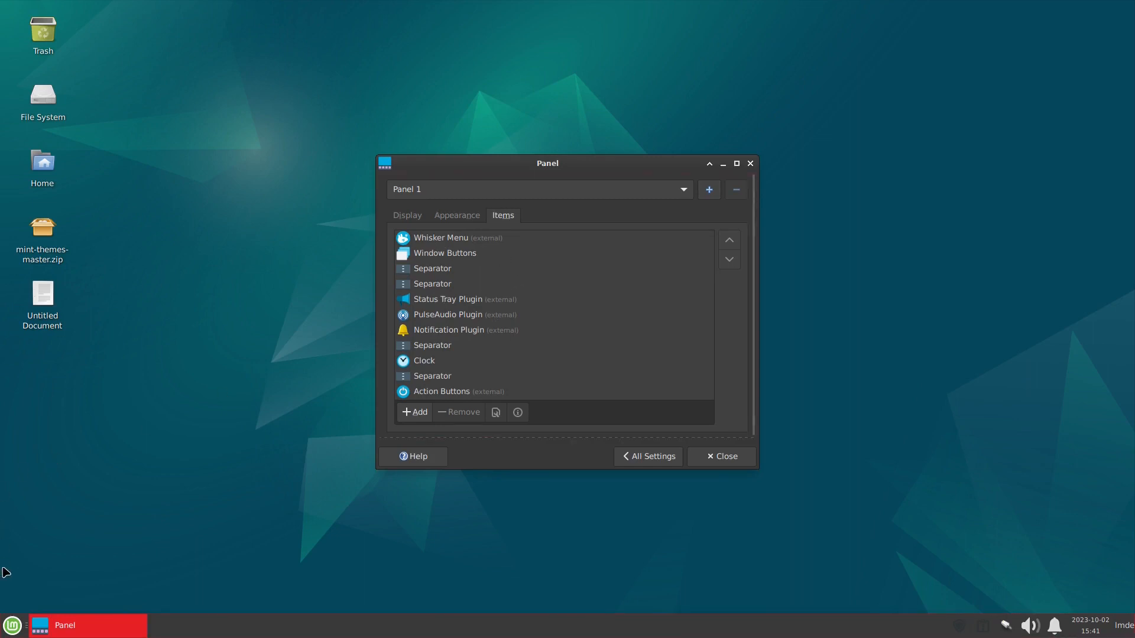
pyautogui.click(11, 624)
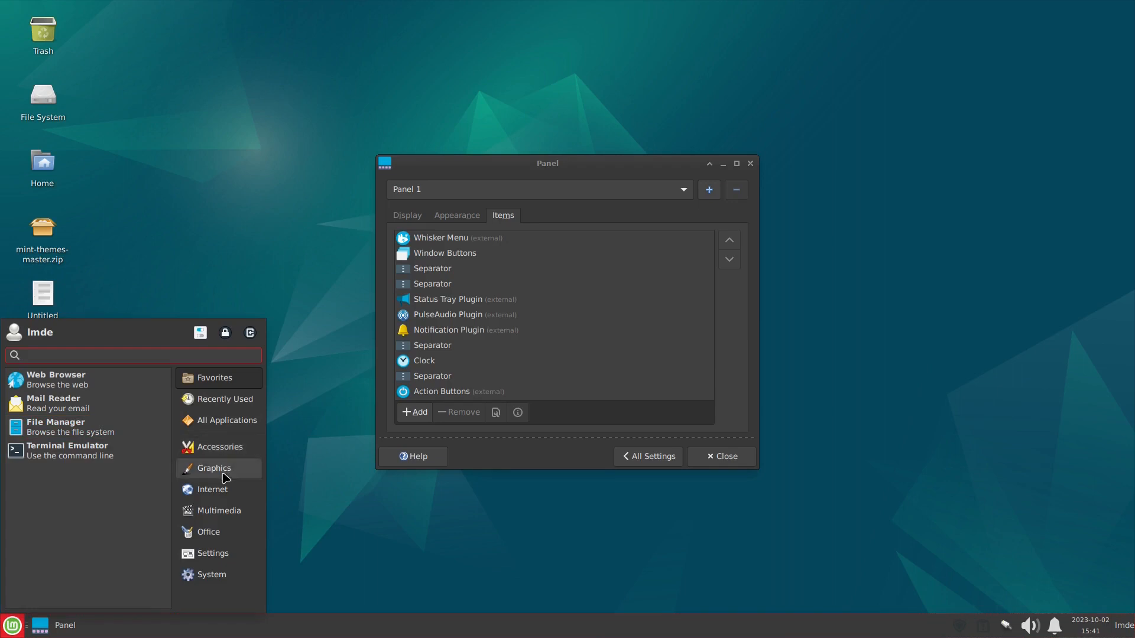
# Add Thunderbird, Terminal Emulator and File Manager to the panel from their Whisker Menu entries
pyautogui.rightClick(55, 379)
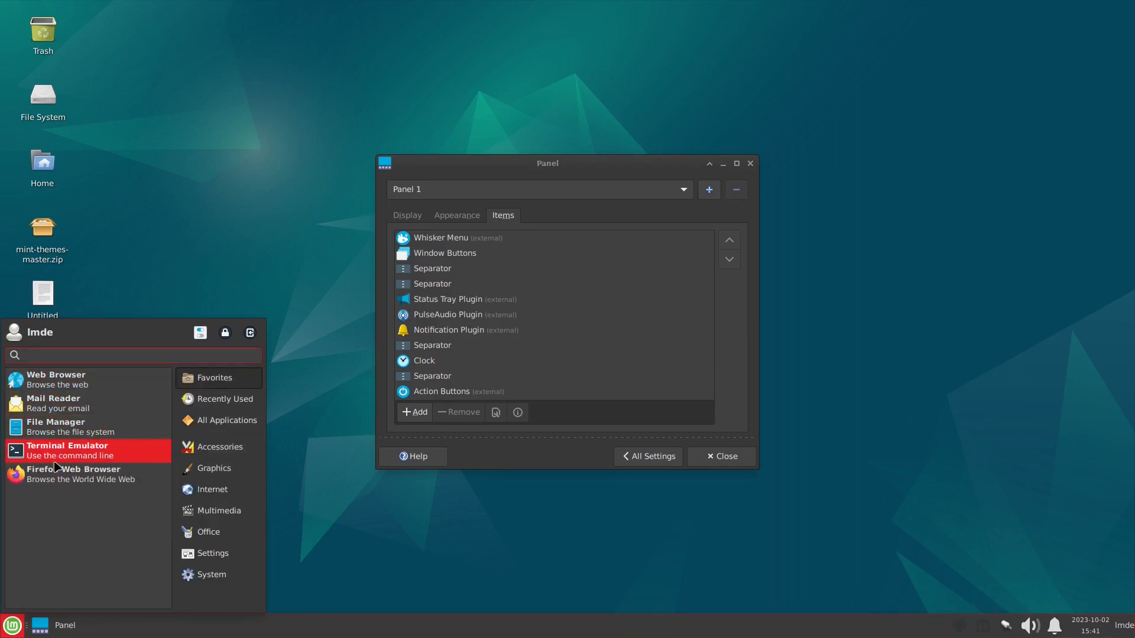
pyautogui.rightClick(72, 474)
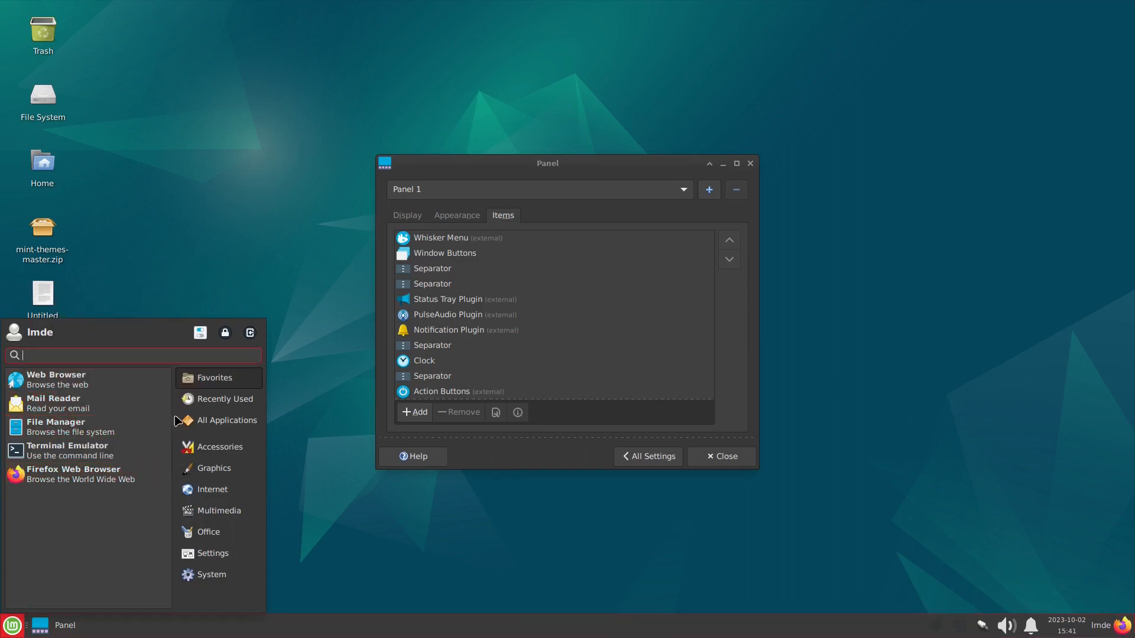
pyautogui.moveTo(213, 489)
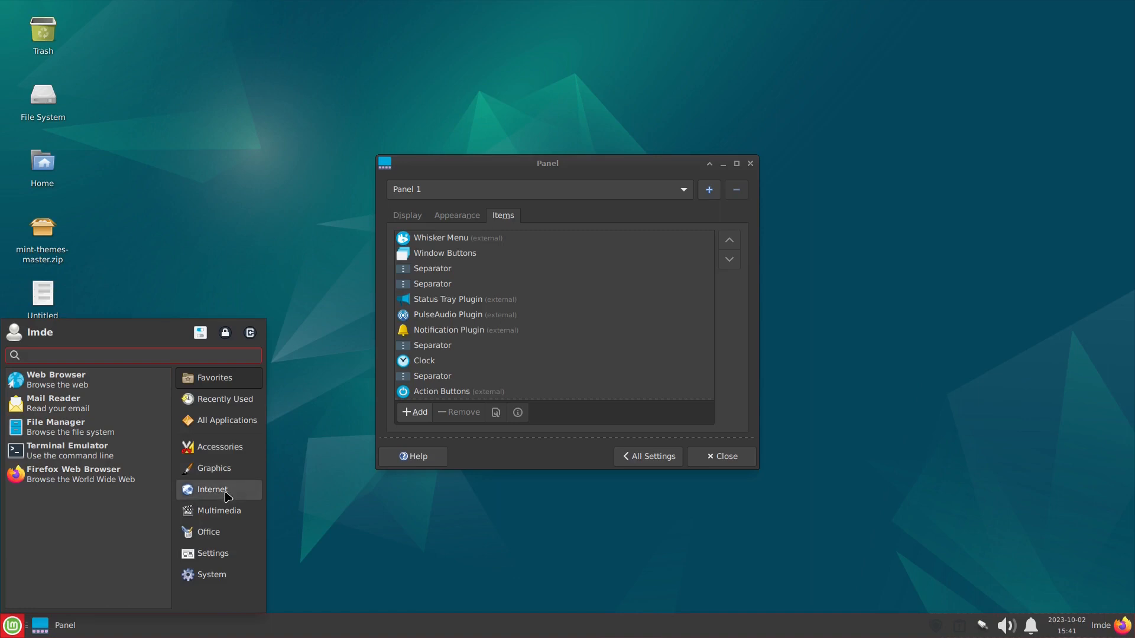
pyautogui.rightClick(56, 379)
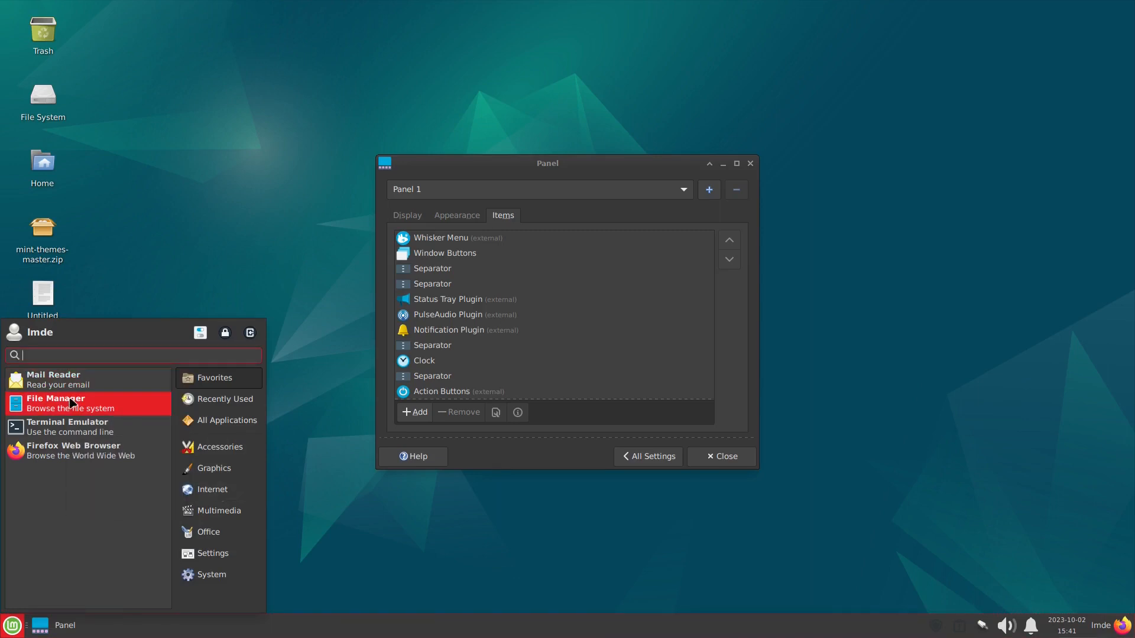
pyautogui.moveTo(78, 380)
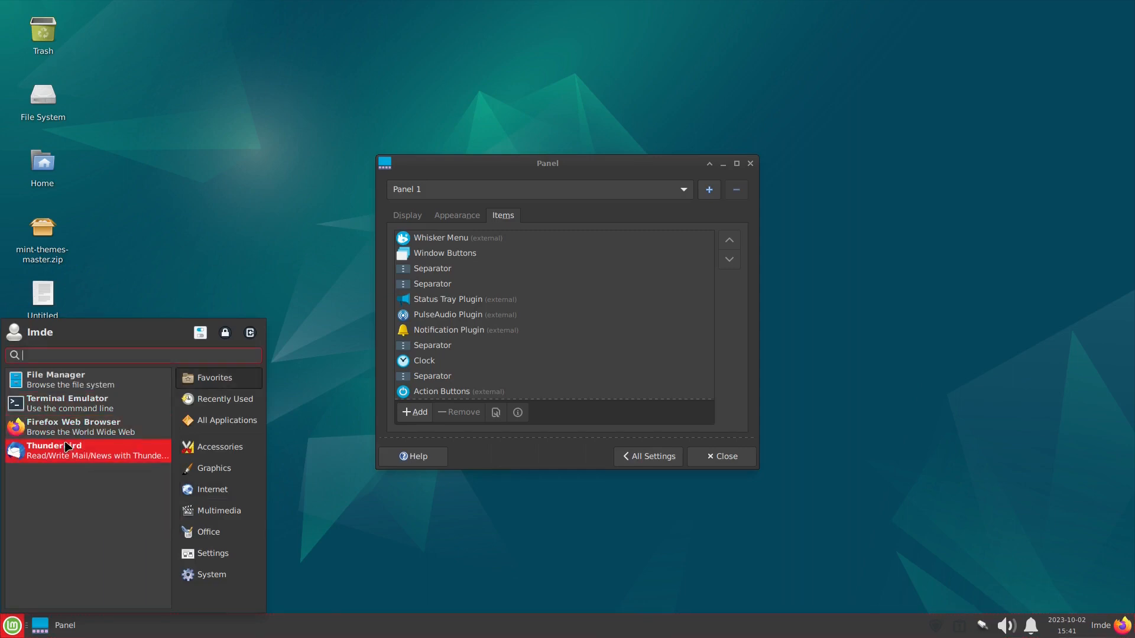
pyautogui.rightClick(86, 450)
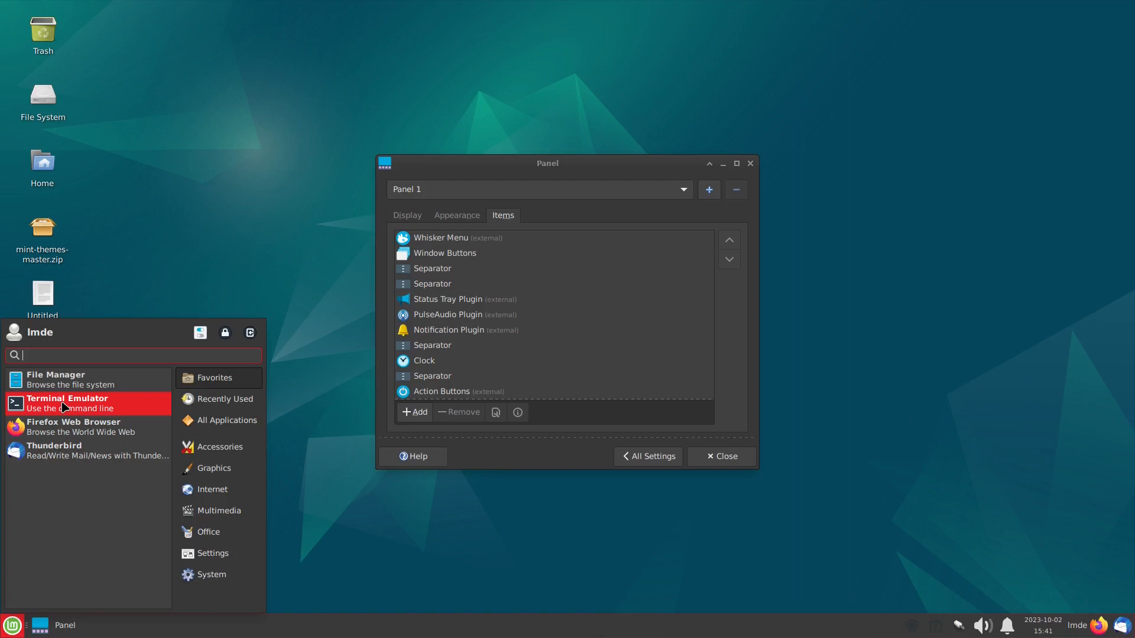
pyautogui.rightClick(67, 403)
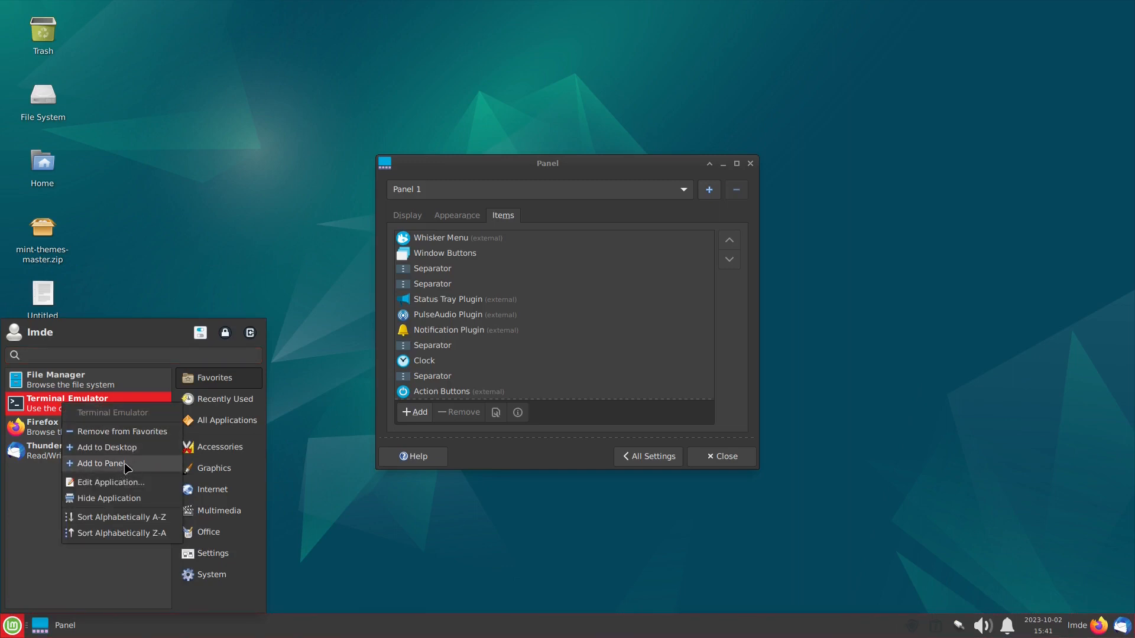
pyautogui.moveTo(142, 431)
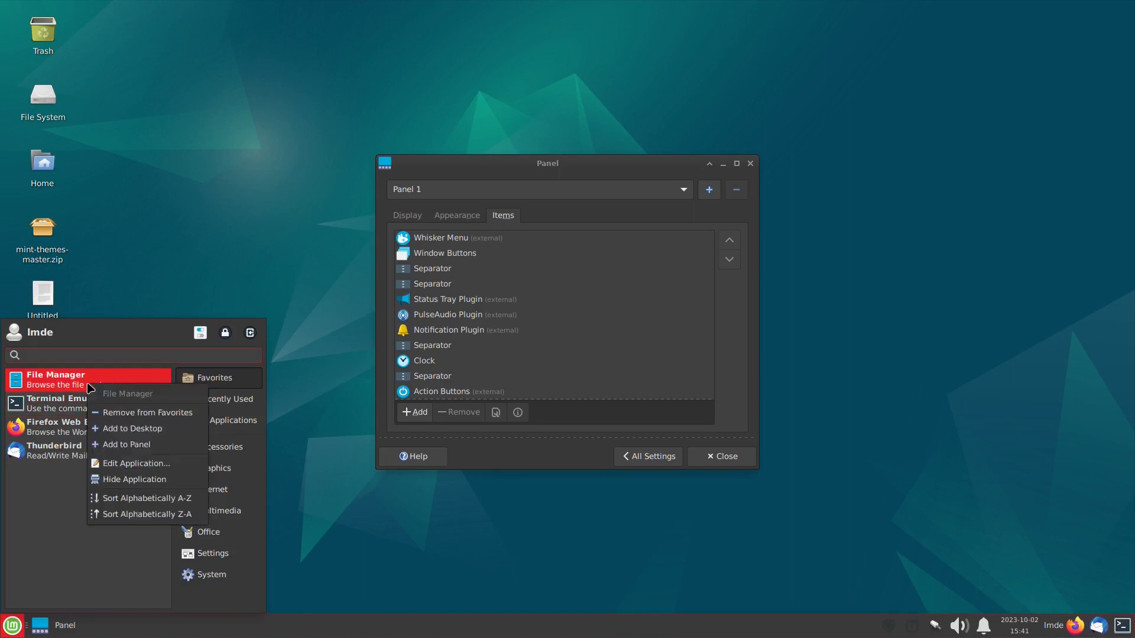
pyautogui.moveTo(163, 434)
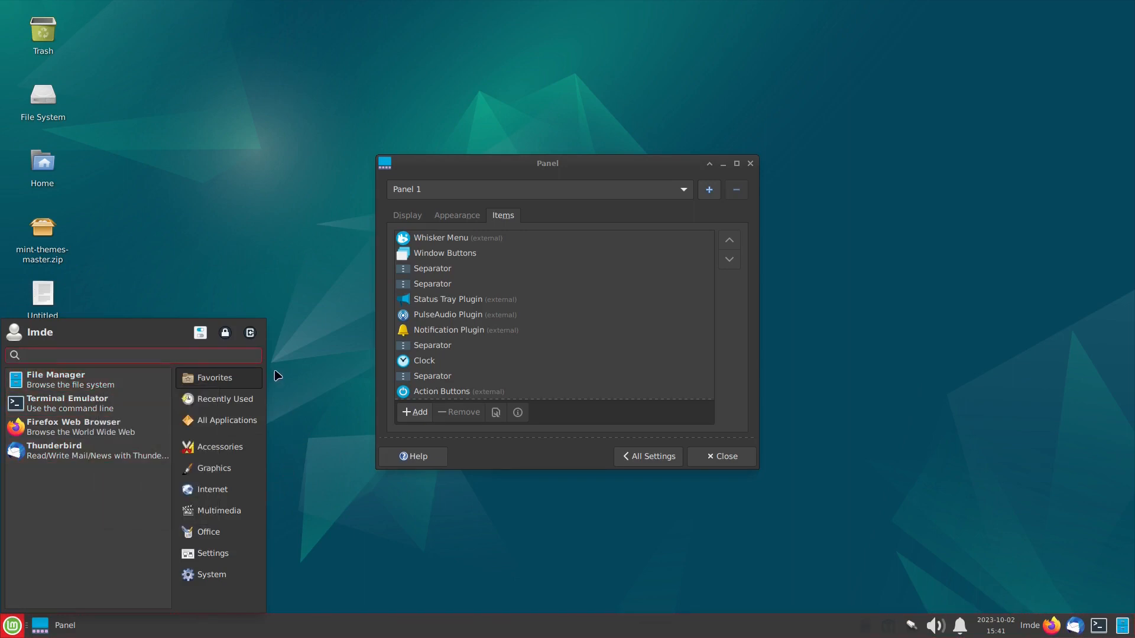
pyautogui.rightClick(1074, 625)
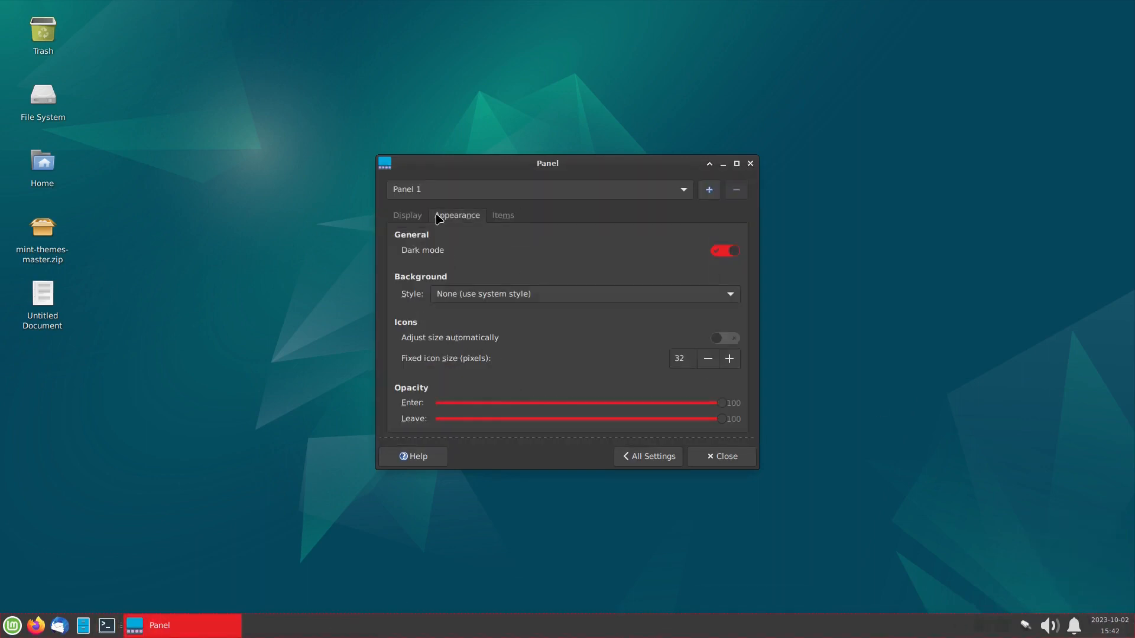
# Close Panel preferences and briefly check the applications menu
pyautogui.click(721, 456)
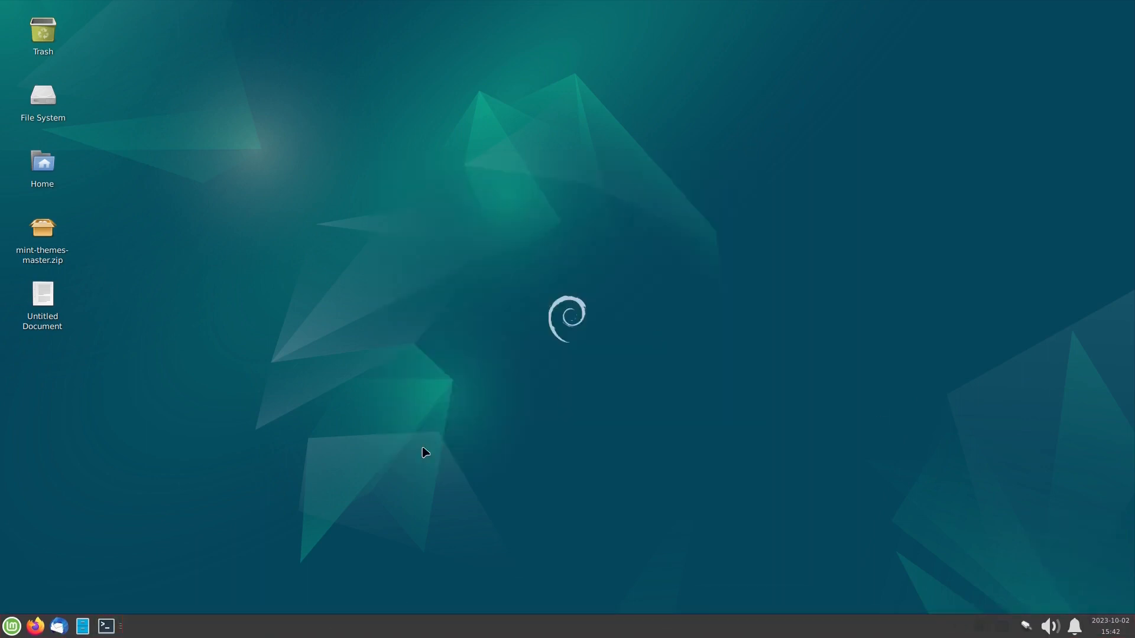
pyautogui.click(10, 626)
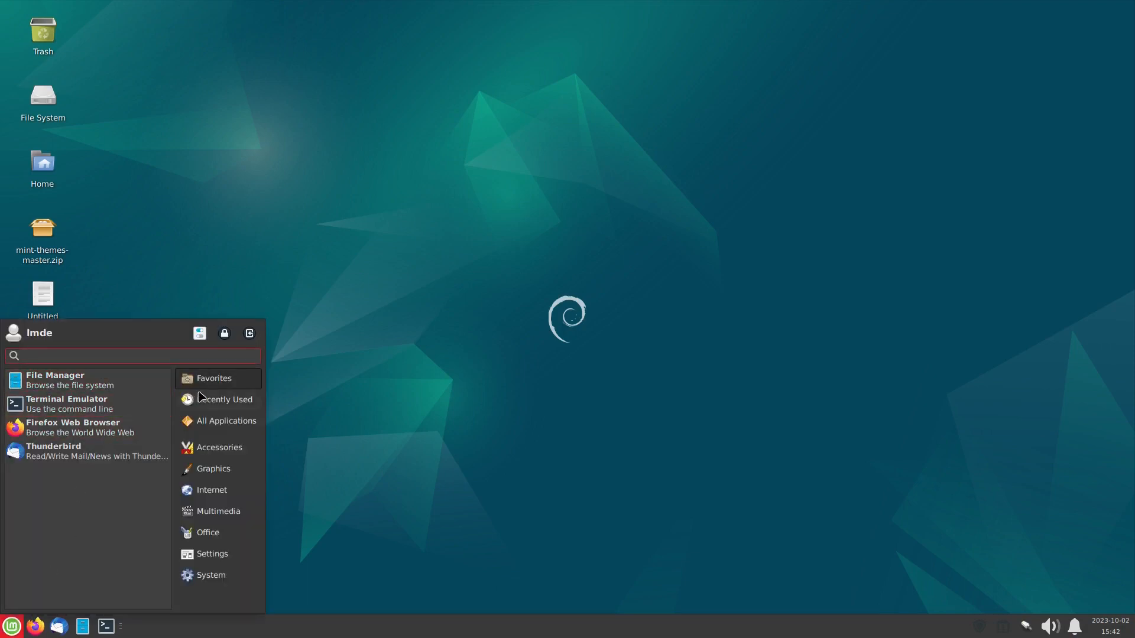
pyautogui.click(11, 625)
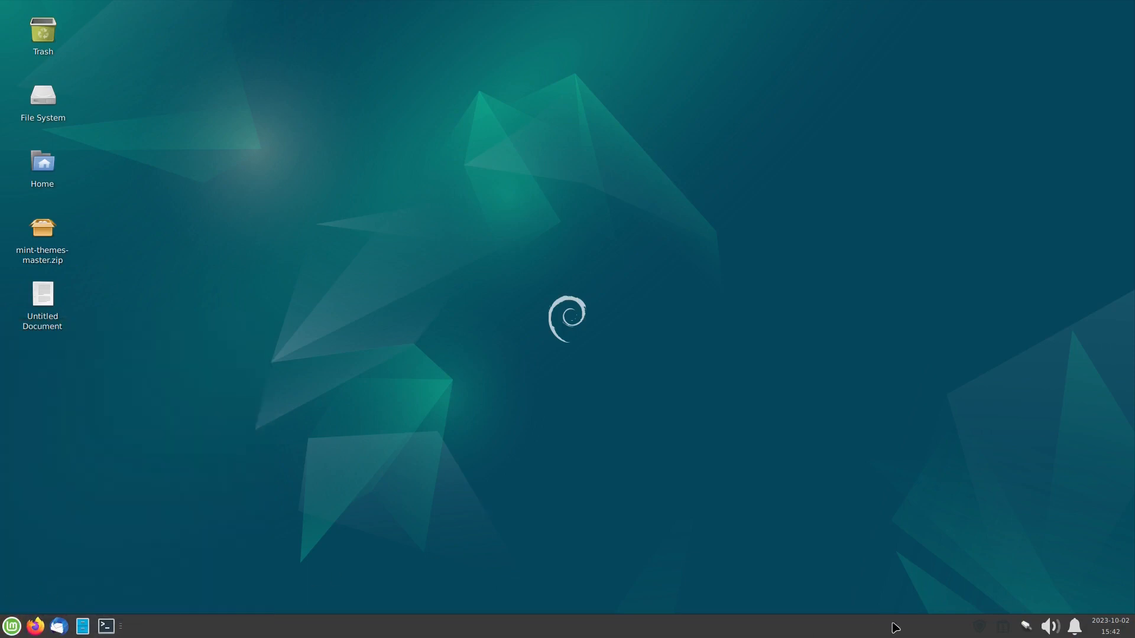
pyautogui.moveTo(942, 396)
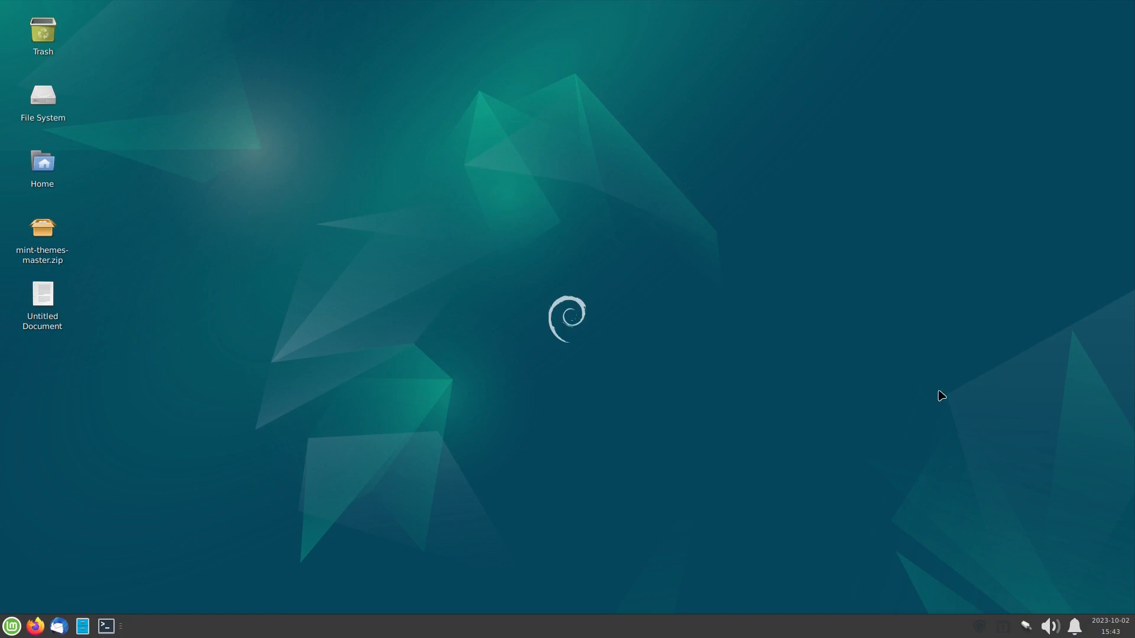
pyautogui.moveTo(604, 587)
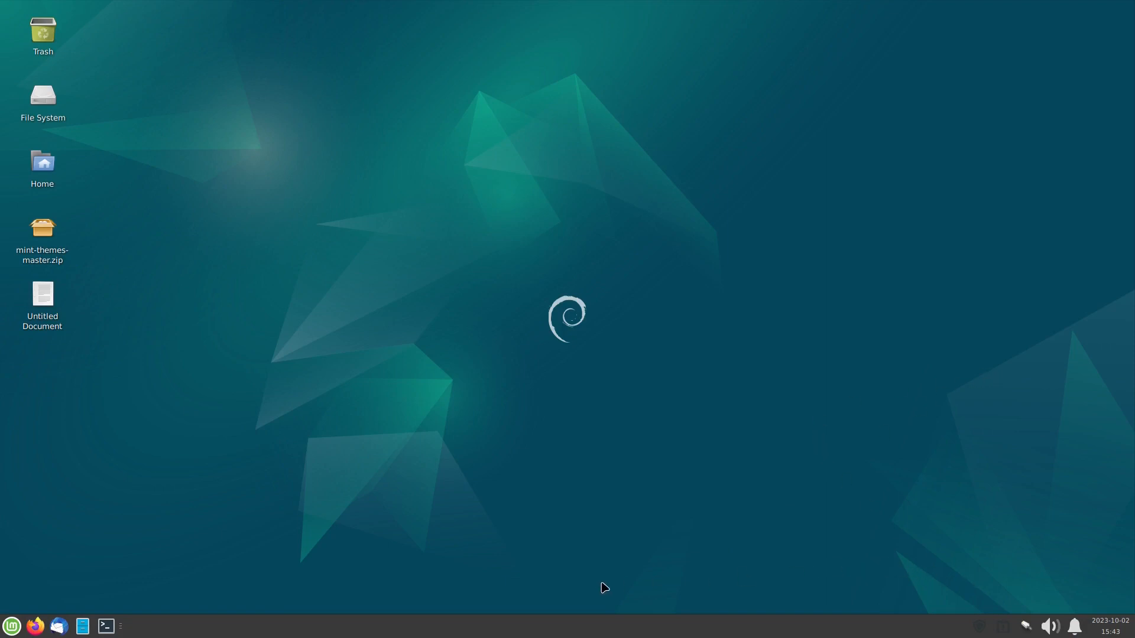
pyautogui.moveTo(11, 625)
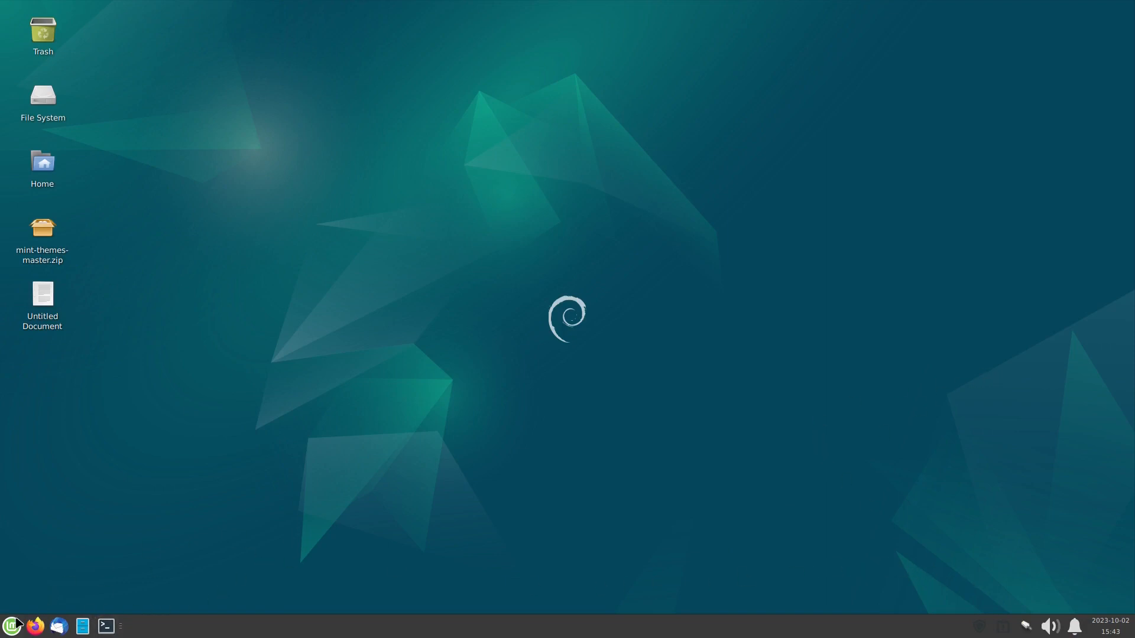
# Open Appearance in Settings Manager and apply the red Mint-Y icon theme
pyautogui.click(12, 626)
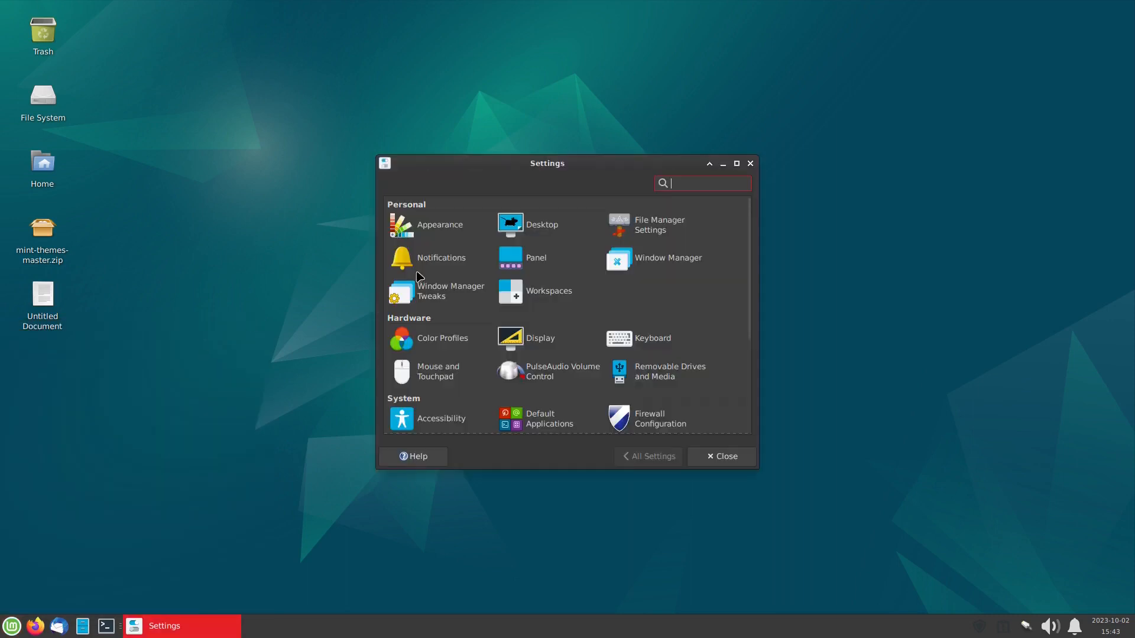
pyautogui.click(439, 225)
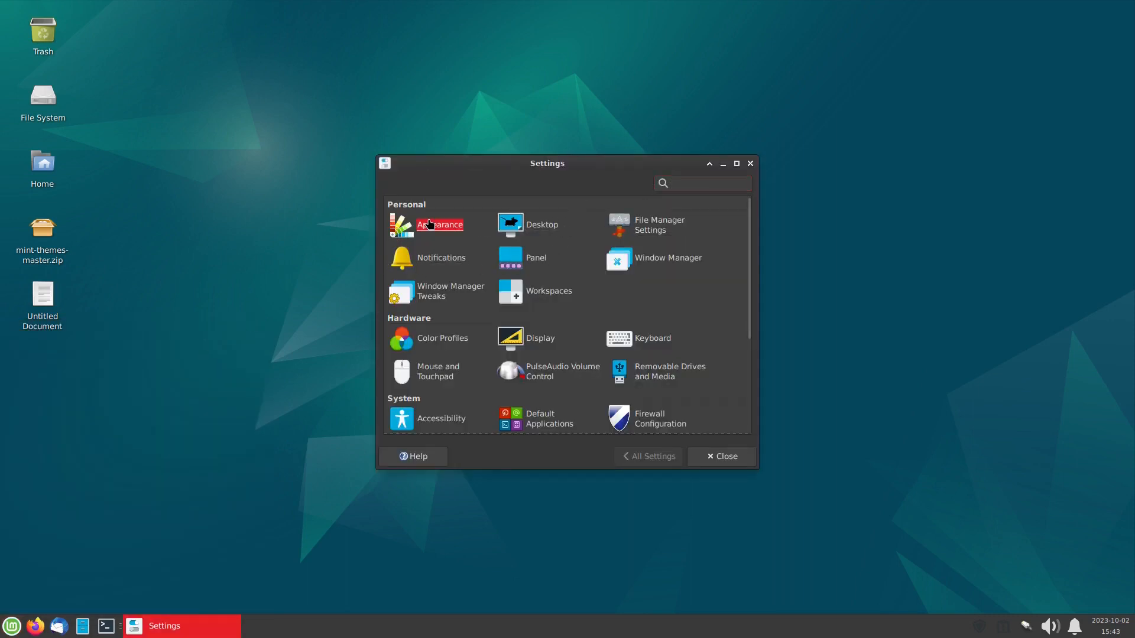
pyautogui.click(439, 224)
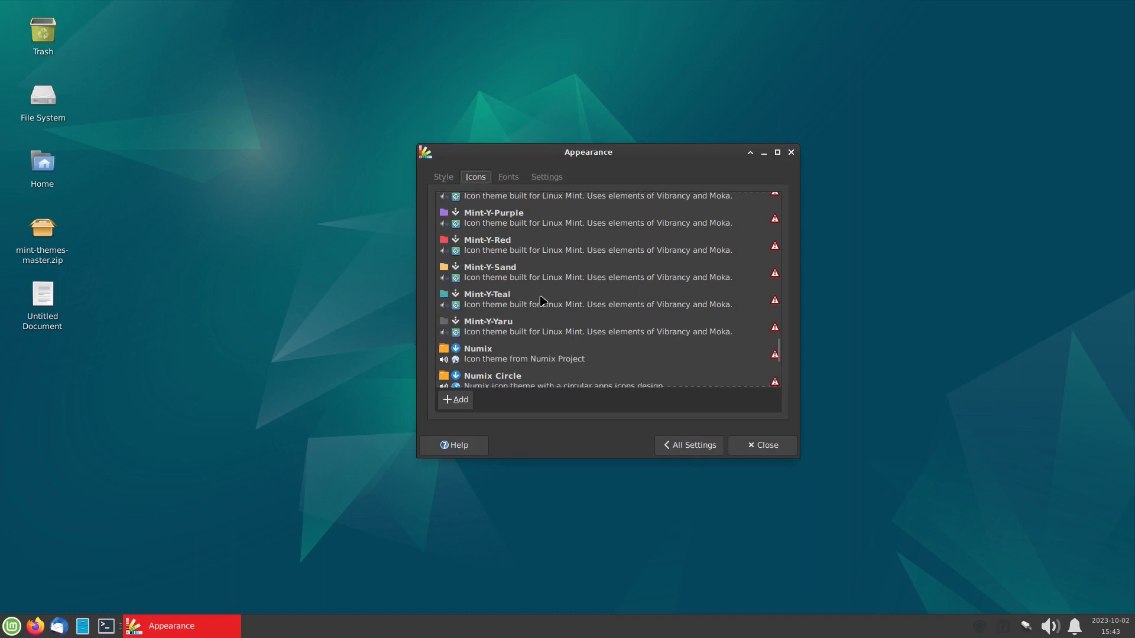
pyautogui.scroll(-3)
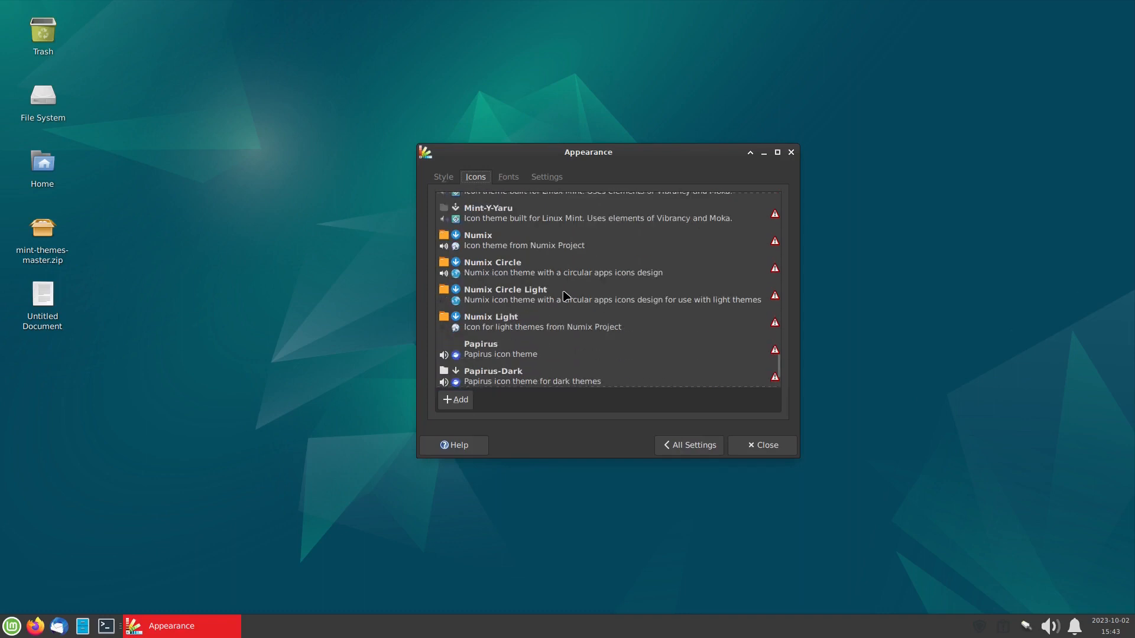
pyautogui.scroll(3)
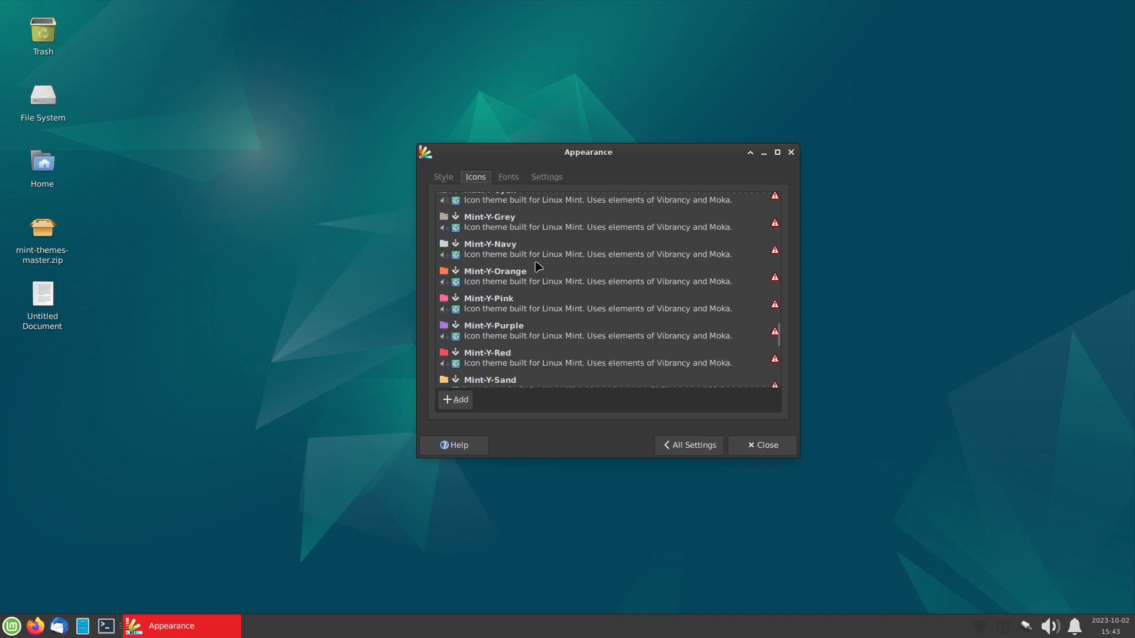
pyautogui.scroll(-3)
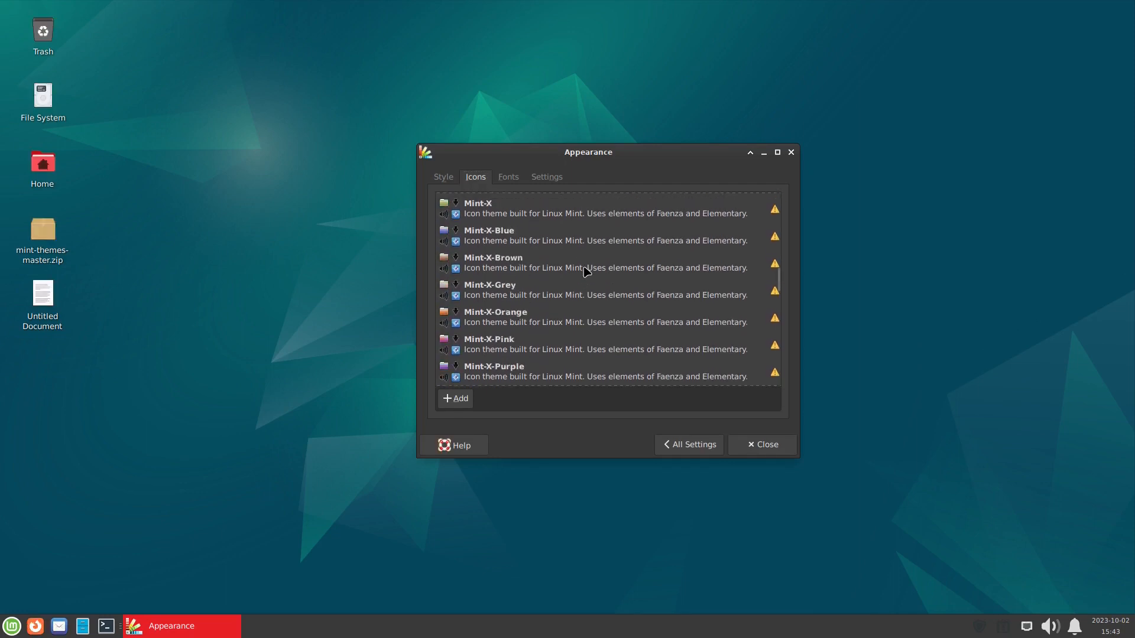
pyautogui.scroll(-3)
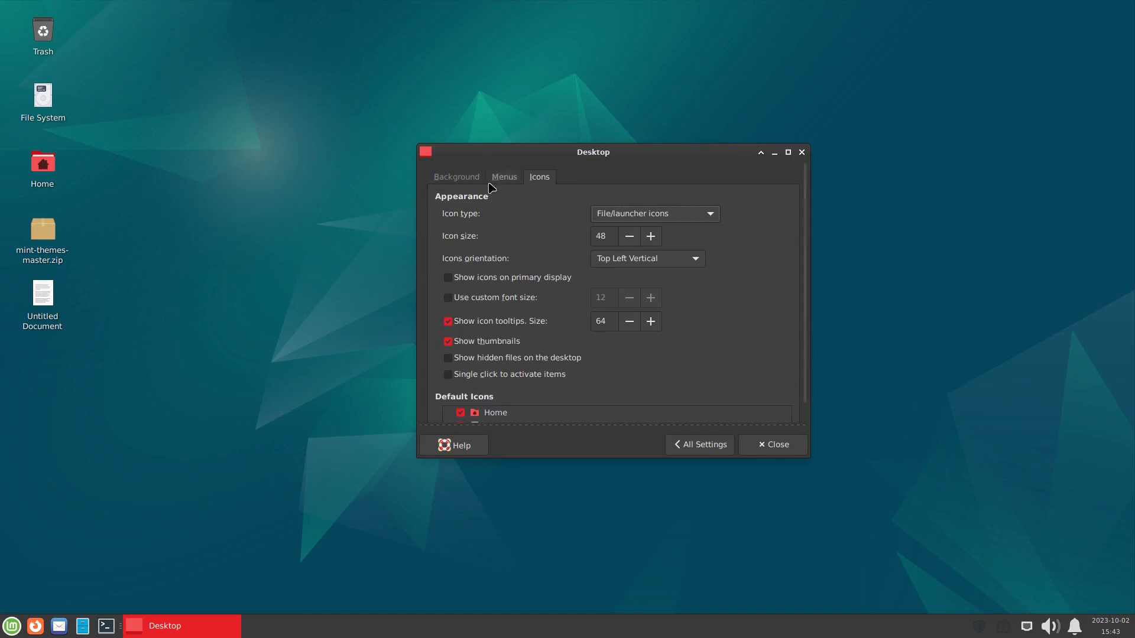
# Hide the File System desktop icon and set desktop icon size to 54
pyautogui.click(649, 236)
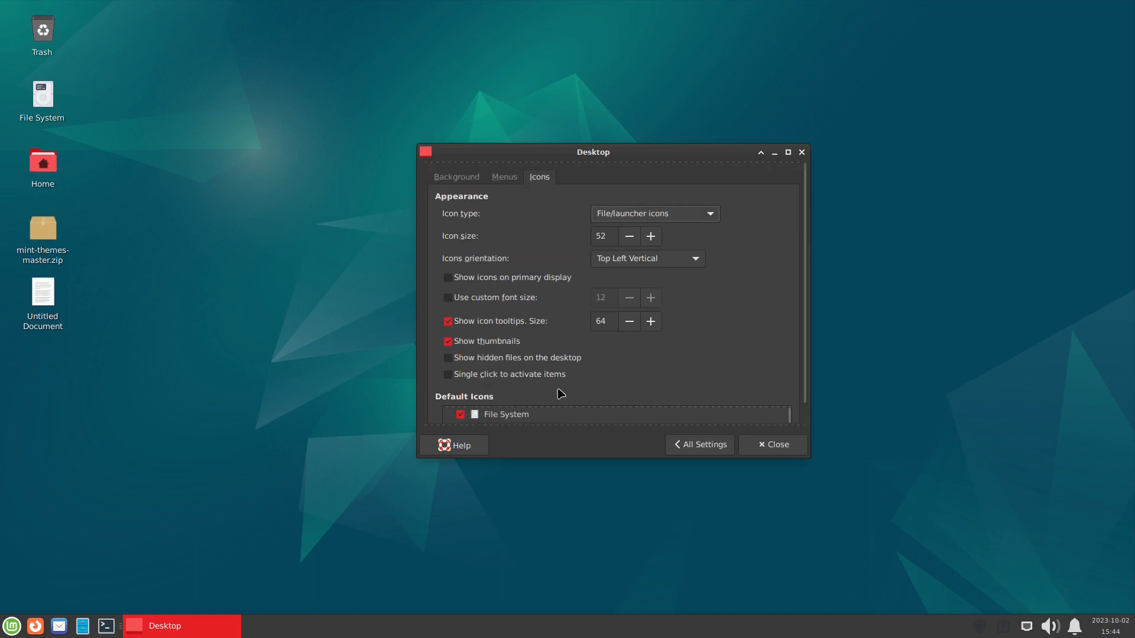
pyautogui.click(459, 413)
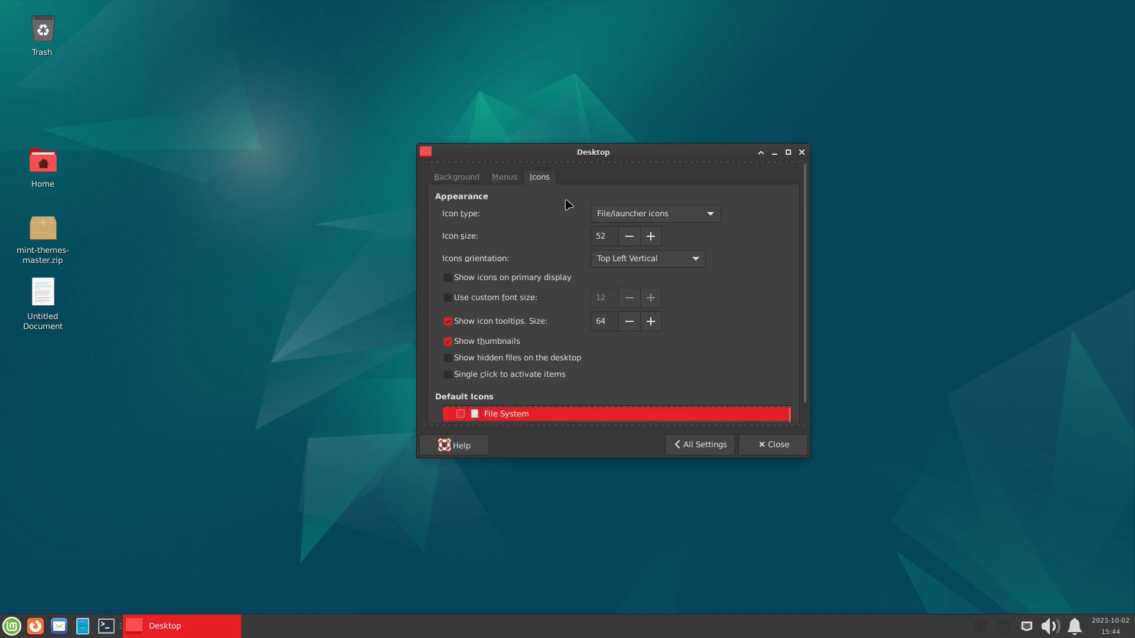
pyautogui.click(649, 236)
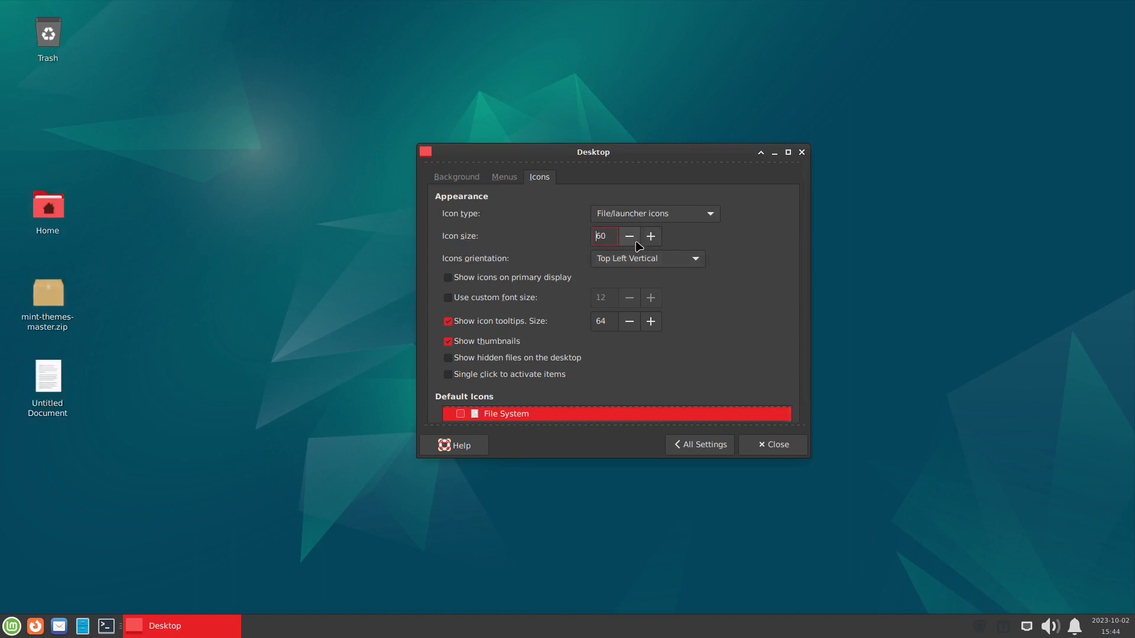
pyautogui.click(628, 236)
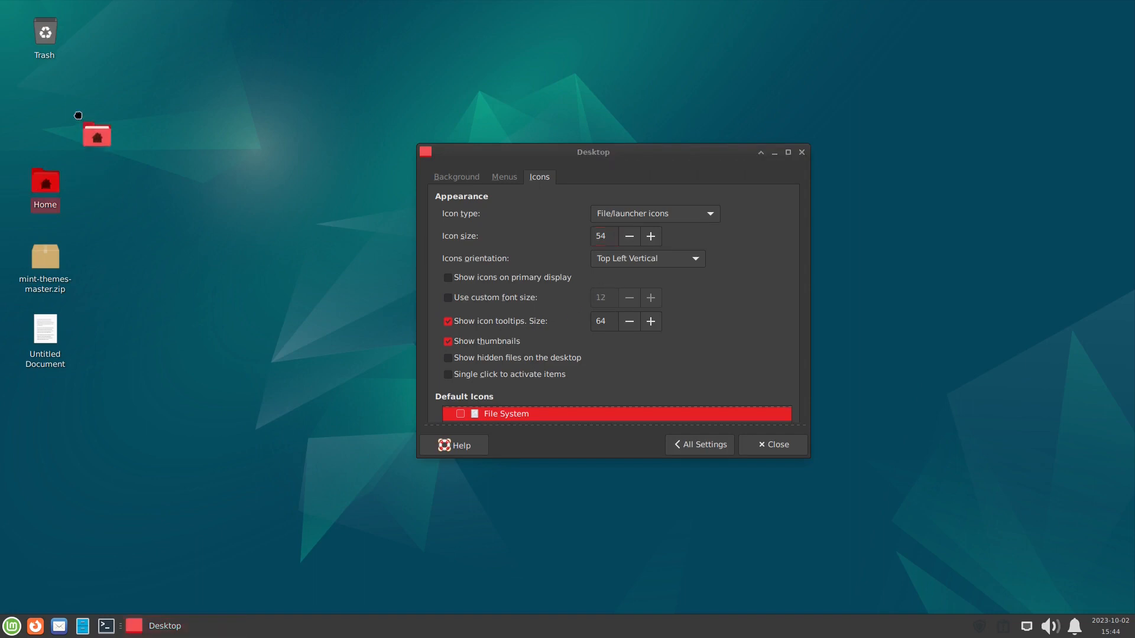
pyautogui.click(455, 177)
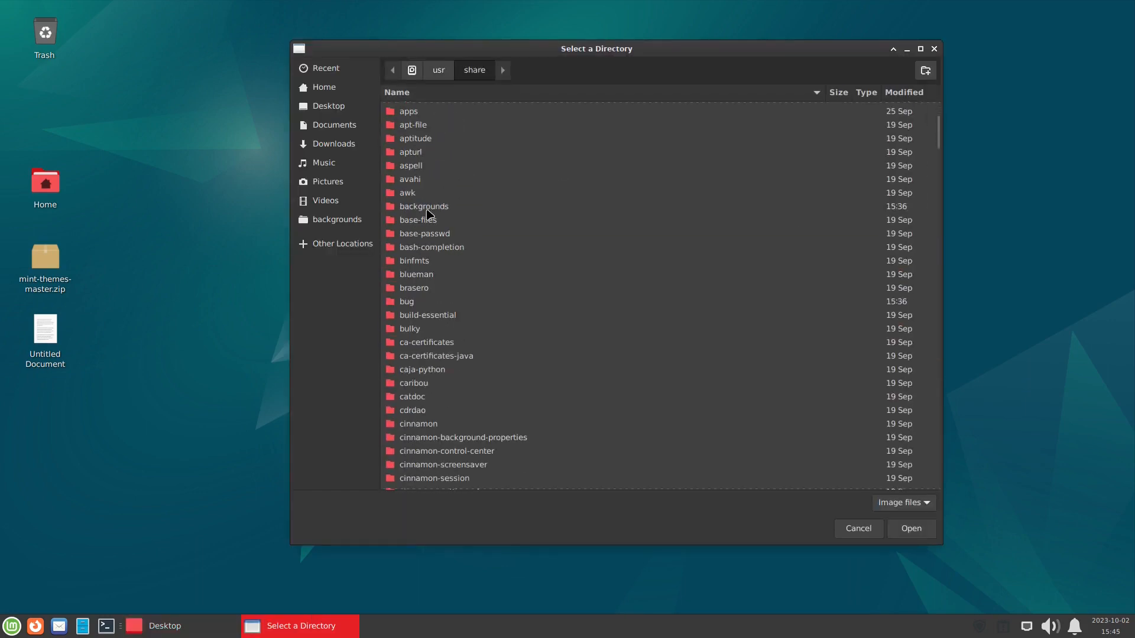
# Choose the dark Mint logo wallpaper from the backgrounds folder and close Desktop settings
pyautogui.click(857, 528)
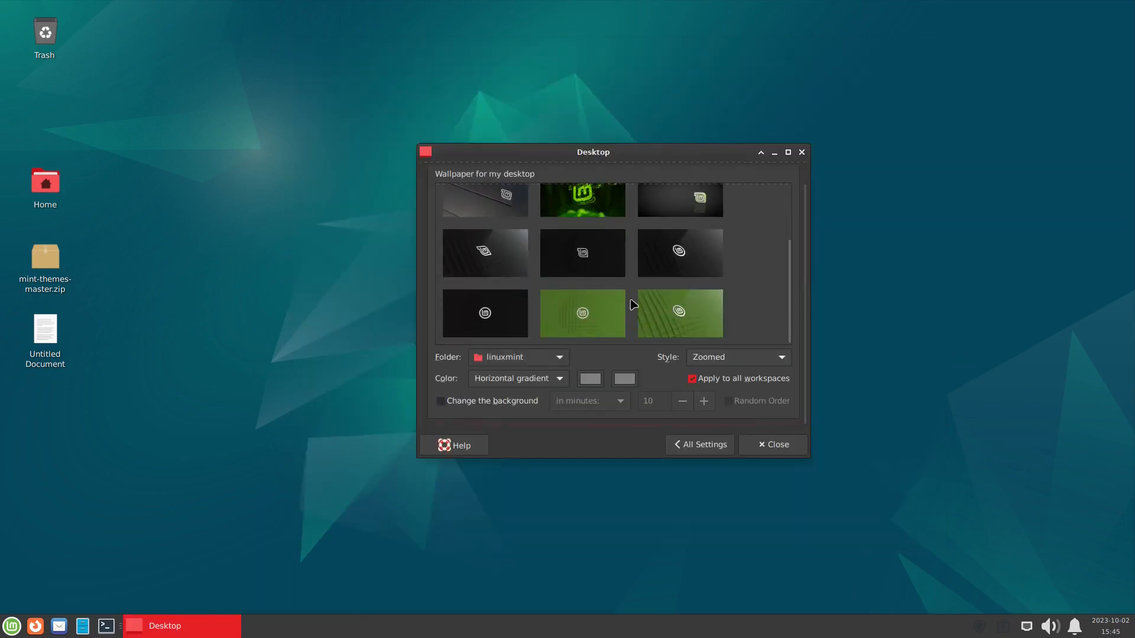
pyautogui.moveTo(467, 335)
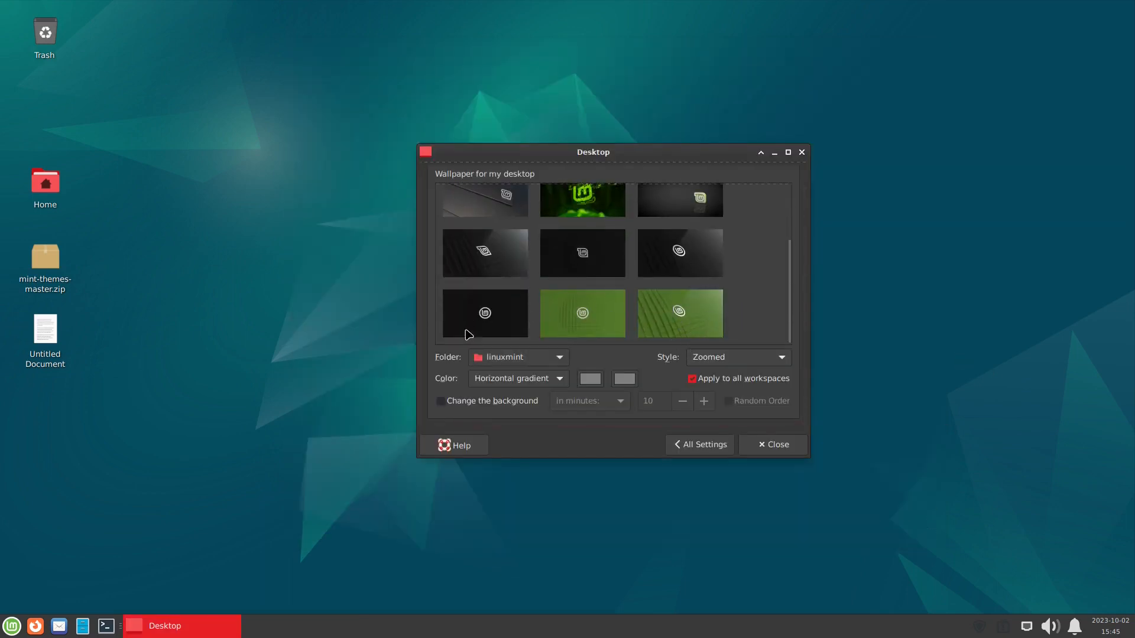
pyautogui.moveTo(677, 313)
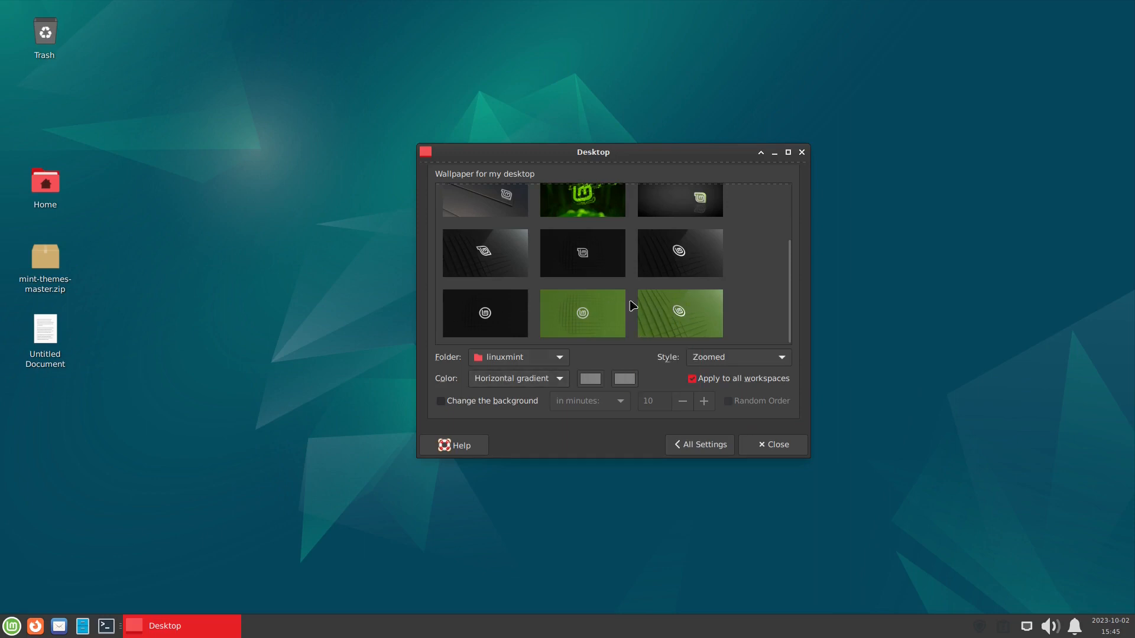
pyautogui.click(679, 253)
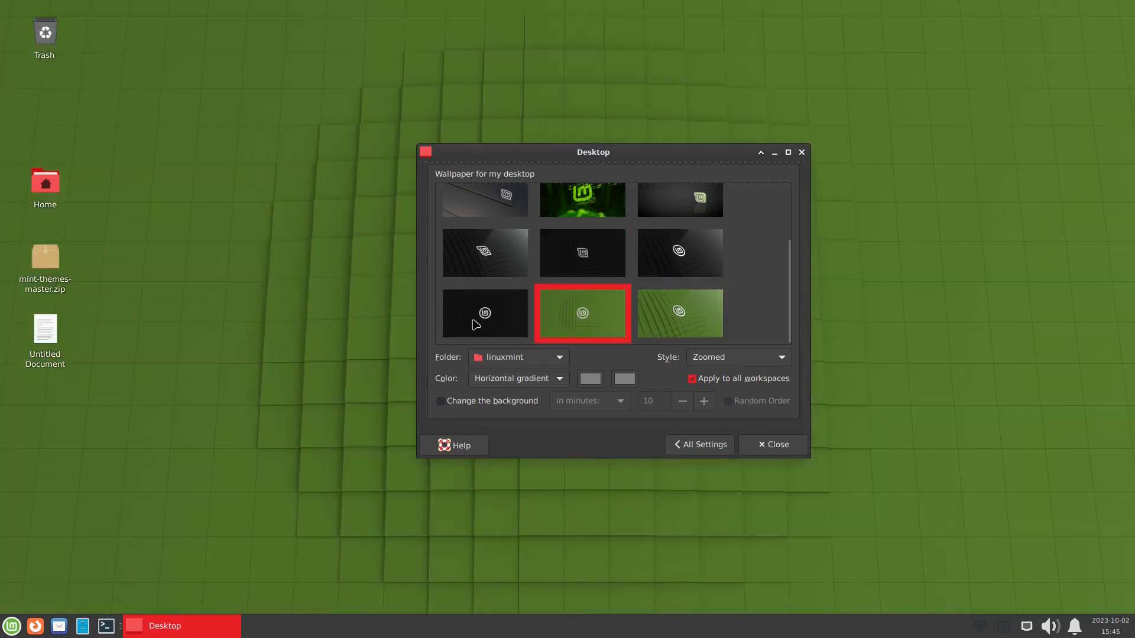
pyautogui.click(678, 253)
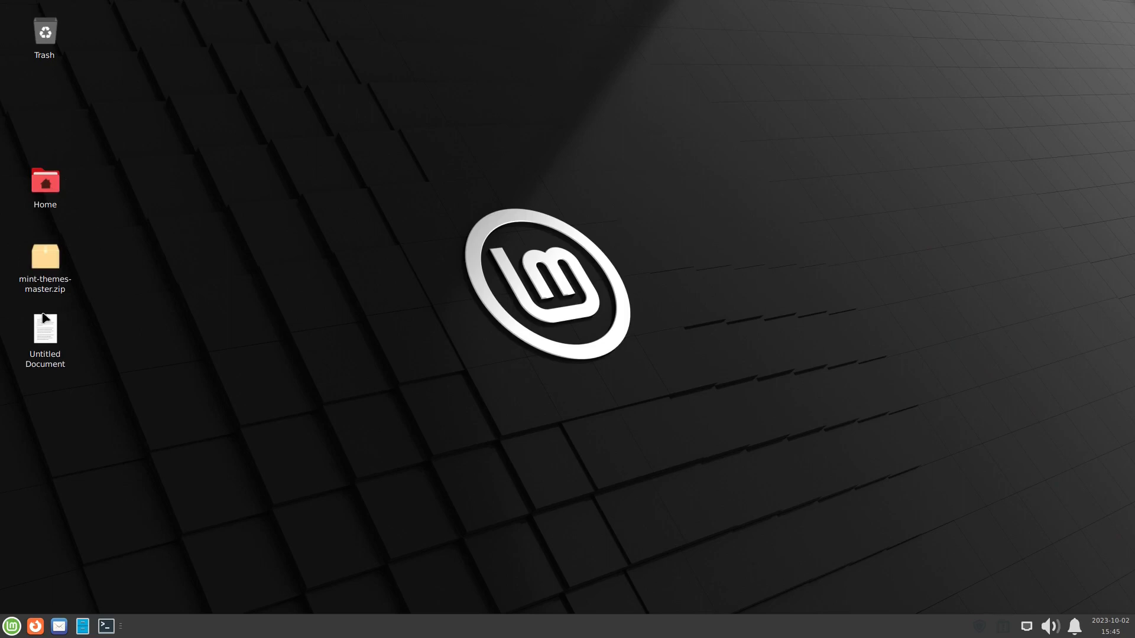
pyautogui.click(12, 625)
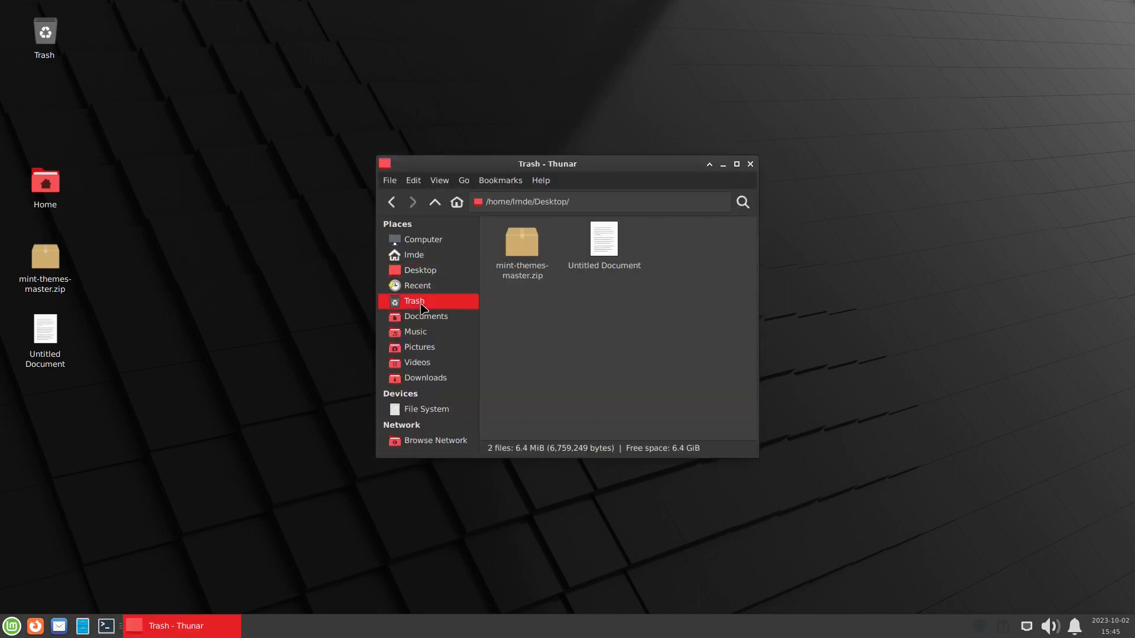
pyautogui.click(415, 332)
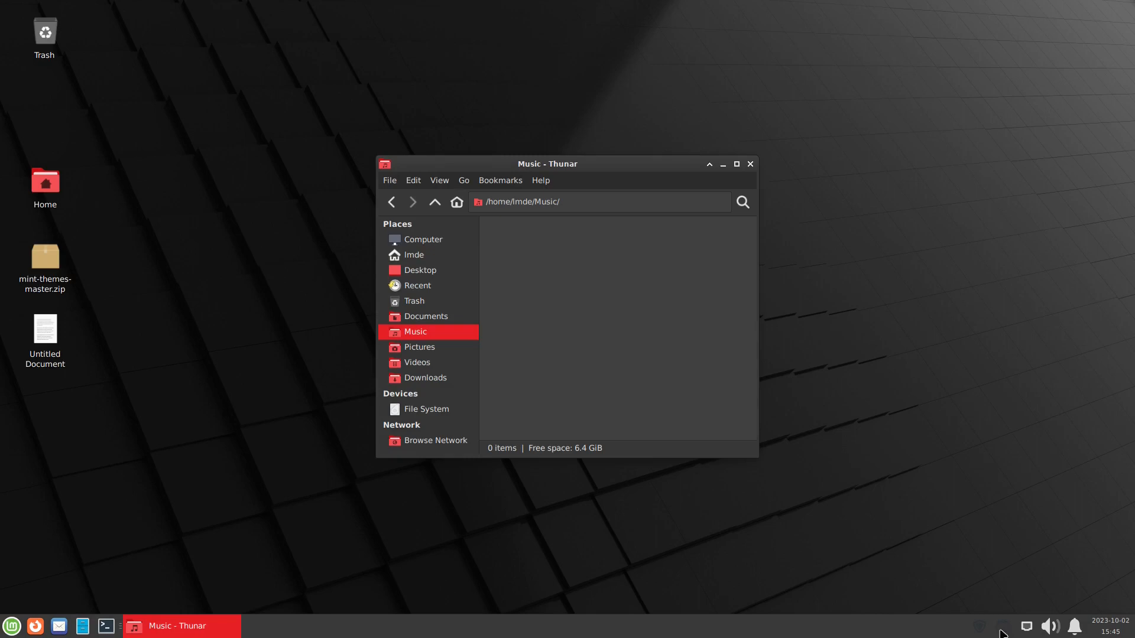
pyautogui.click(750, 164)
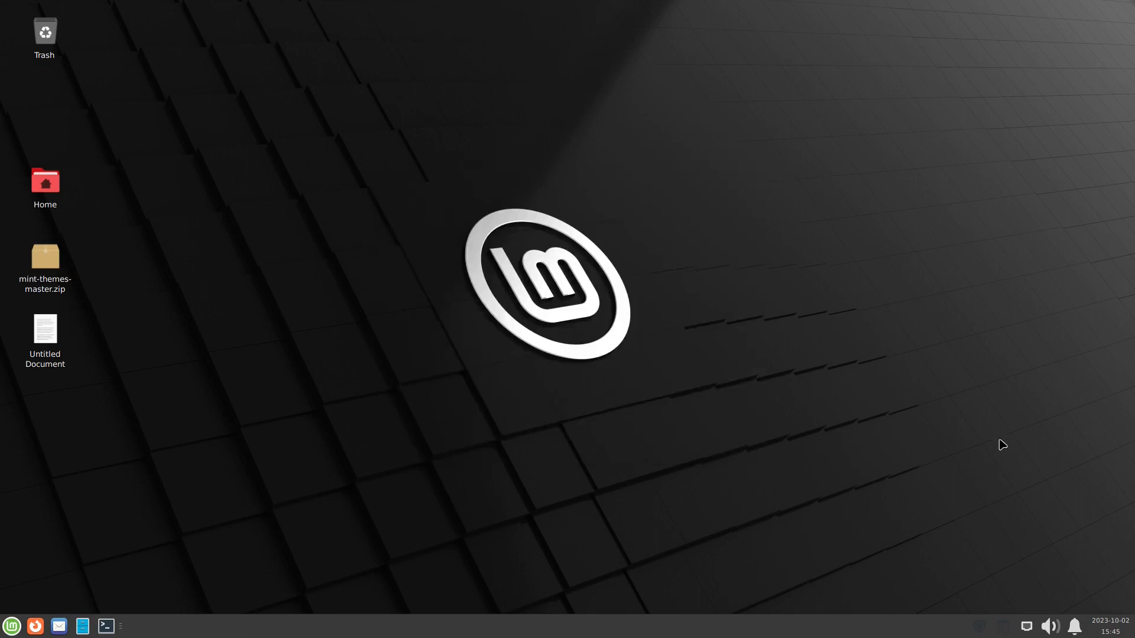
pyautogui.moveTo(987, 635)
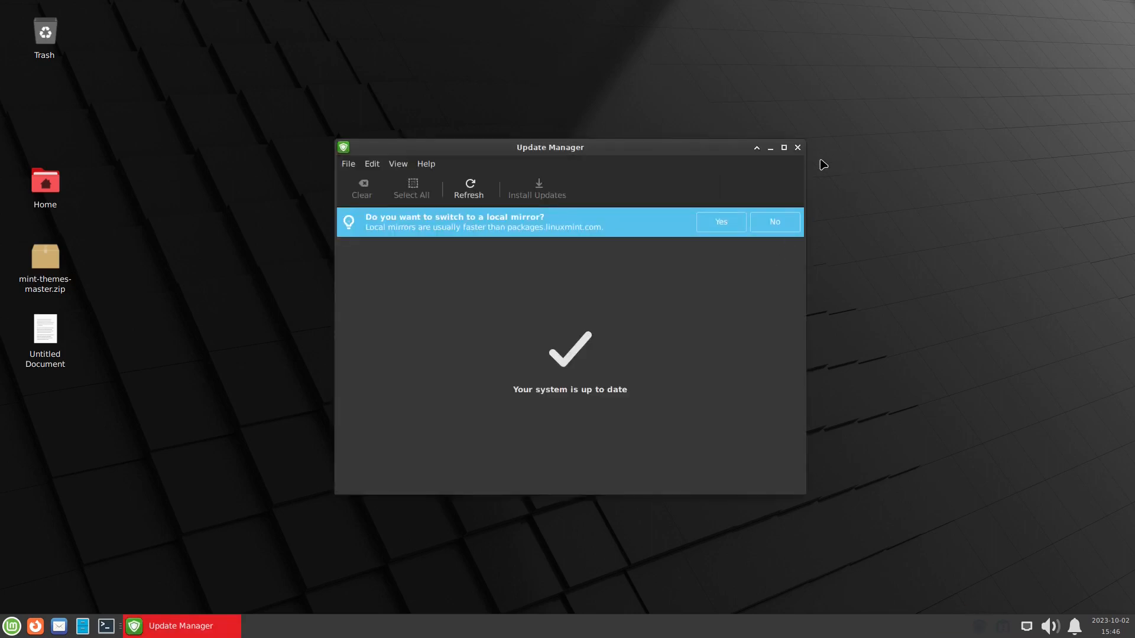
pyautogui.click(797, 147)
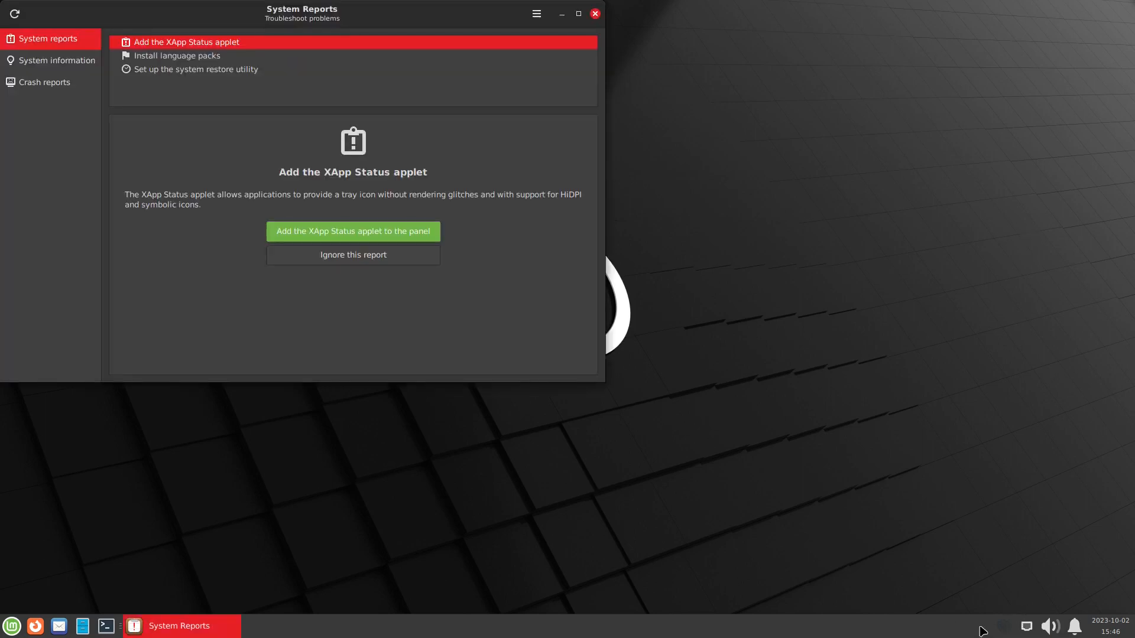
pyautogui.click(594, 13)
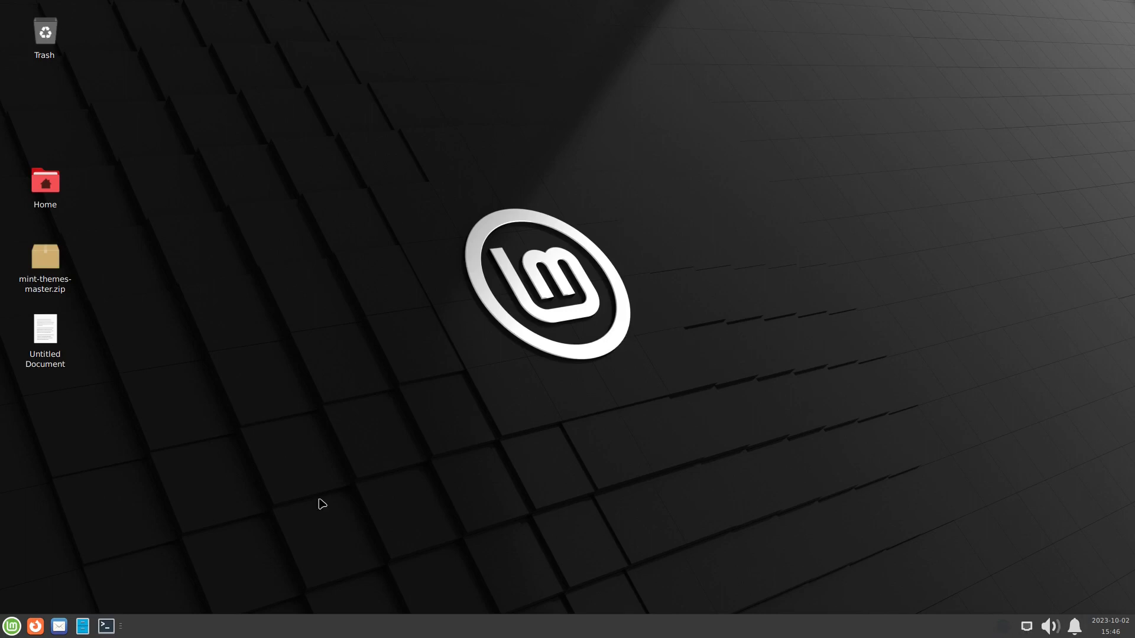
pyautogui.click(11, 625)
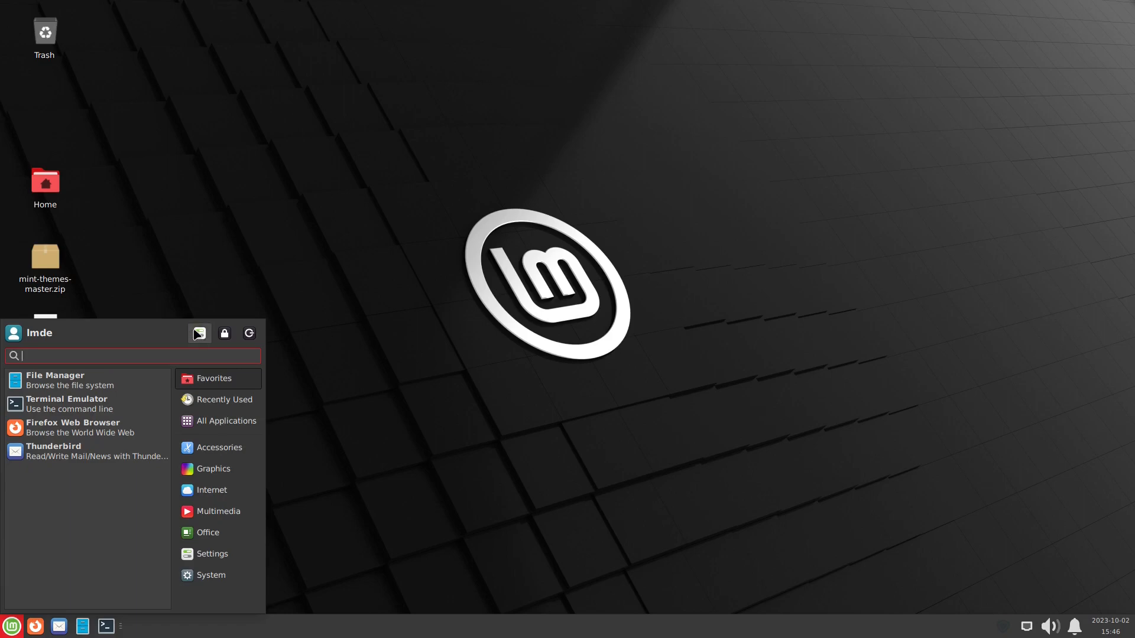
pyautogui.click(212, 553)
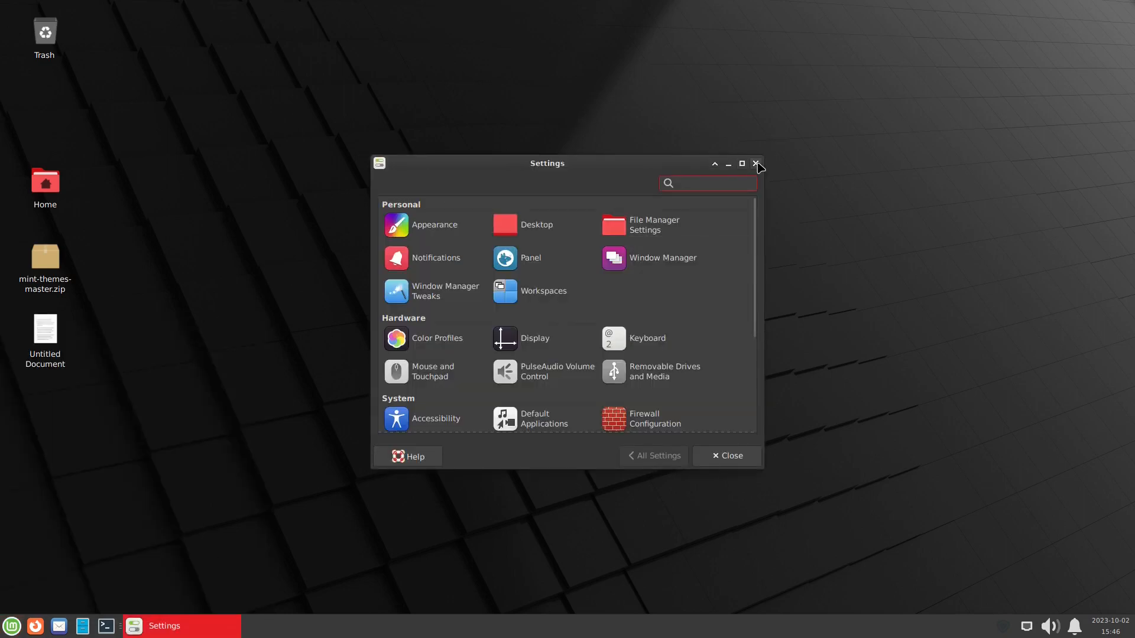
pyautogui.click(757, 164)
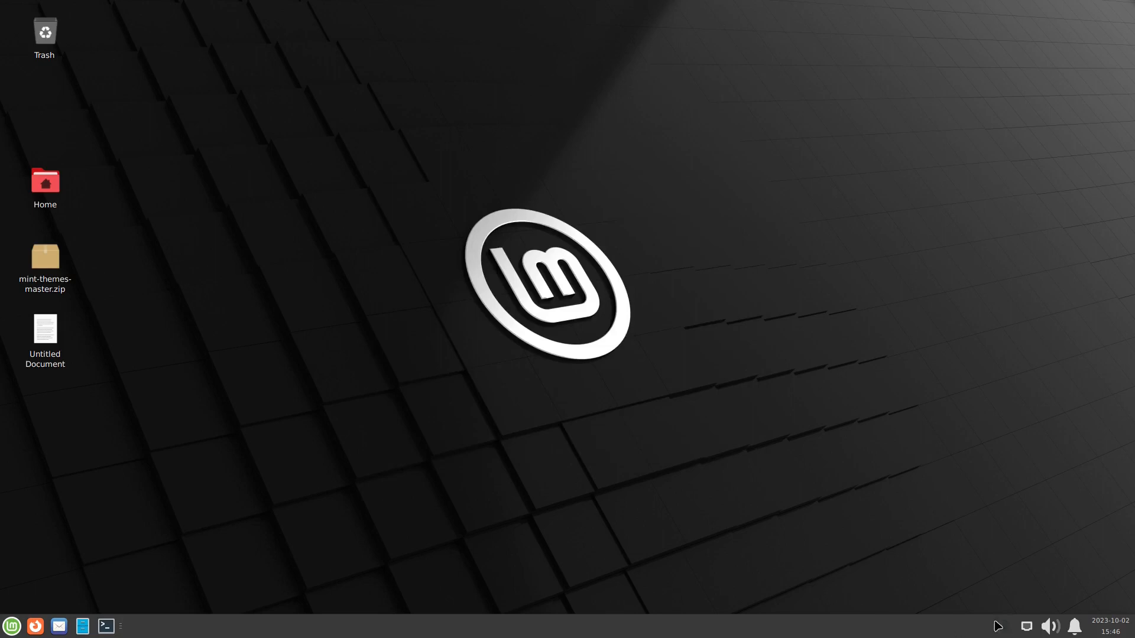
pyautogui.moveTo(413, 522)
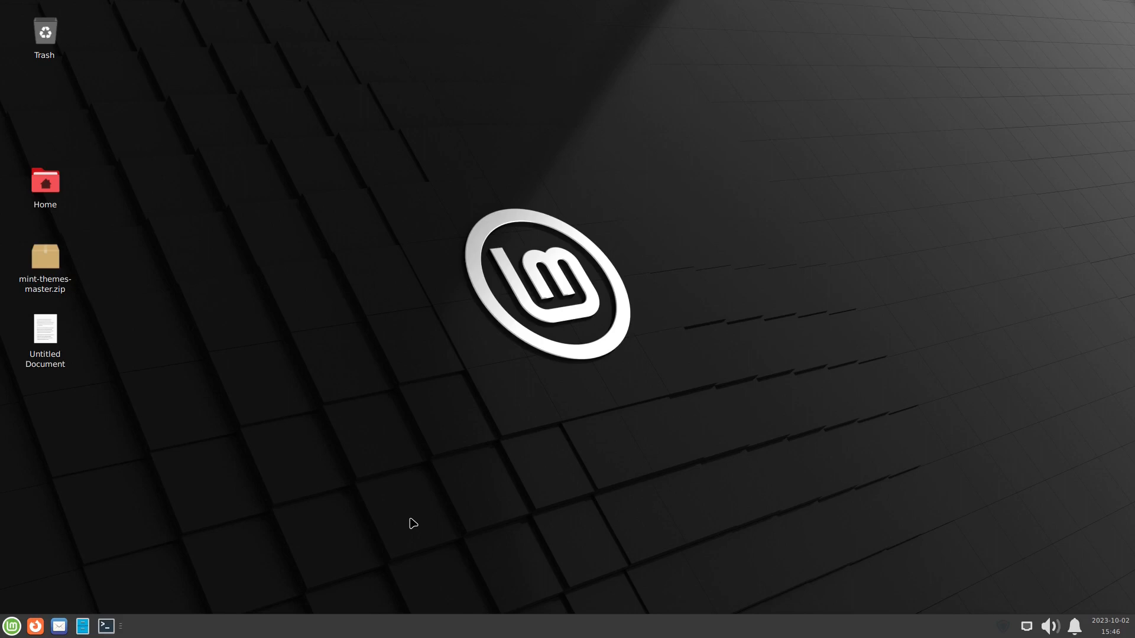
pyautogui.moveTo(638, 247)
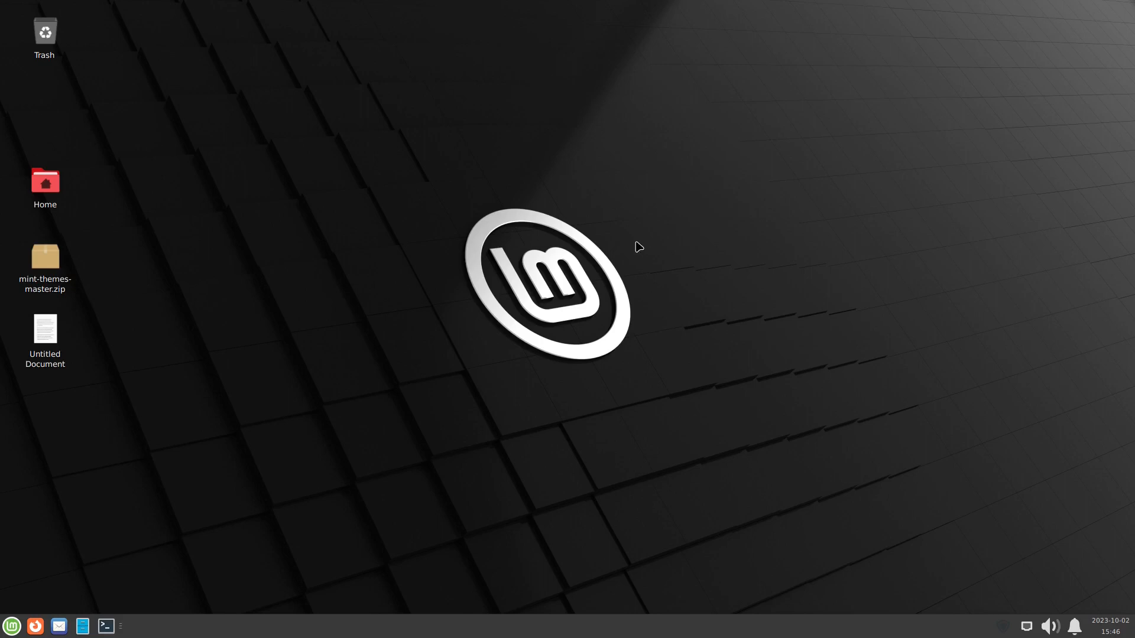
pyautogui.moveTo(45, 261)
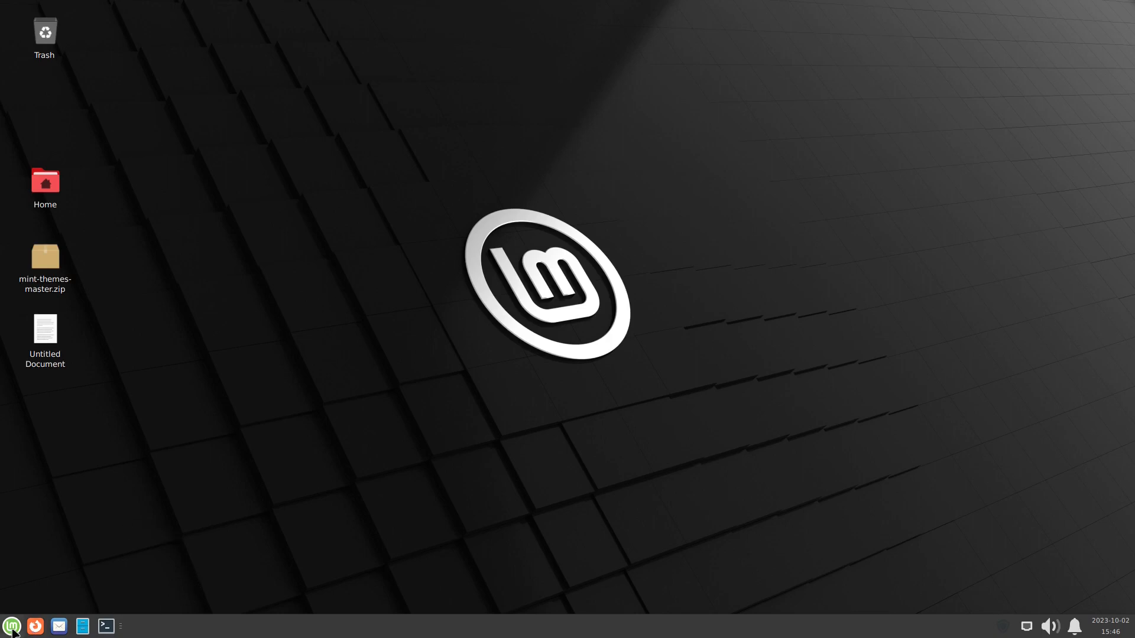
pyautogui.click(11, 626)
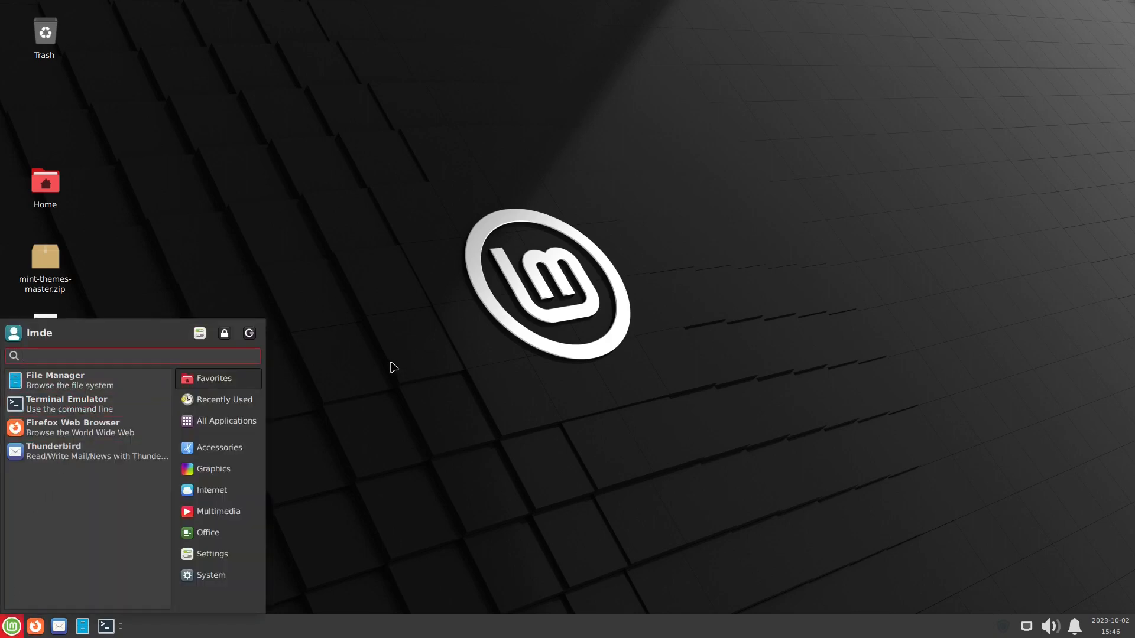
pyautogui.moveTo(86, 450)
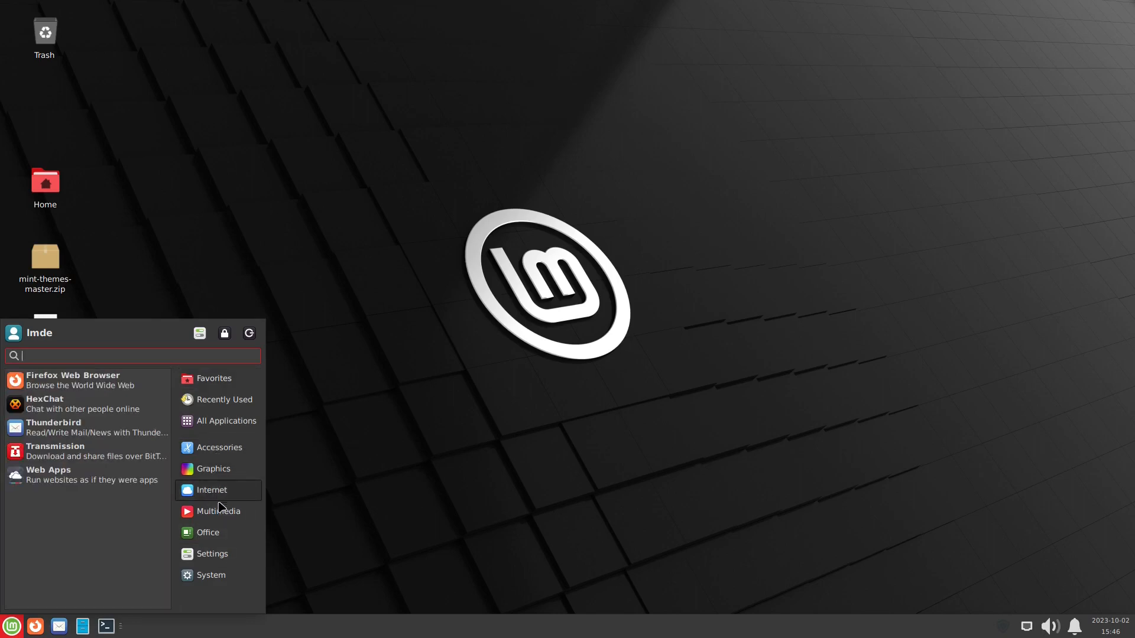
pyautogui.click(212, 554)
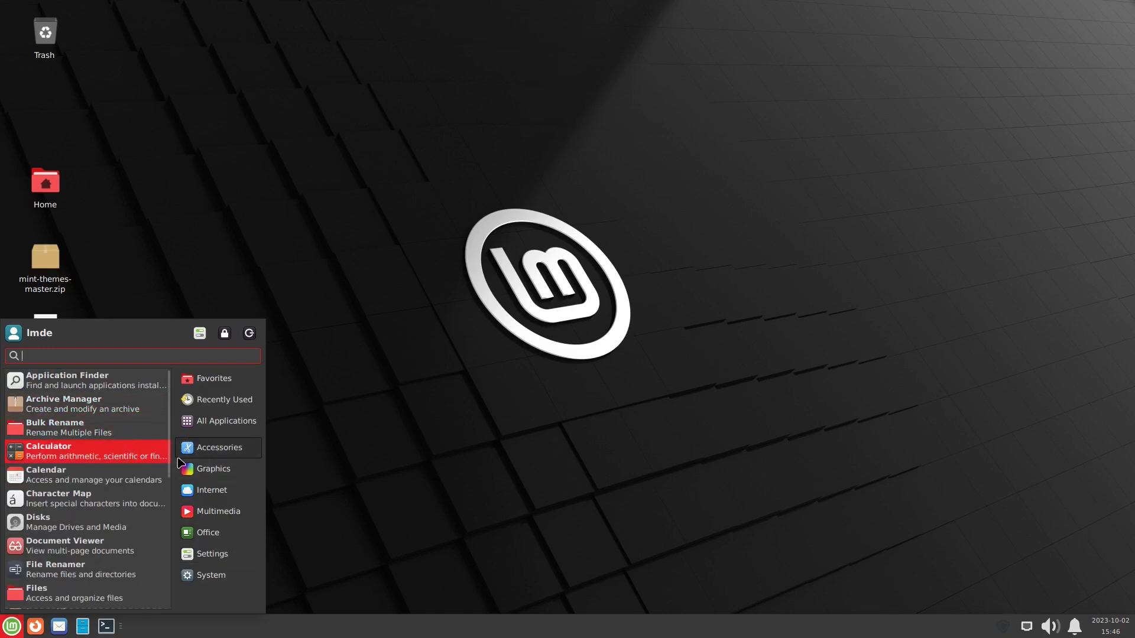
pyautogui.click(214, 468)
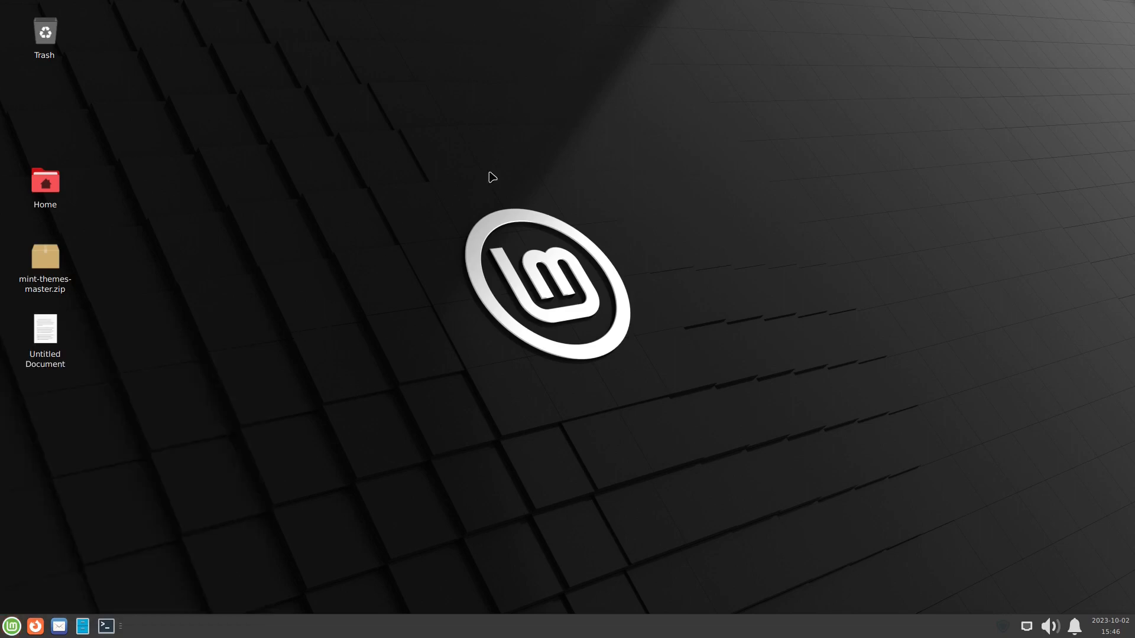
pyautogui.moveTo(616, 596)
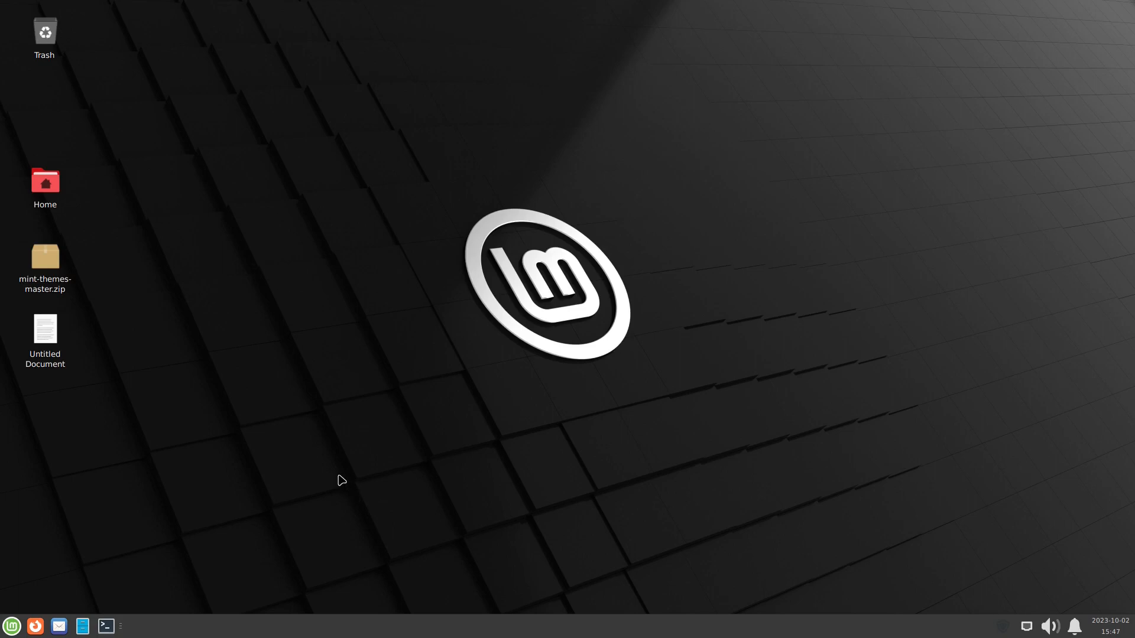
pyautogui.moveTo(3, 548)
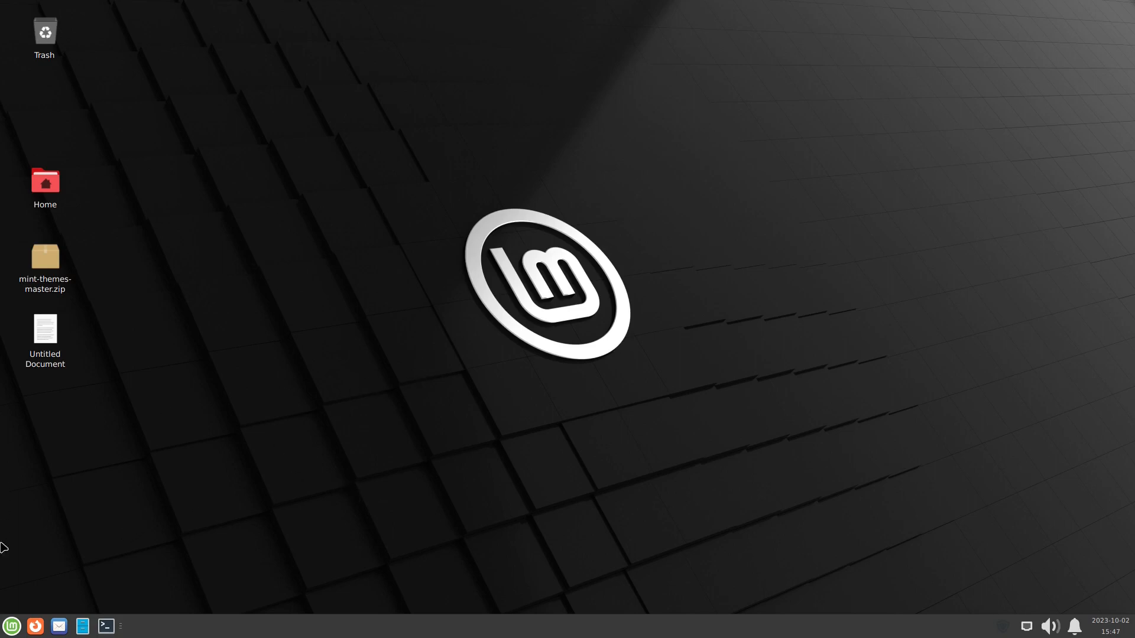
pyautogui.click(10, 626)
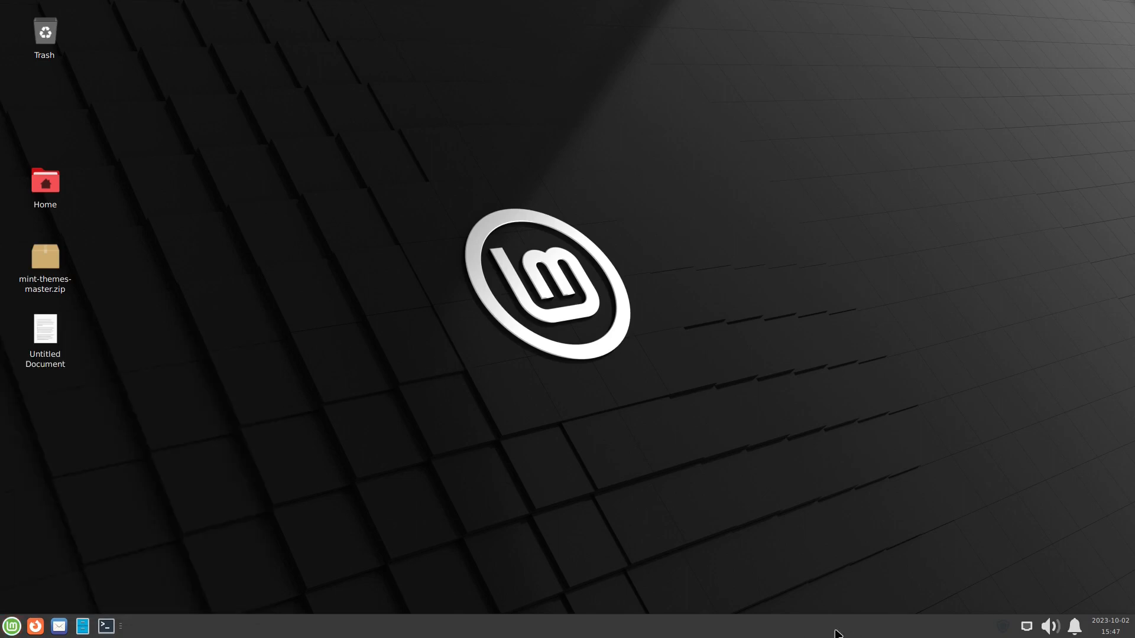
pyautogui.moveTo(1006, 631)
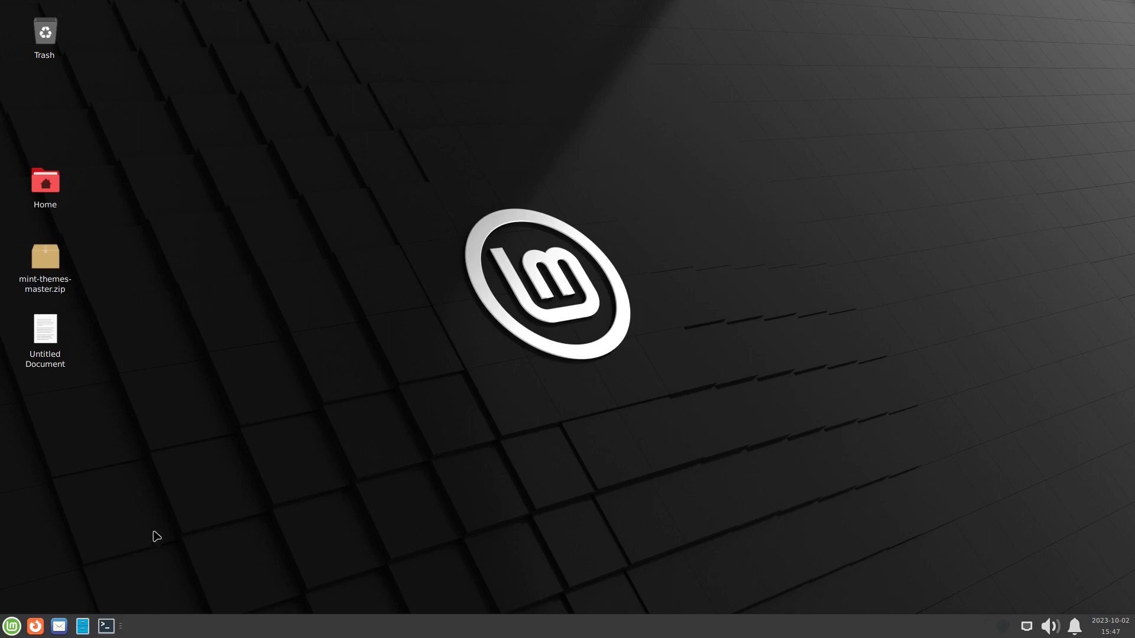
pyautogui.moveTo(893, 606)
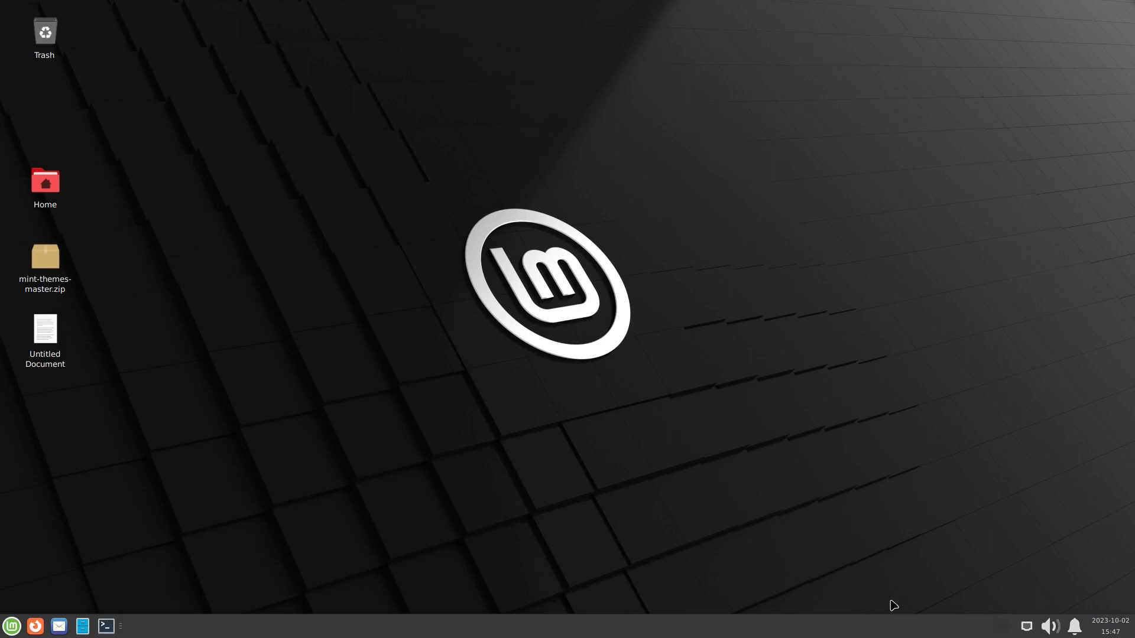
pyautogui.moveTo(200, 444)
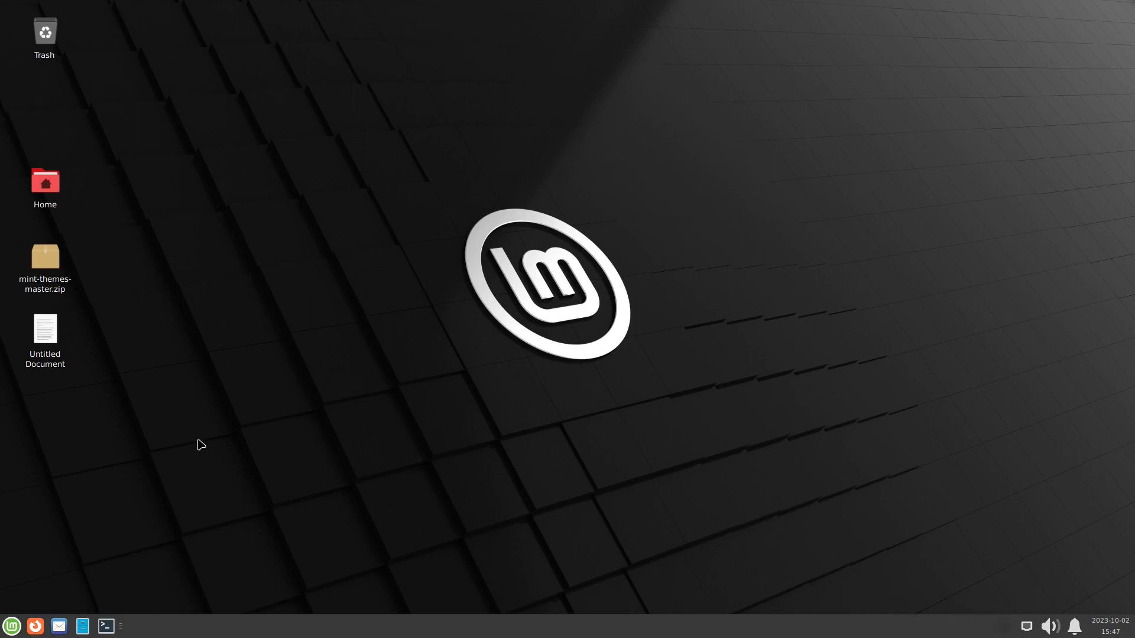